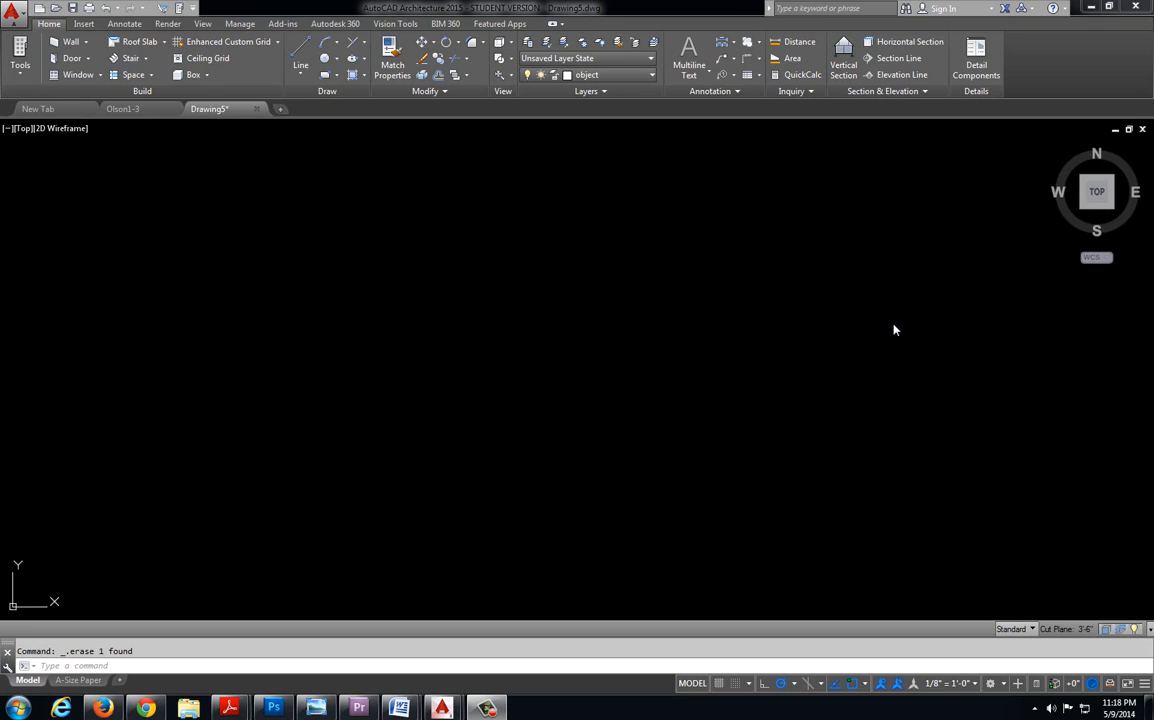
pyautogui.moveTo(888, 322)
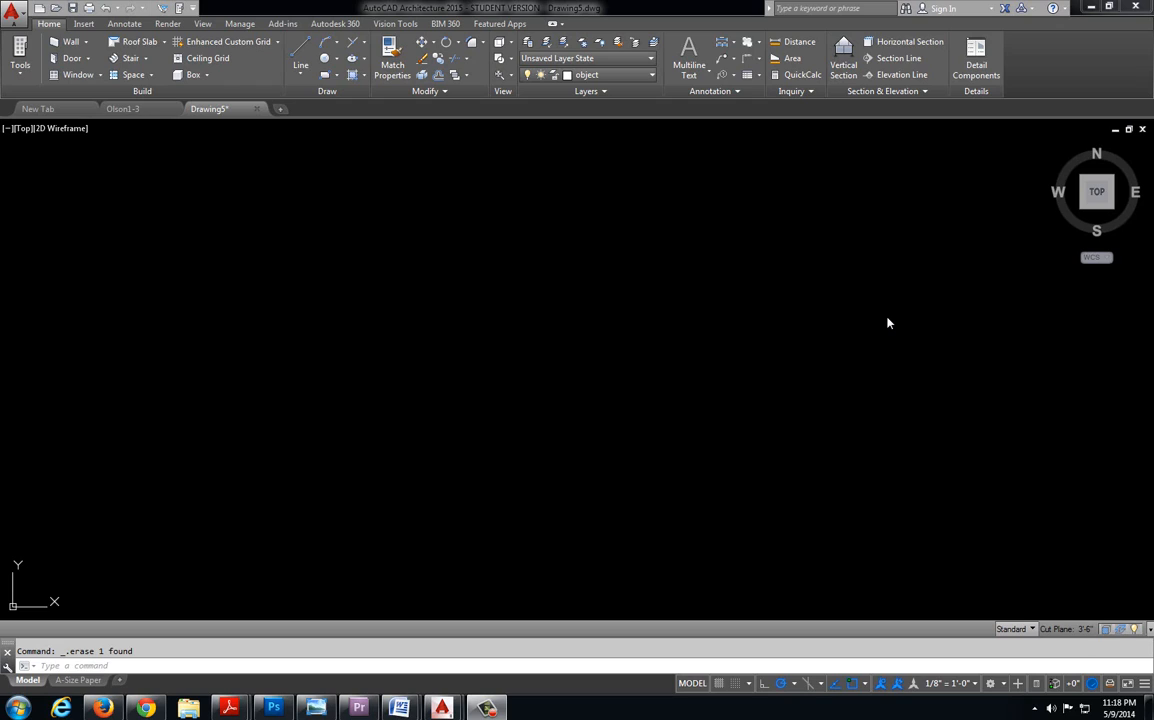
pyautogui.moveTo(192, 216)
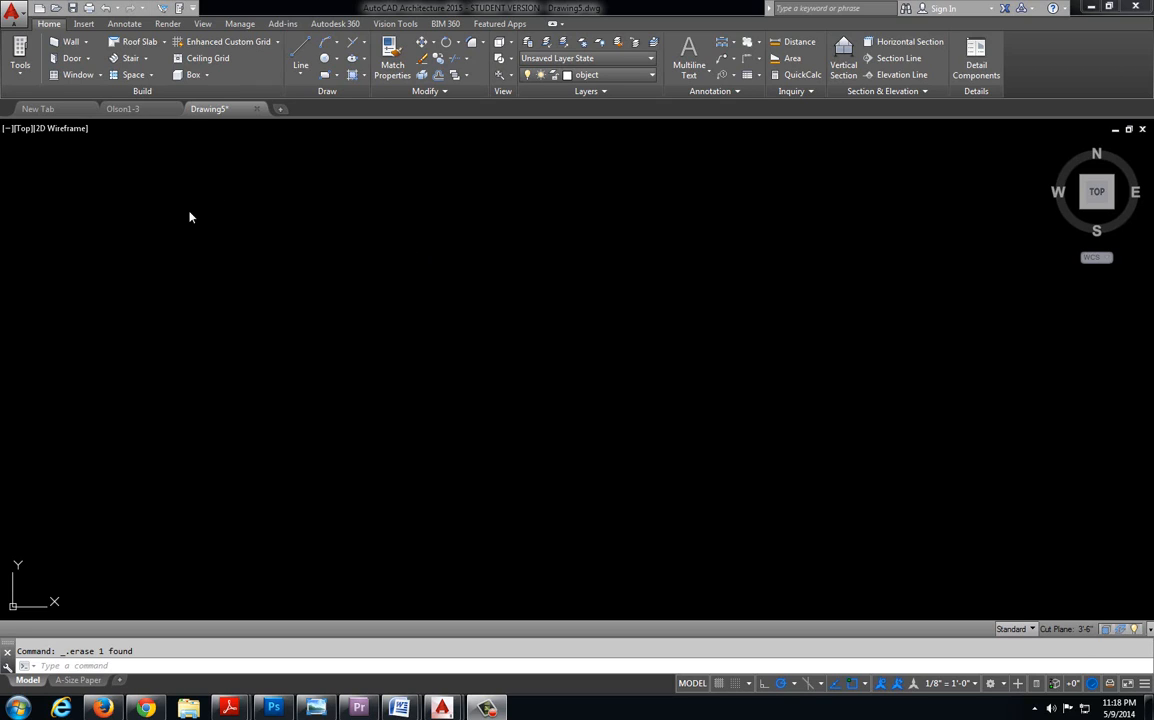
pyautogui.moveTo(704, 298)
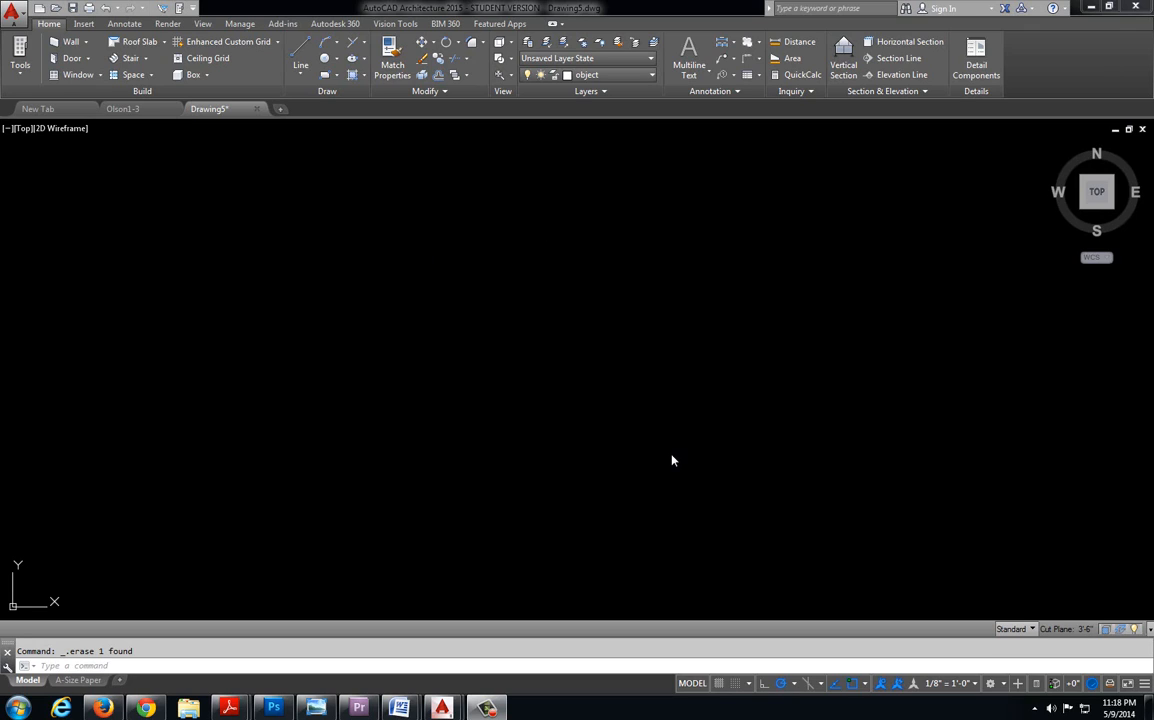
pyautogui.moveTo(312, 98)
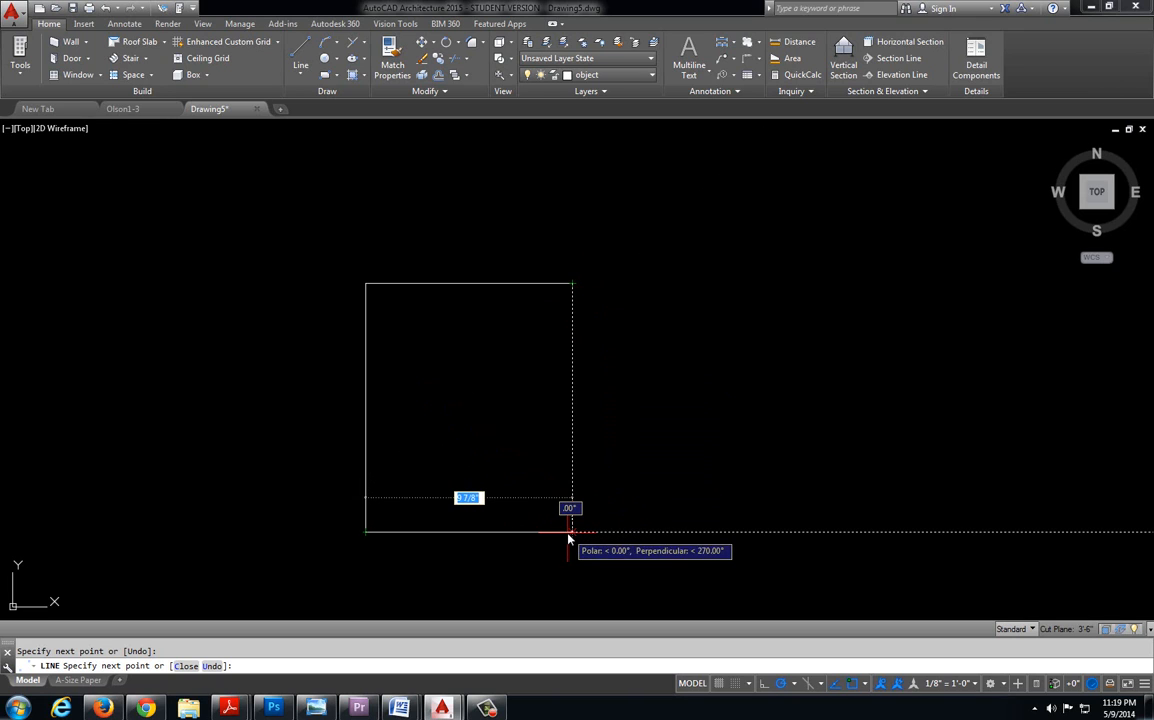
# Step: Finish the bottom line and end the LINE command, leaving the right side open
pyautogui.click(570, 530)
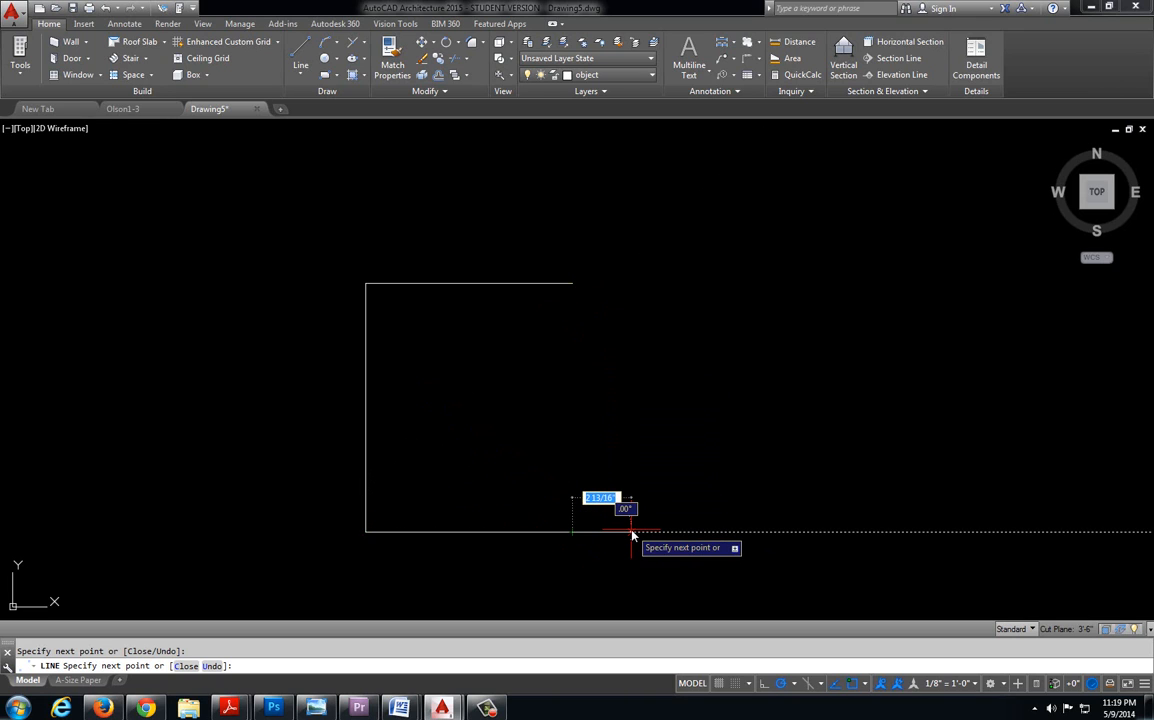
pyautogui.press('Escape')
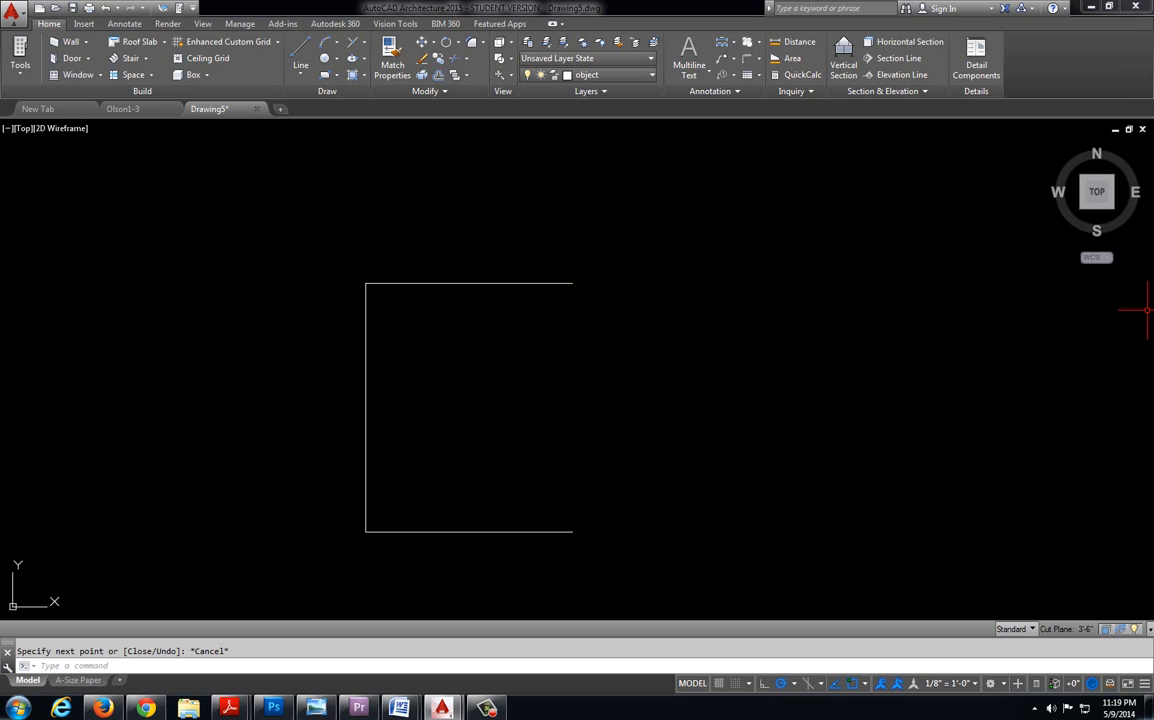
pyautogui.moveTo(936, 396)
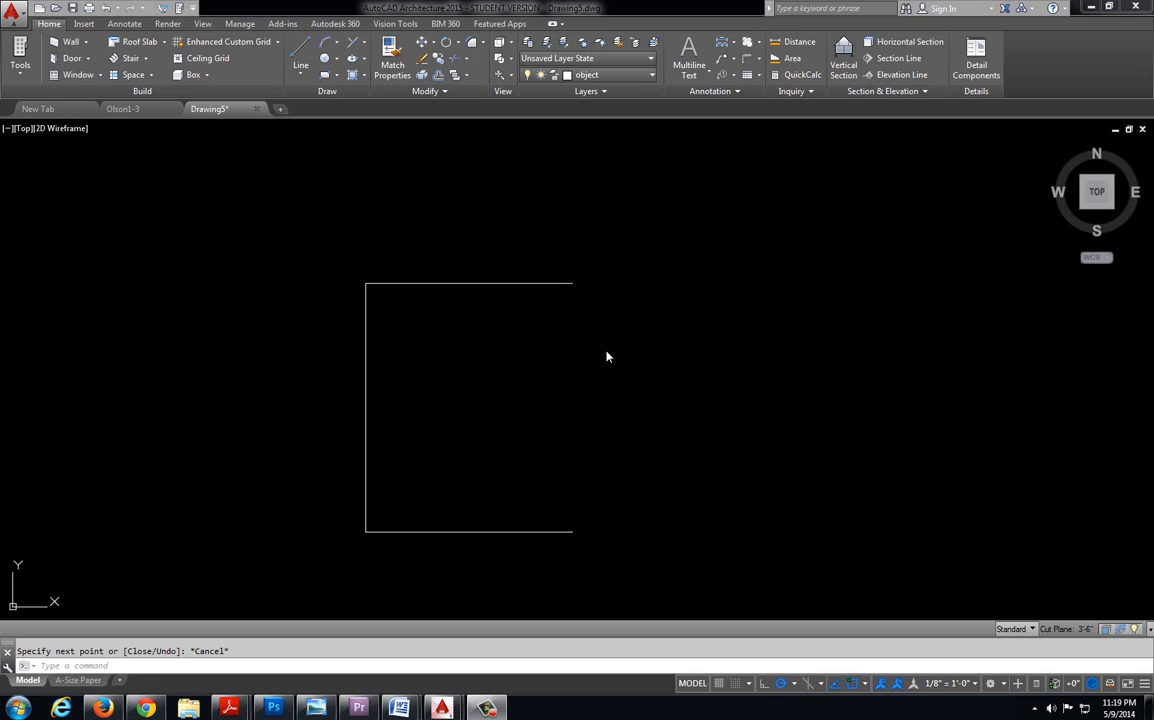
pyautogui.moveTo(408, 330)
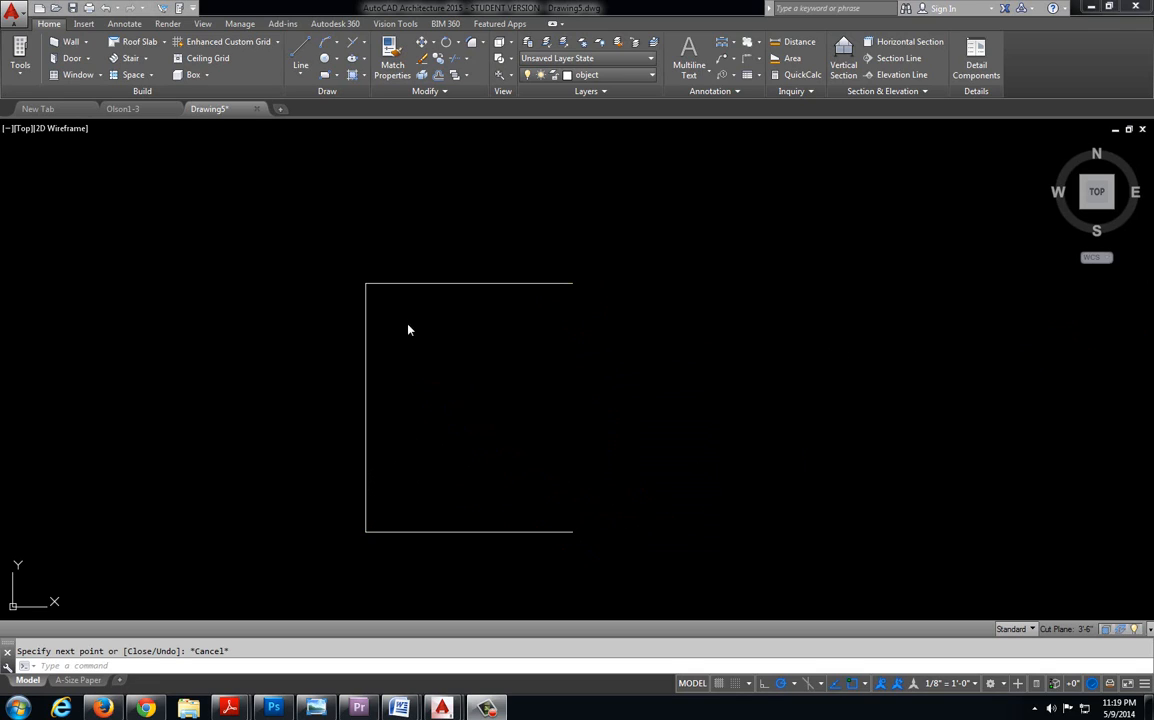
pyautogui.moveTo(782, 332)
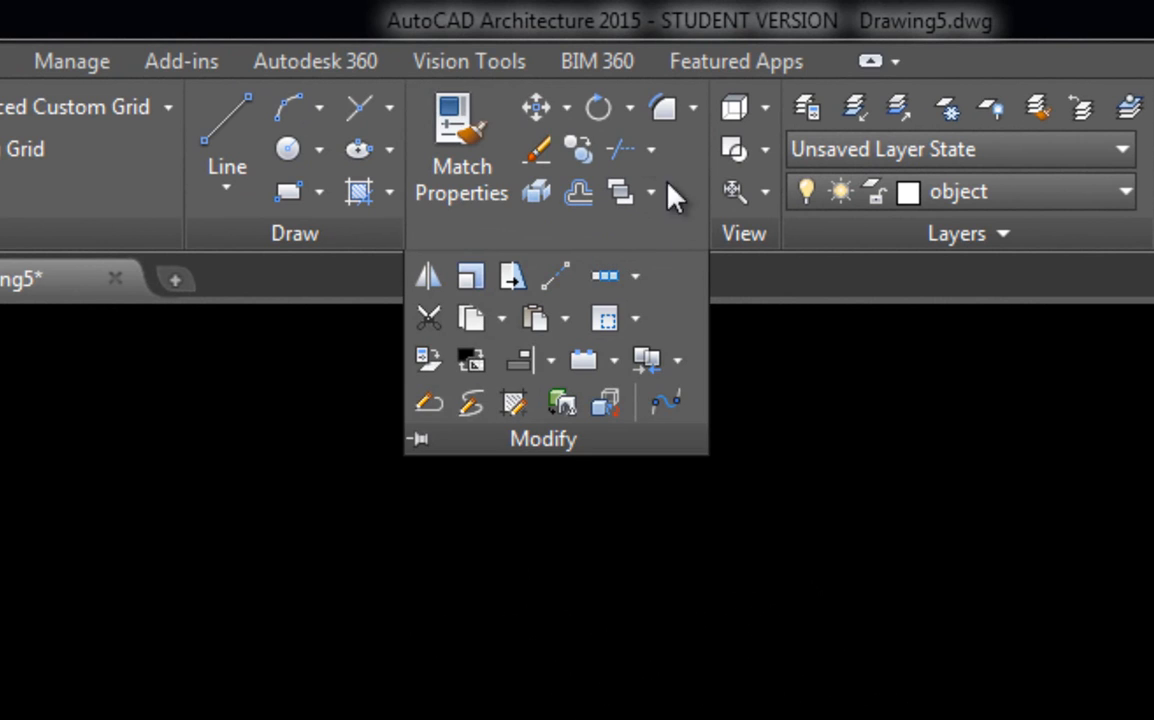
pyautogui.moveTo(588, 248)
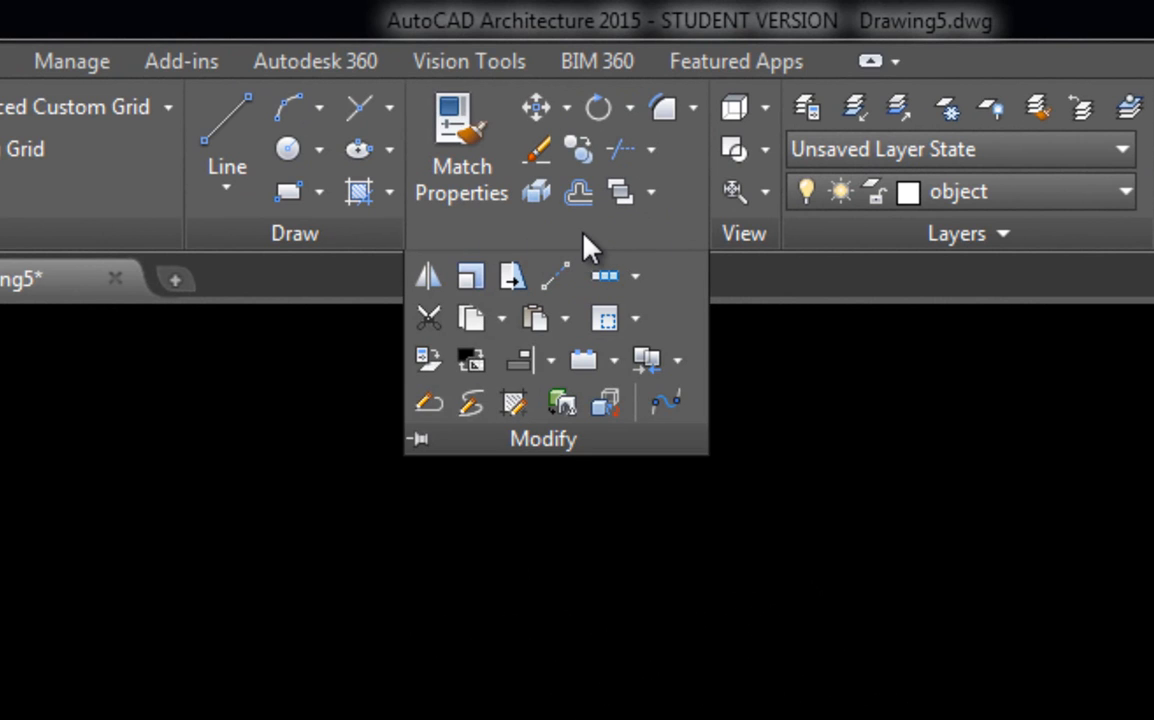
pyautogui.moveTo(428, 278)
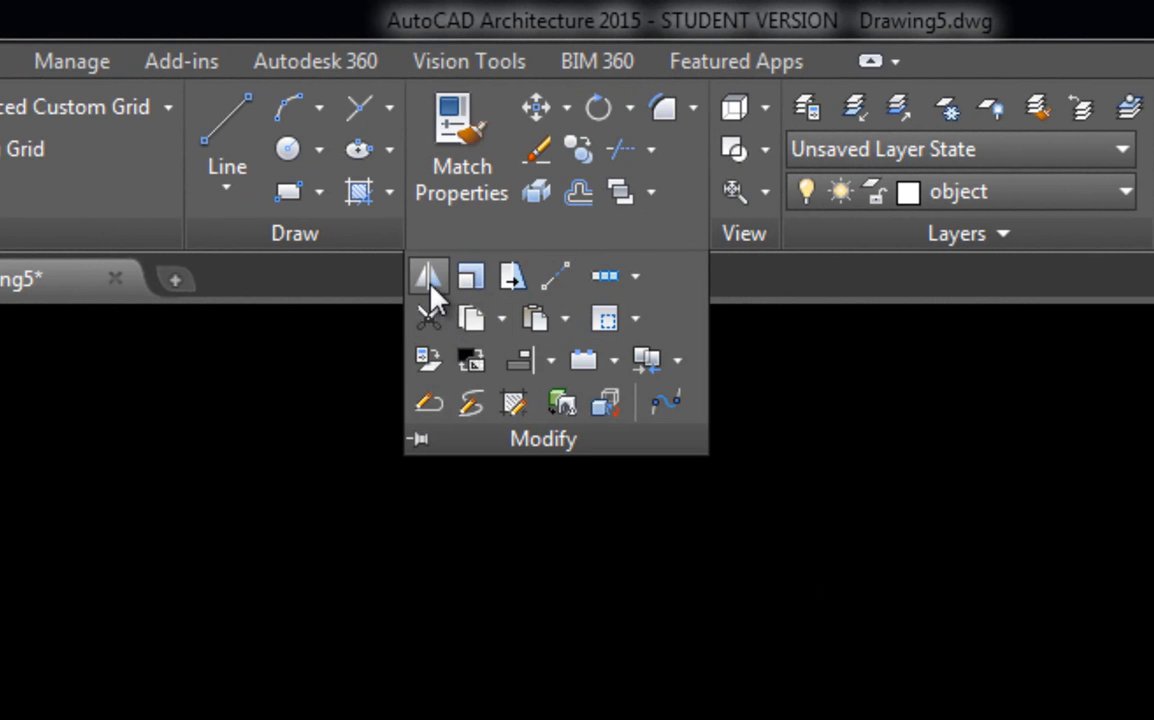
pyautogui.moveTo(428, 276)
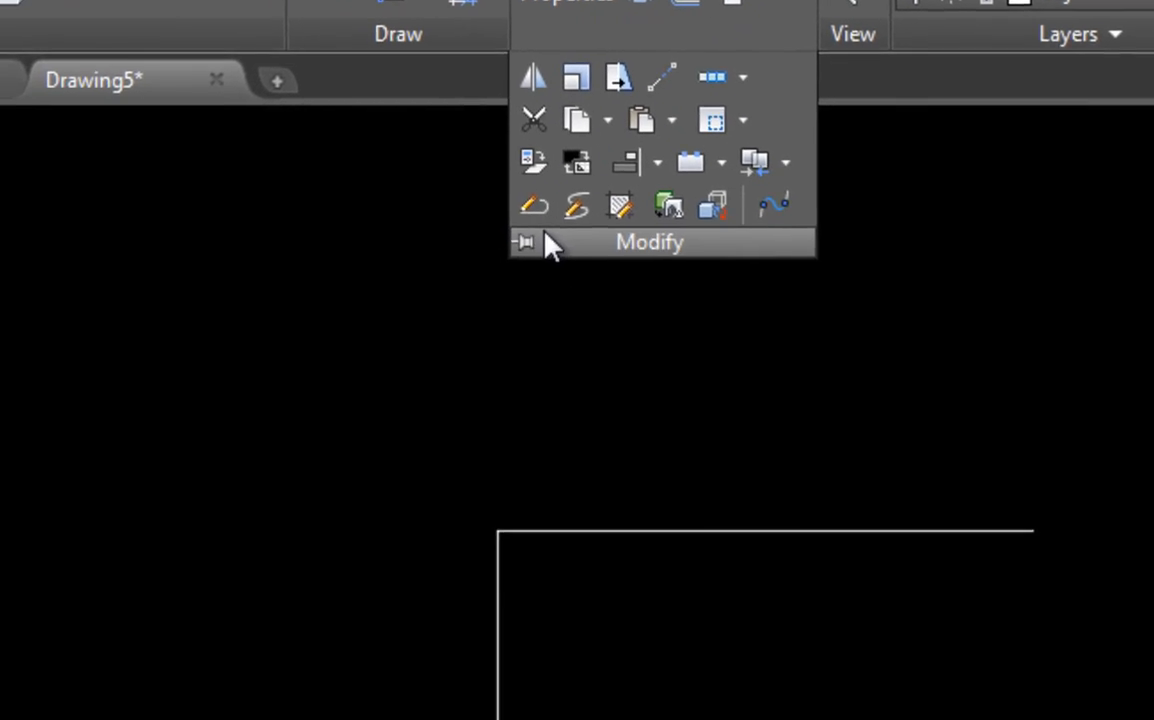
# Step: Start Mirror and select the shape's top and bottom lines as objects to mirror
pyautogui.click(532, 76)
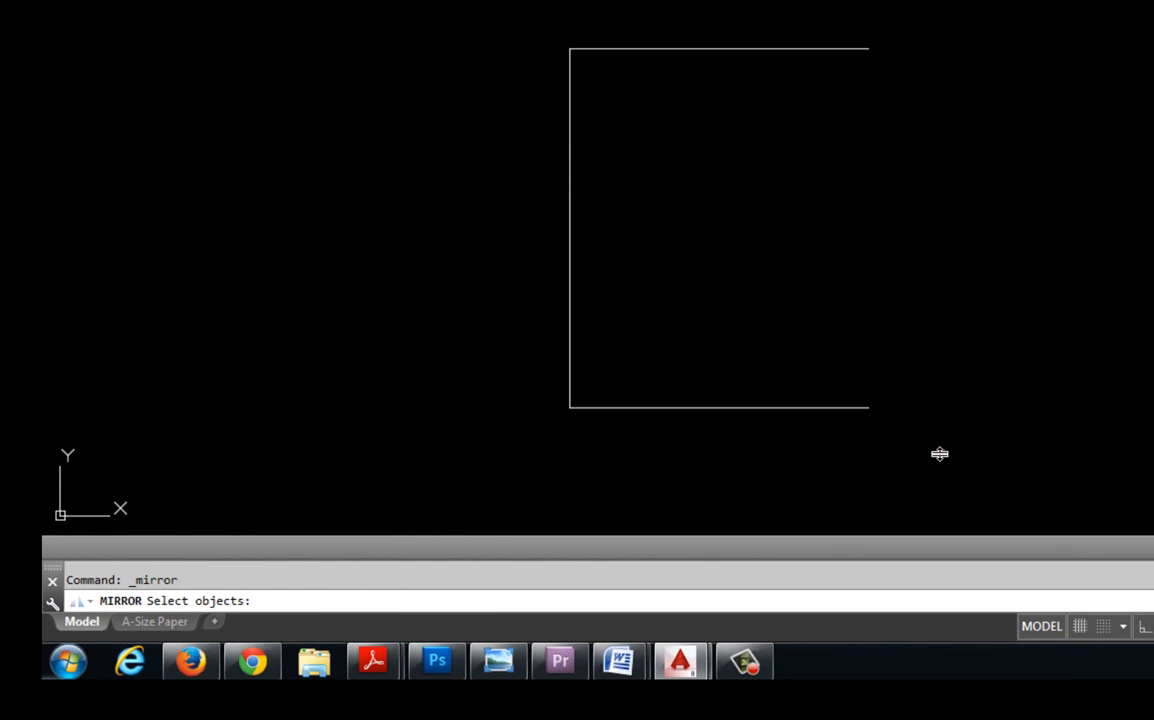
pyautogui.click(718, 48)
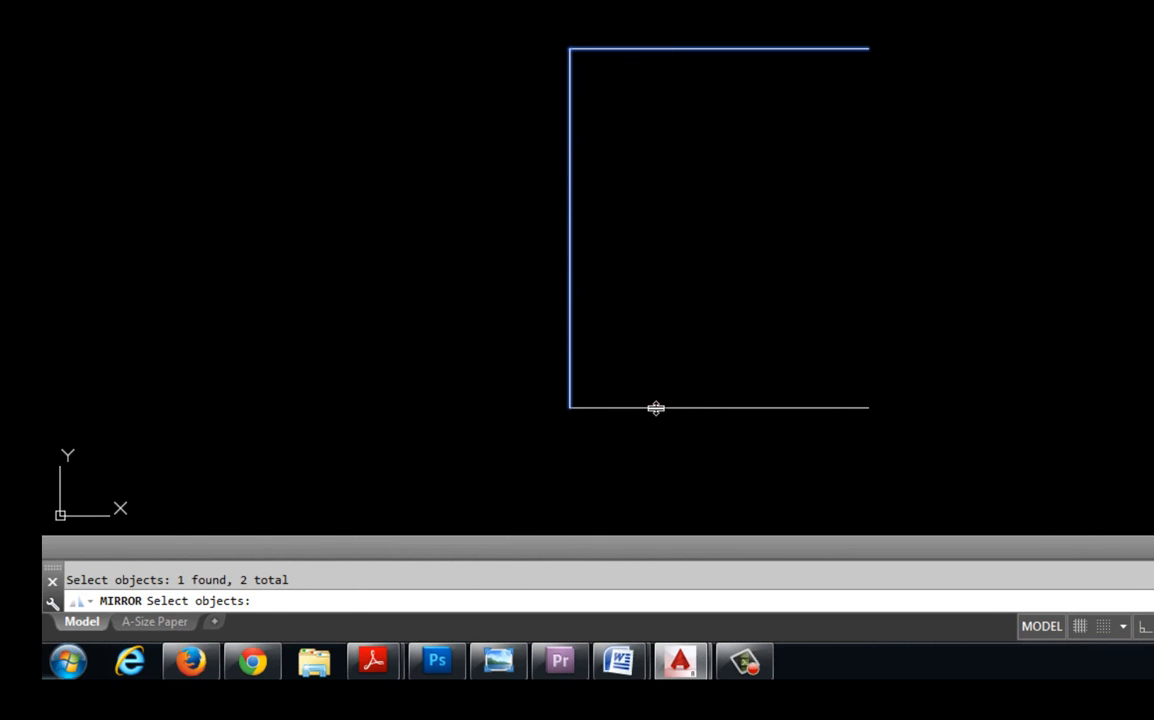
pyautogui.click(656, 408)
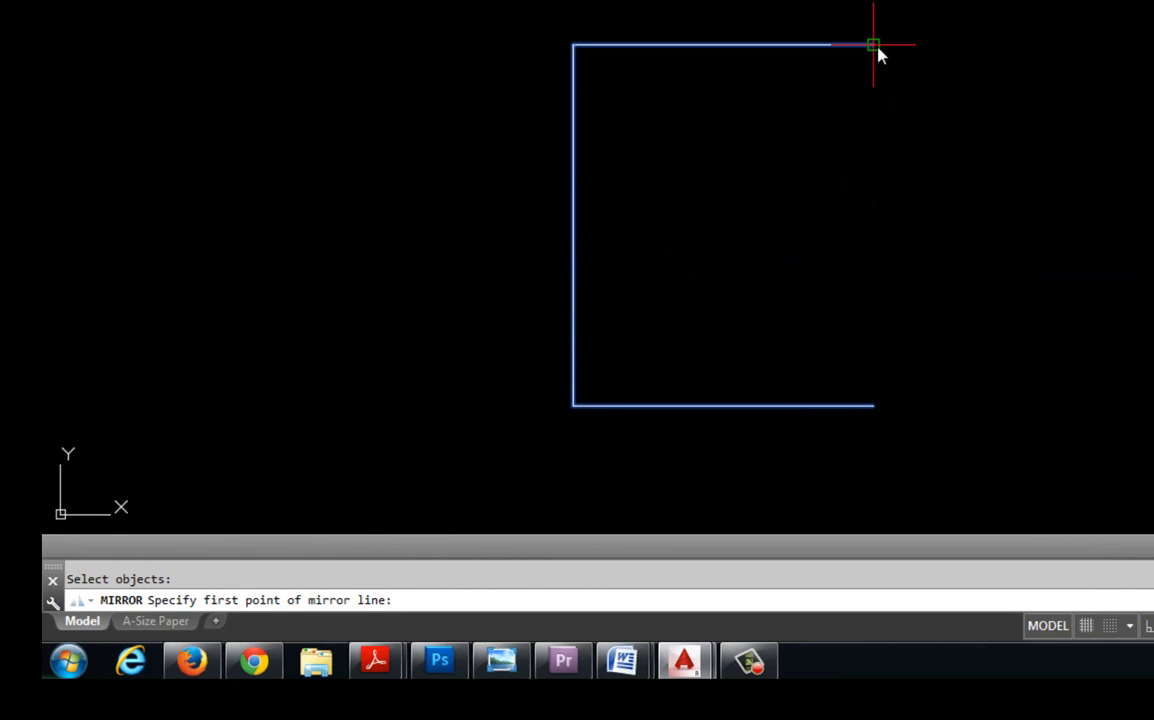
pyautogui.moveTo(872, 46)
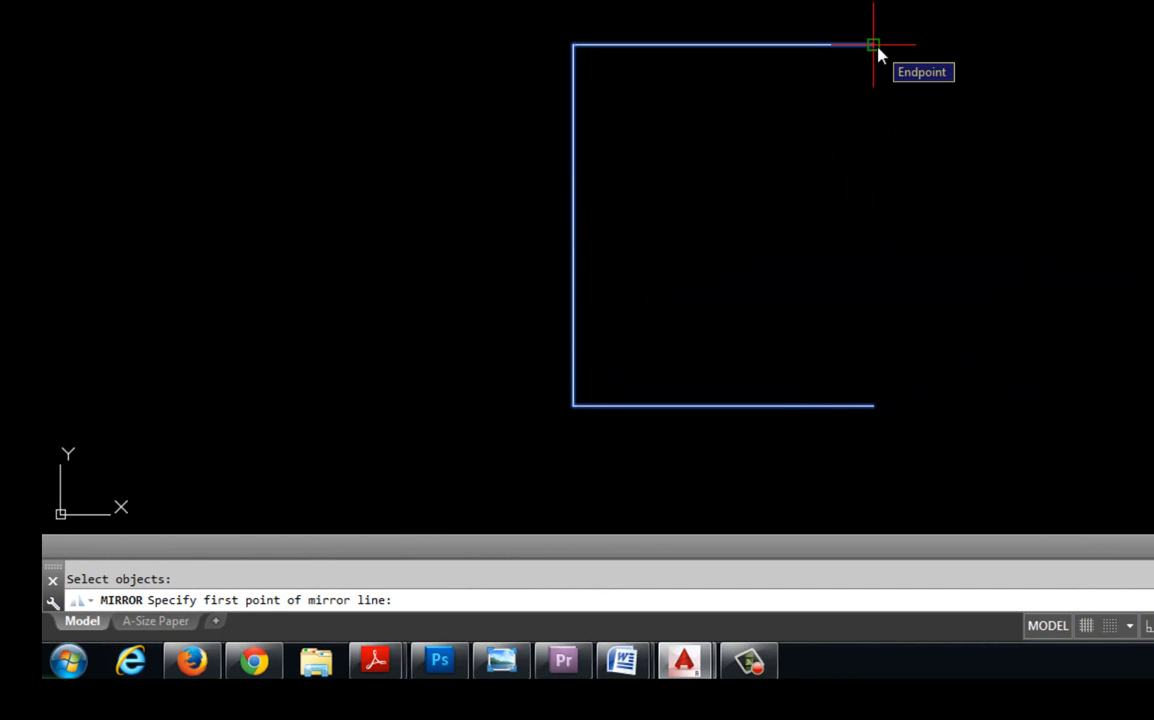
# Step: Mirror across the open side's right endpoints, answering No to keep the source lines
pyautogui.click(872, 44)
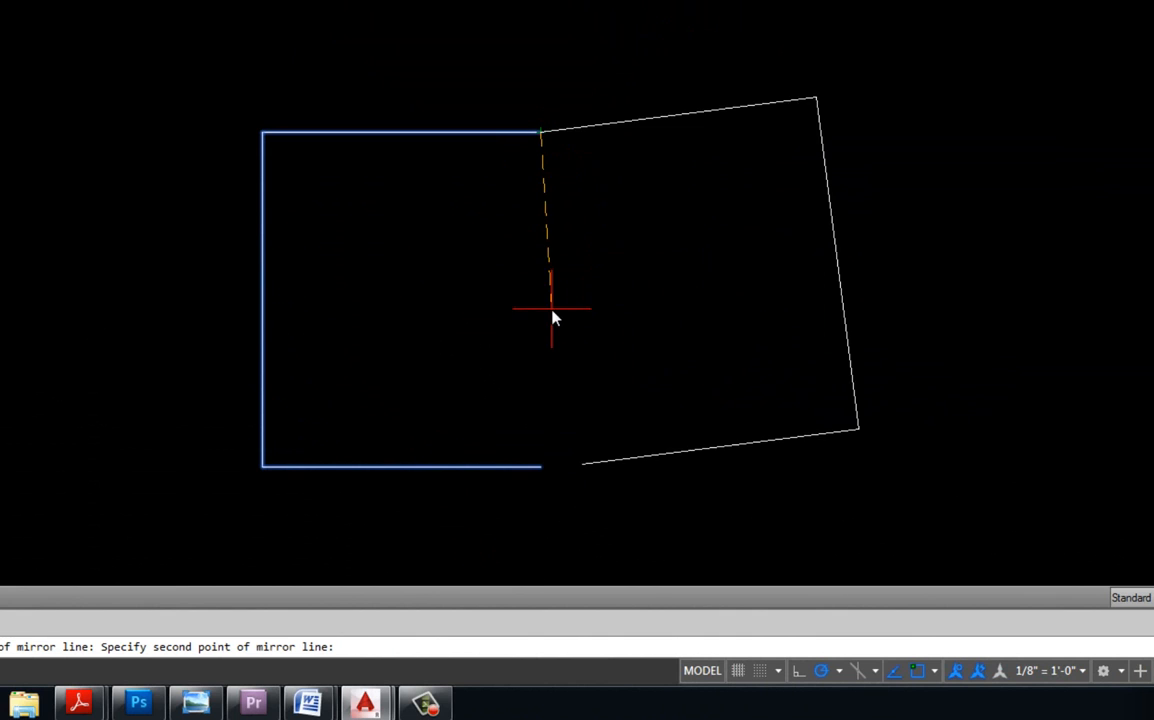
pyautogui.moveTo(544, 460)
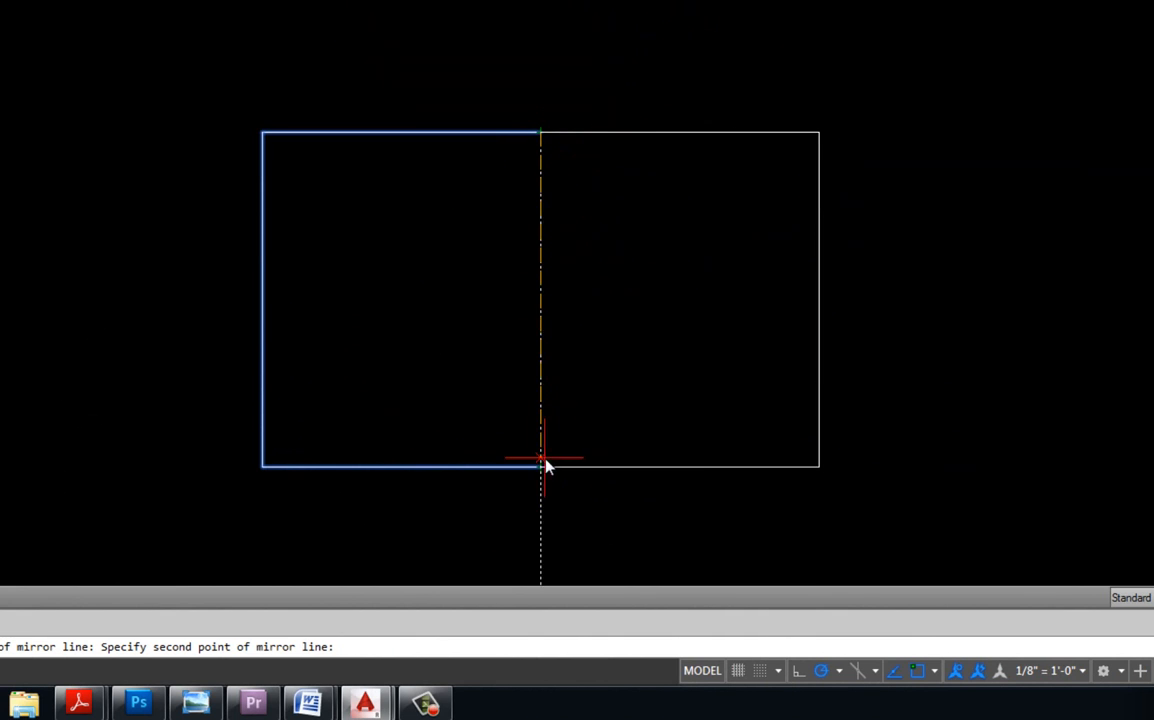
pyautogui.moveTo(652, 420)
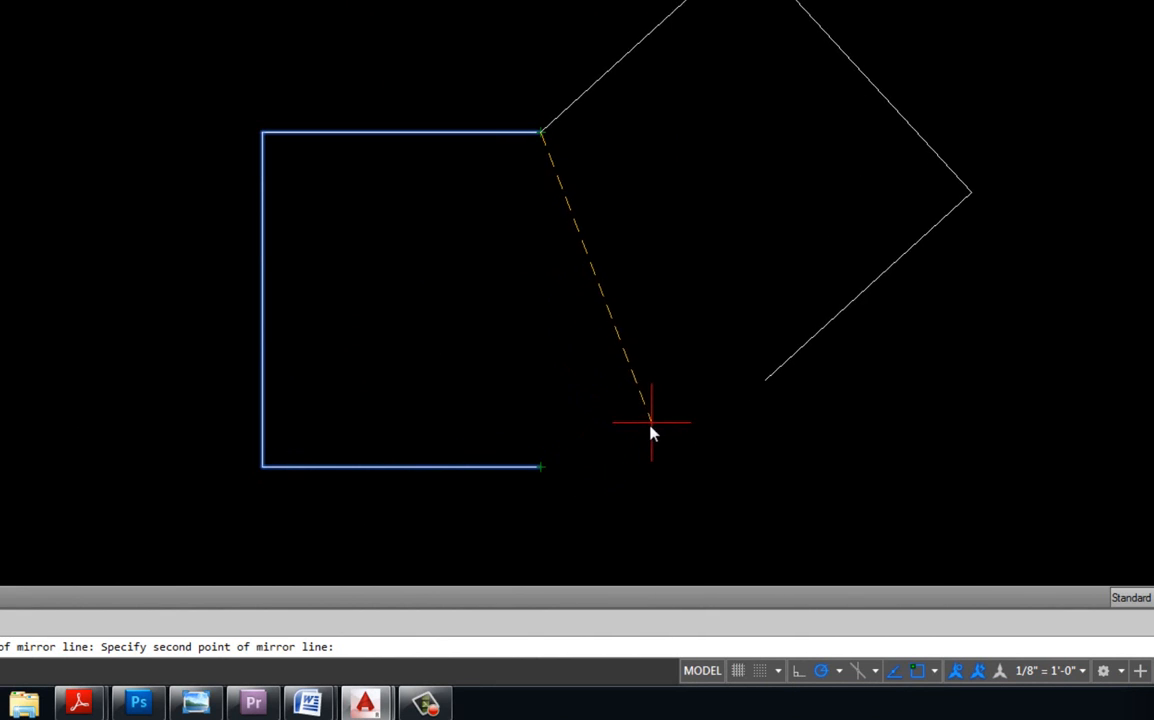
pyautogui.moveTo(640, 432)
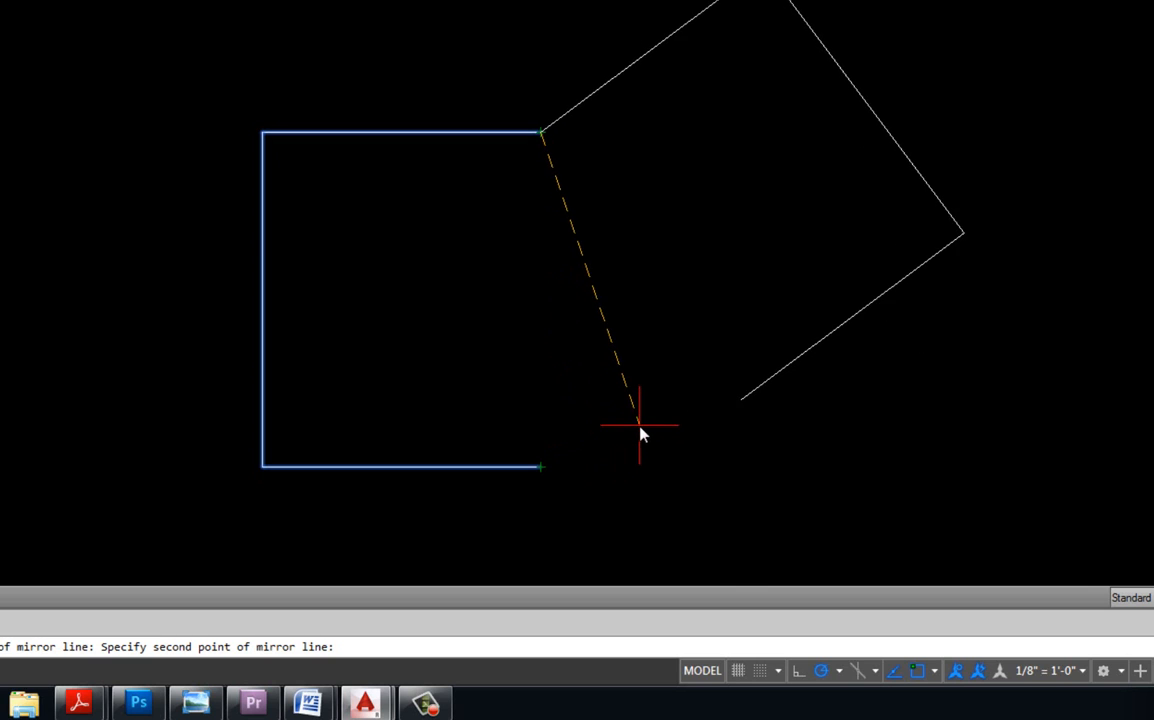
pyautogui.moveTo(632, 440)
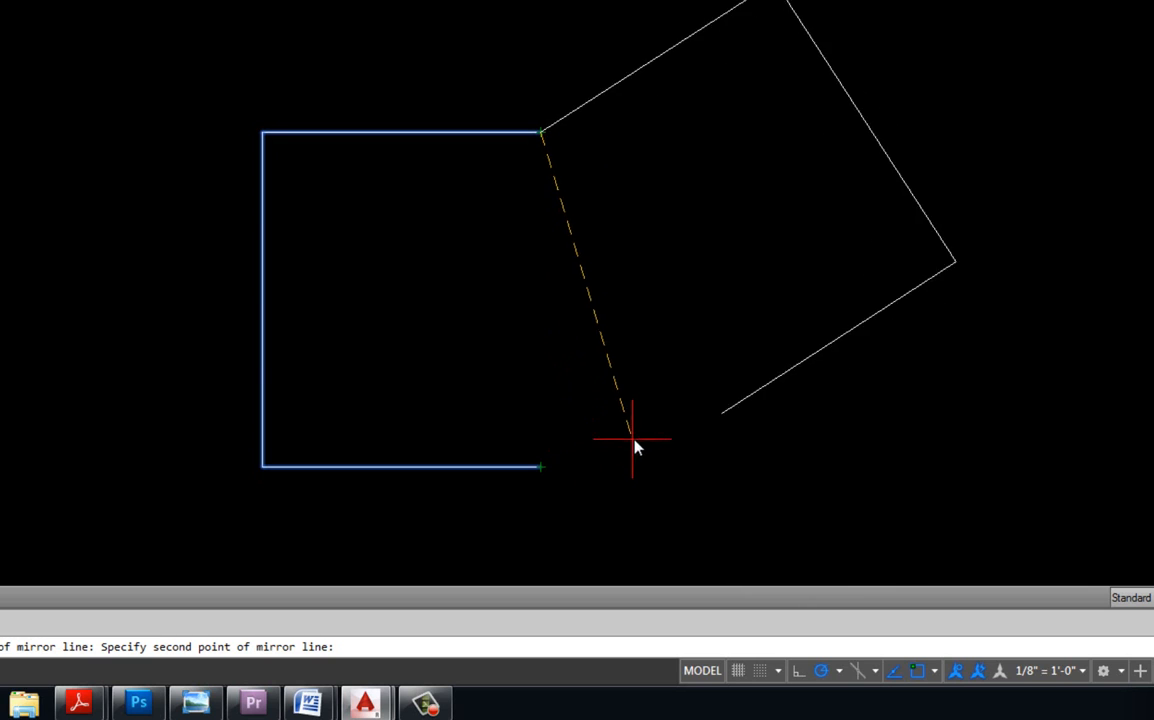
pyautogui.moveTo(682, 398)
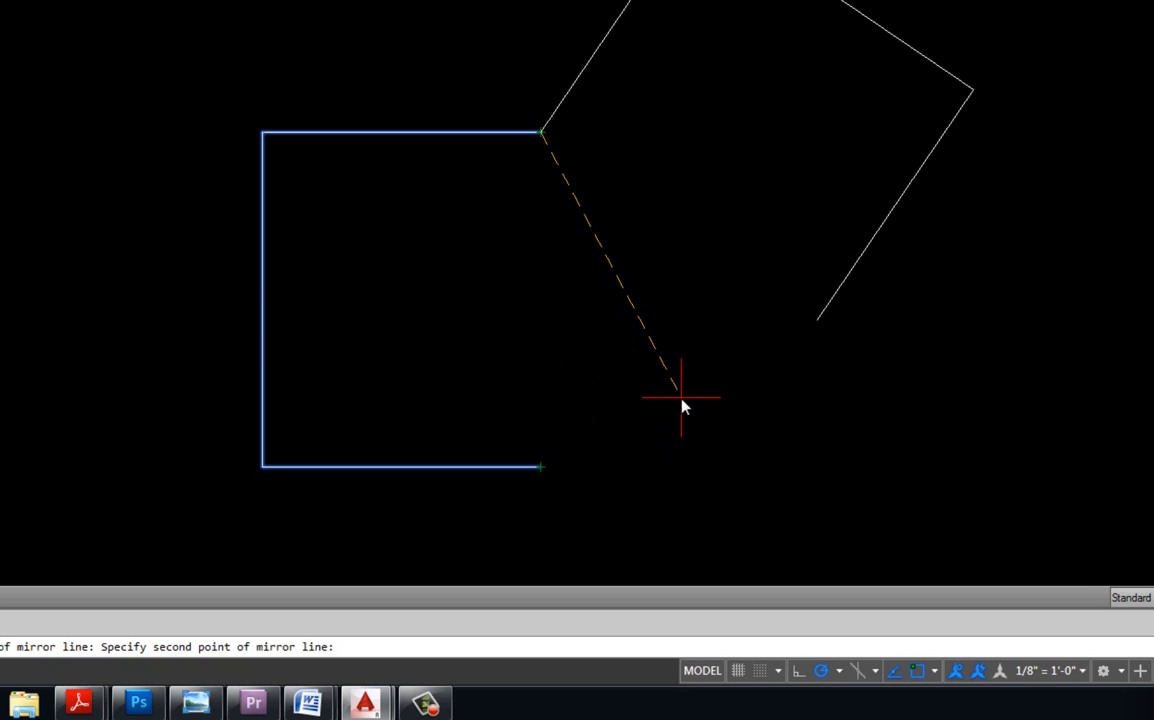
pyautogui.moveTo(688, 404)
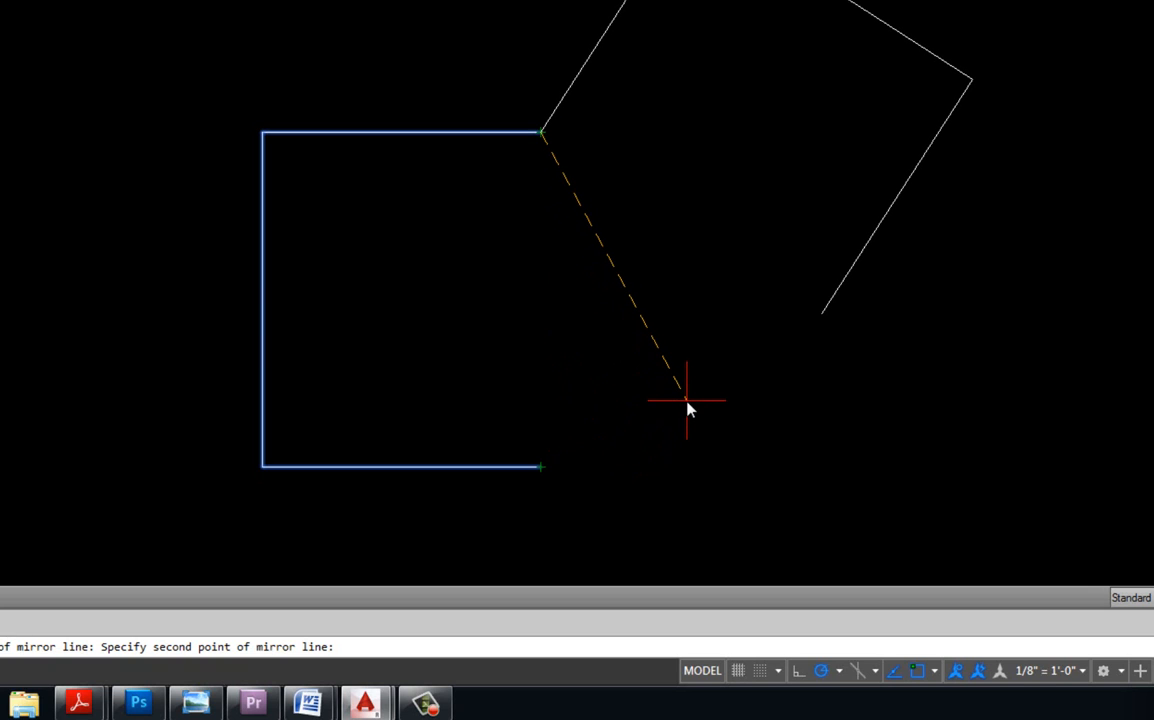
pyautogui.moveTo(650, 430)
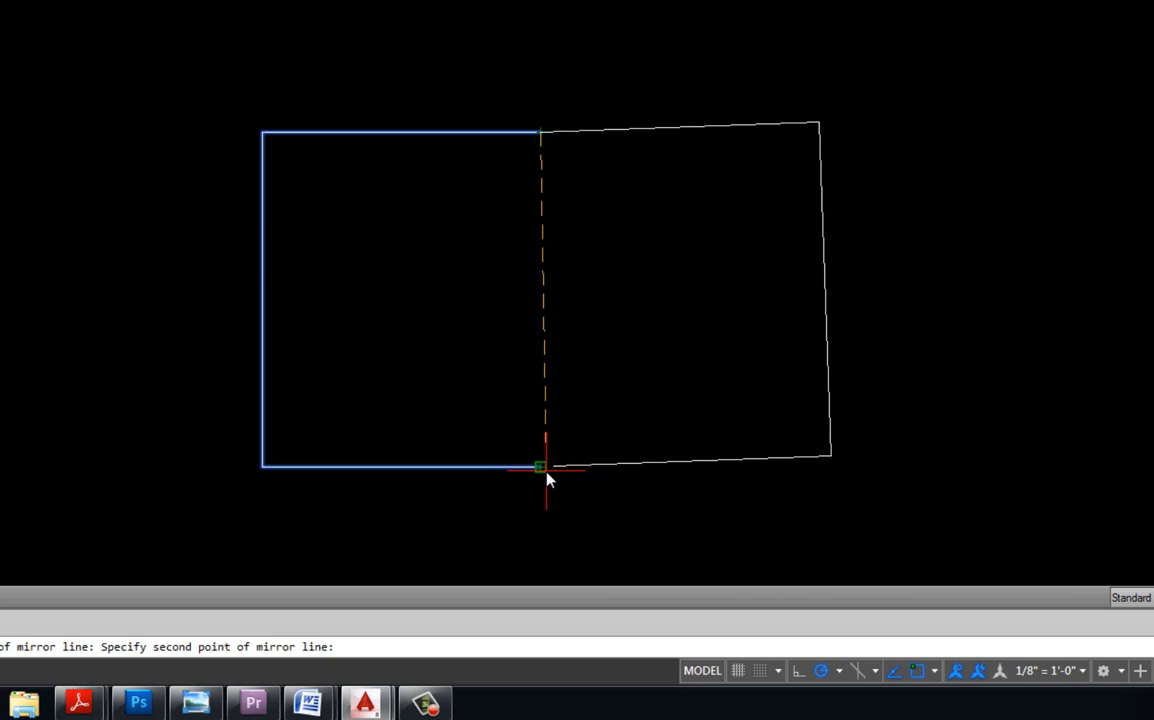
pyautogui.click(540, 470)
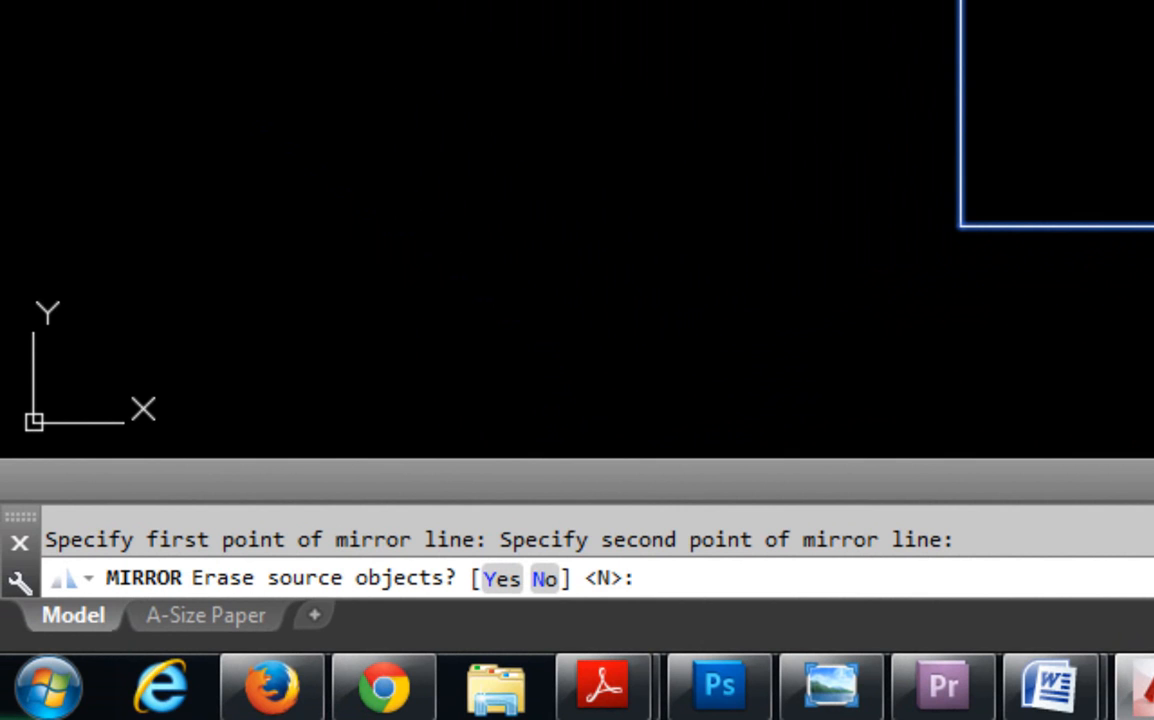
pyautogui.write('no')
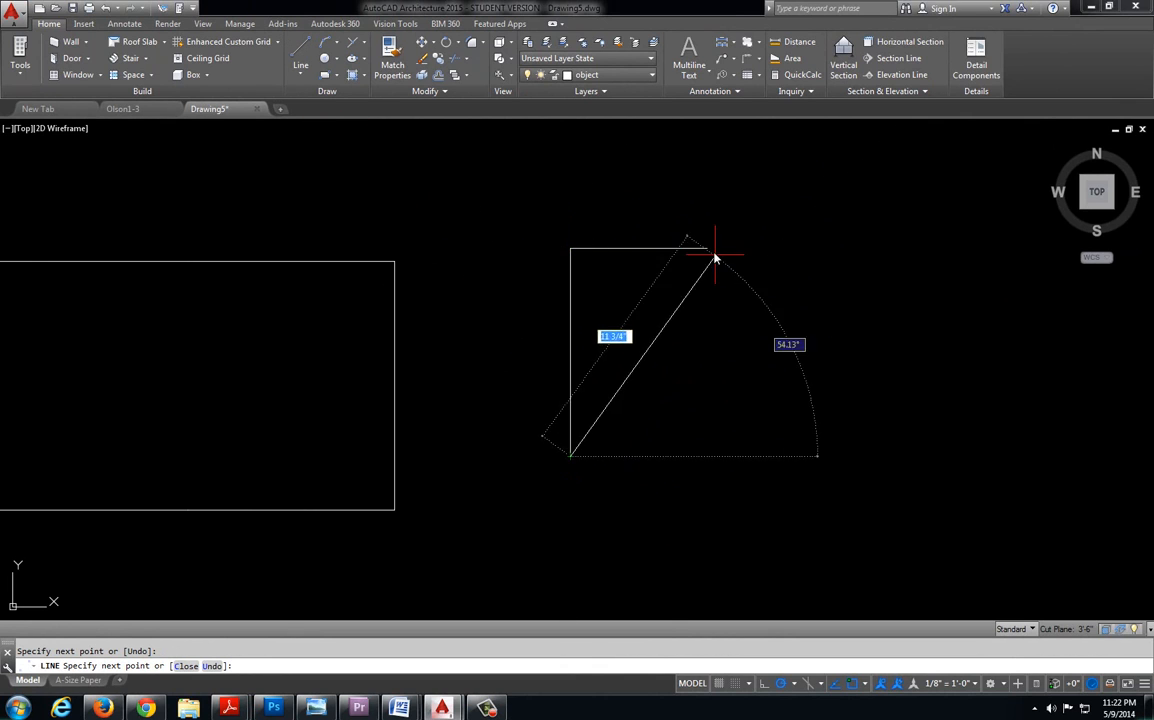
pyautogui.moveTo(704, 424)
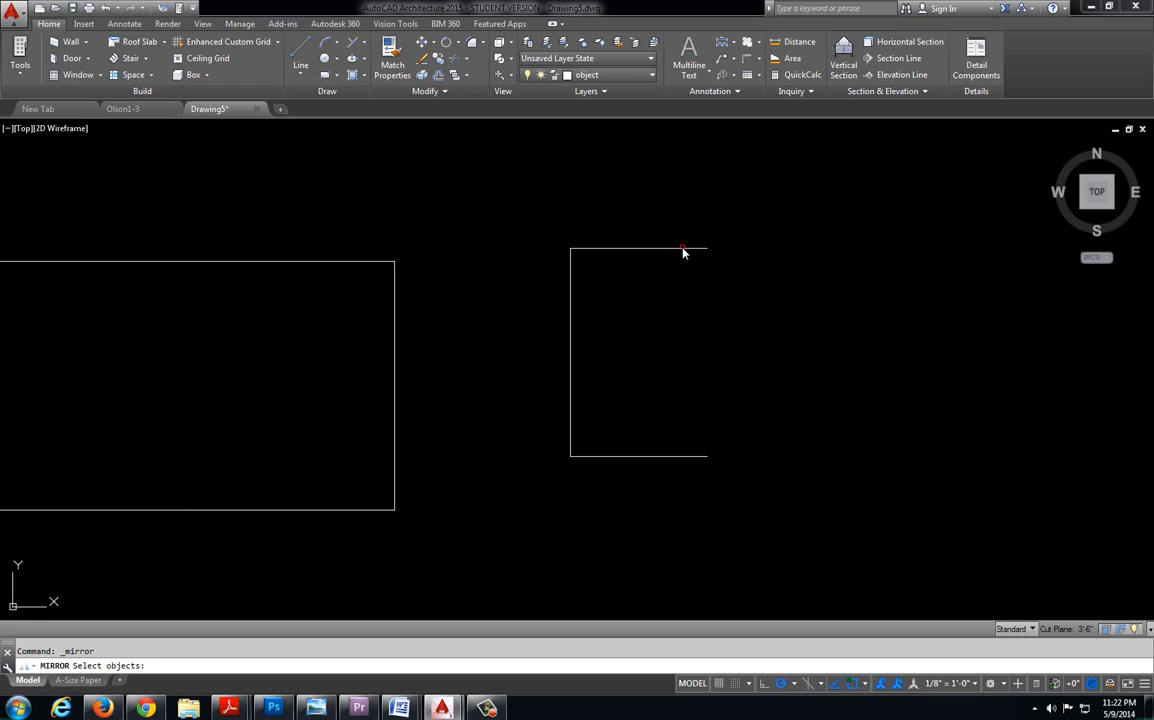
# Step: Pick a line of the new open outline for mirroring, then cancel the mirror
pyautogui.click(648, 454)
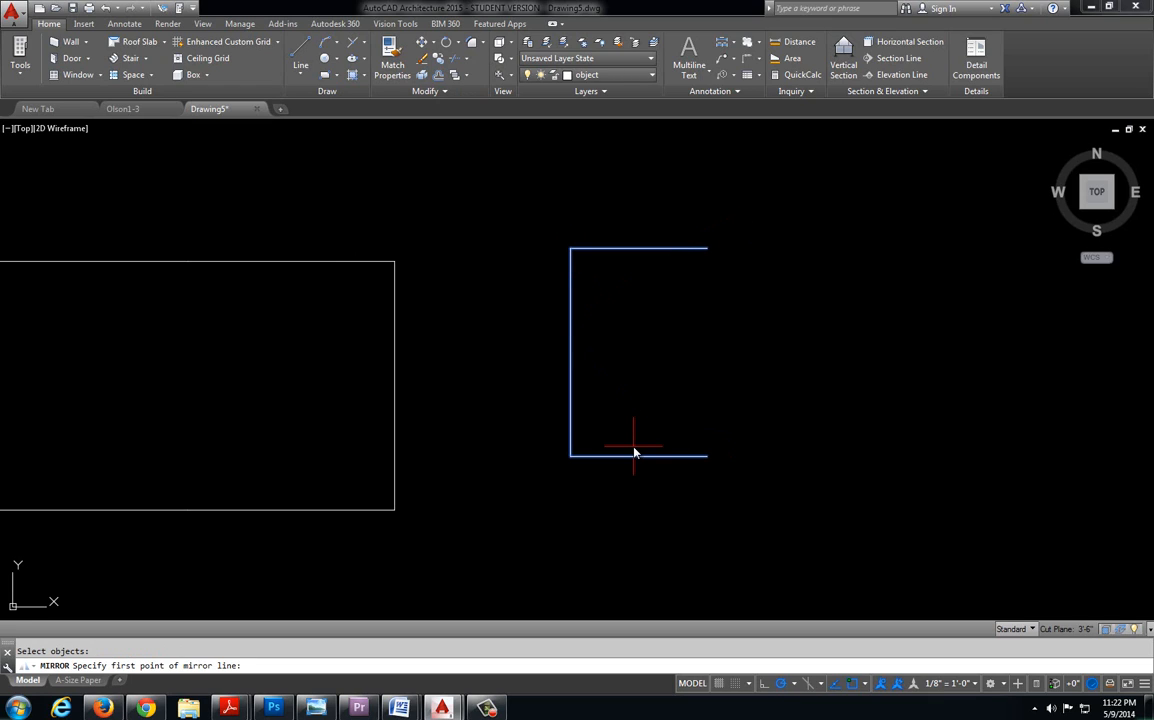
pyautogui.moveTo(738, 336)
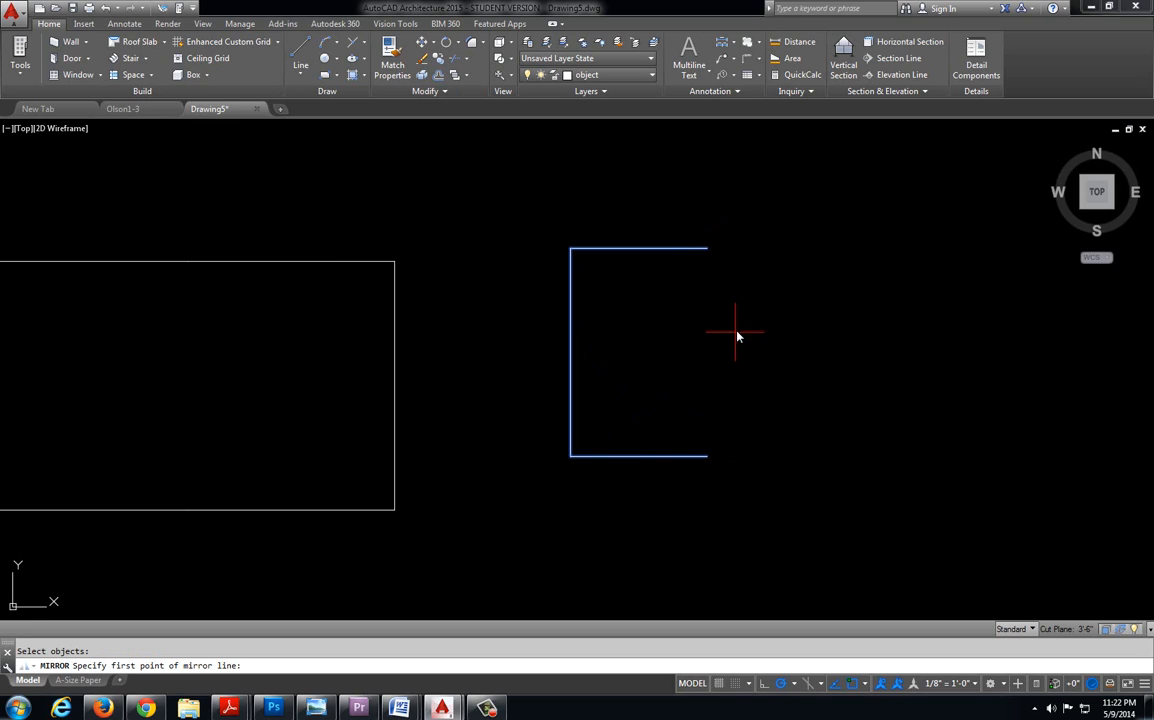
pyautogui.moveTo(792, 216)
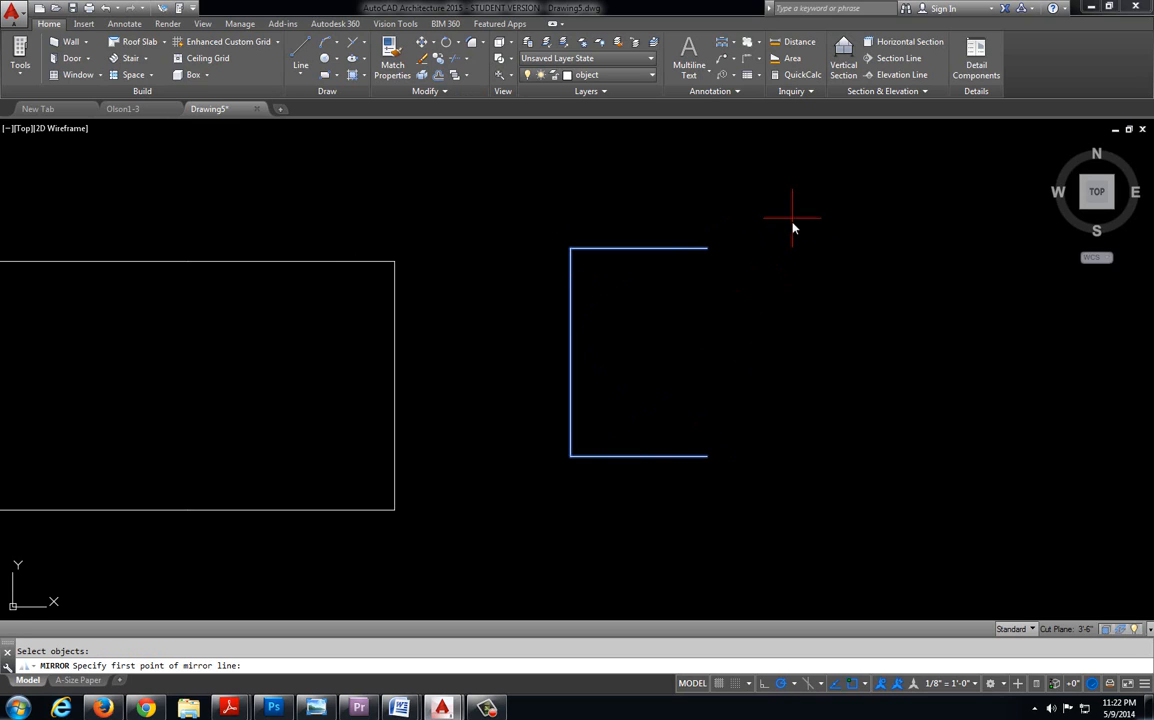
pyautogui.click(784, 218)
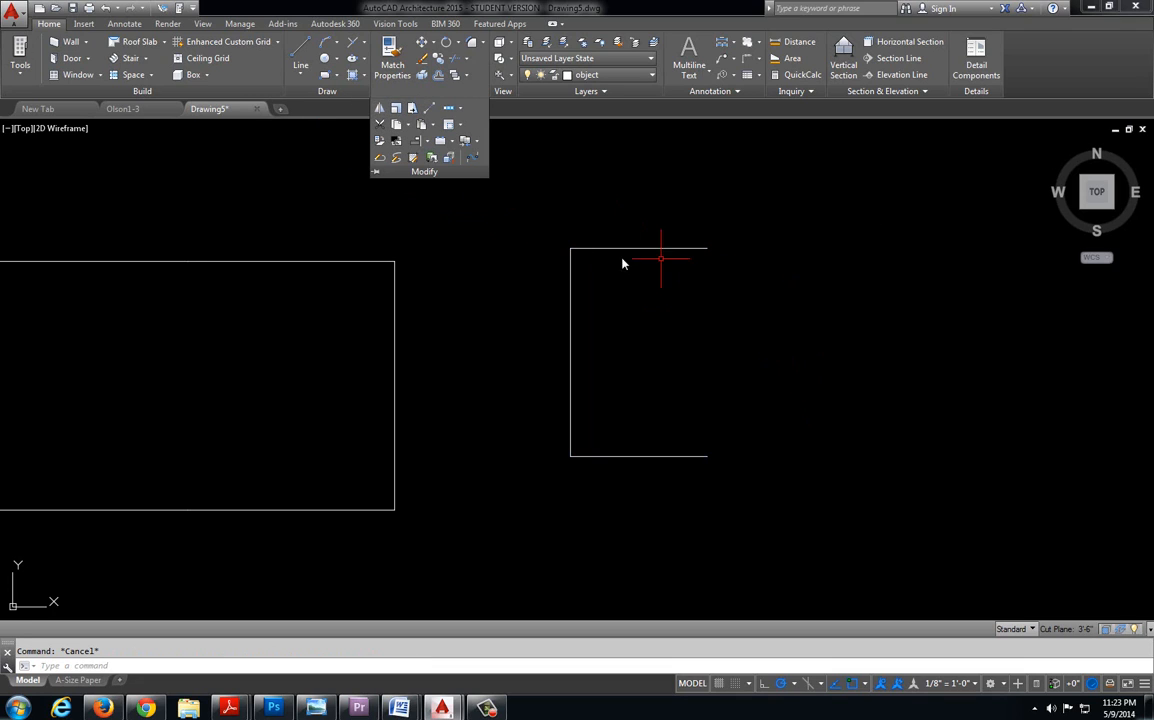
pyautogui.moveTo(548, 322)
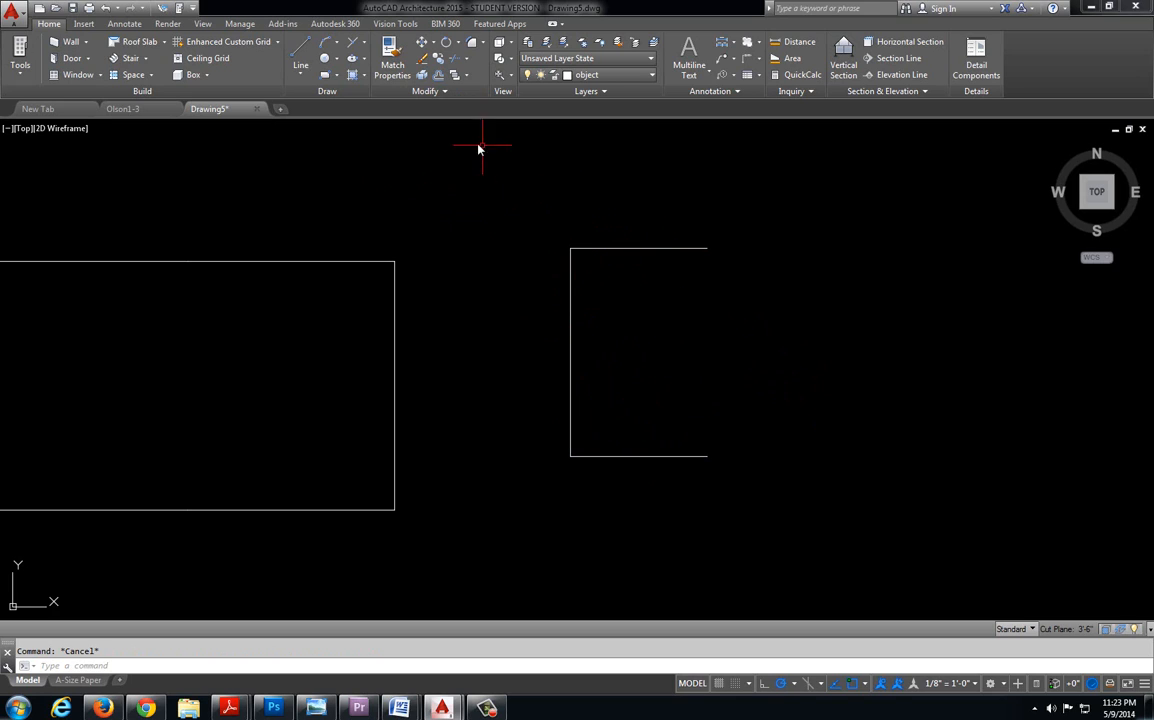
# Step: Start Mirror from the expanded Modify panel and pick the first mirror-line point
pyautogui.click(424, 92)
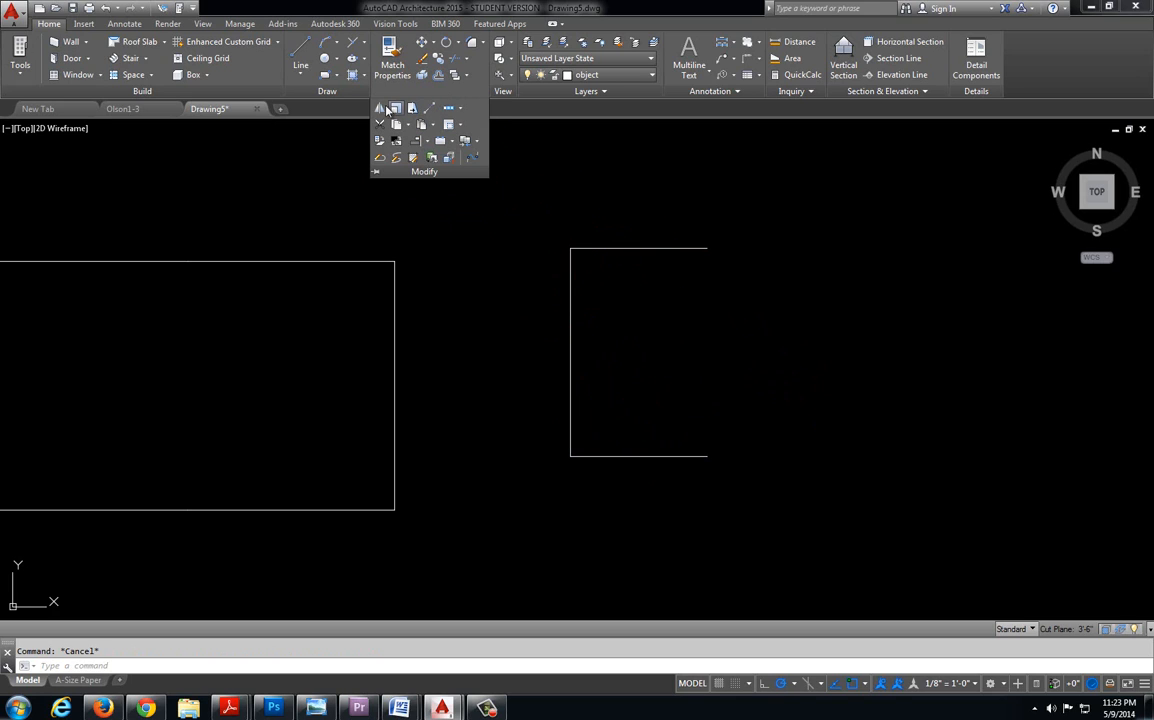
pyautogui.click(380, 108)
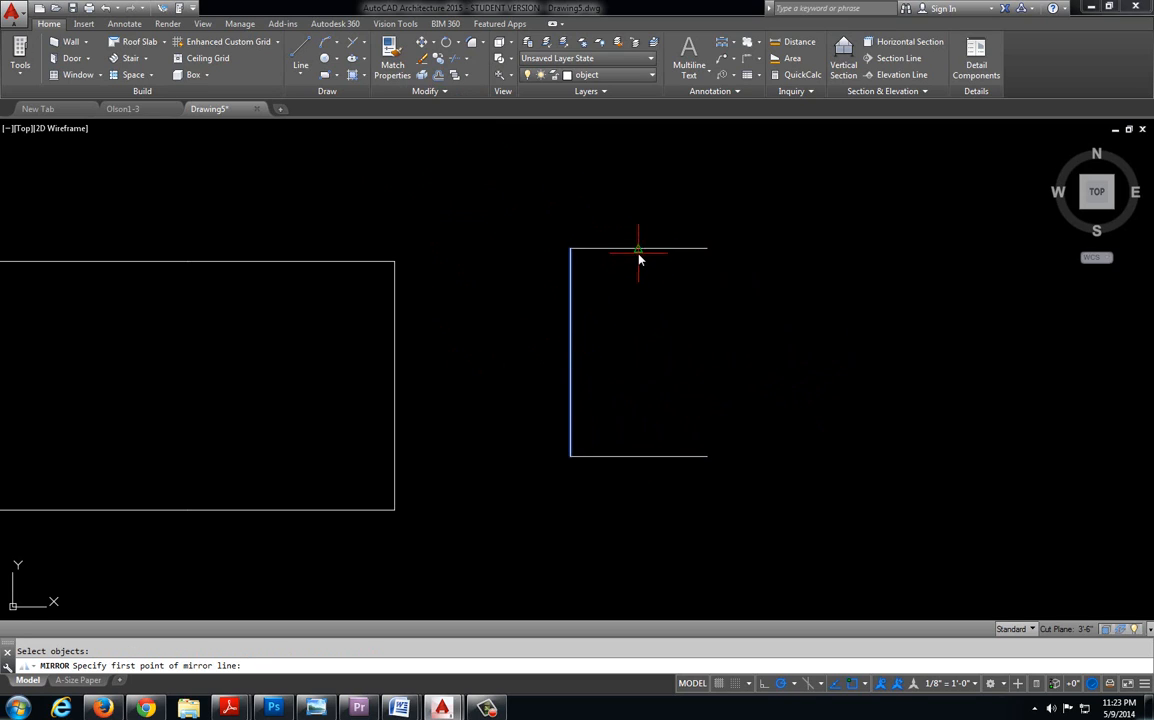
pyautogui.click(638, 250)
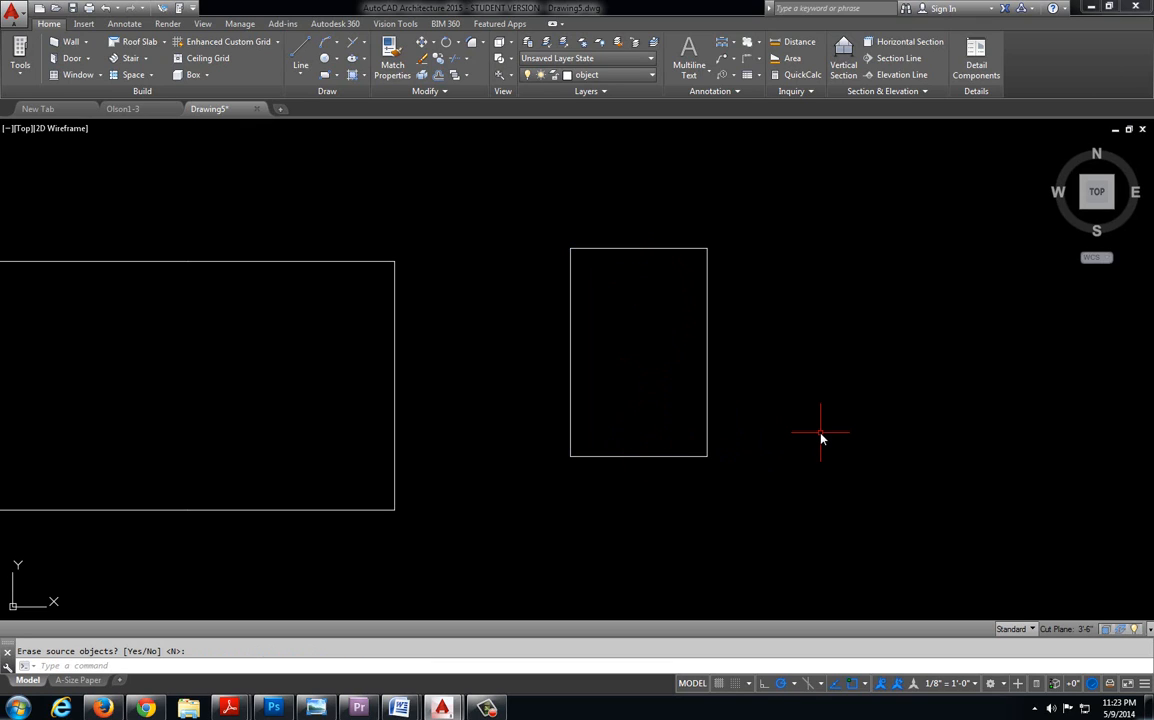
pyautogui.moveTo(816, 430)
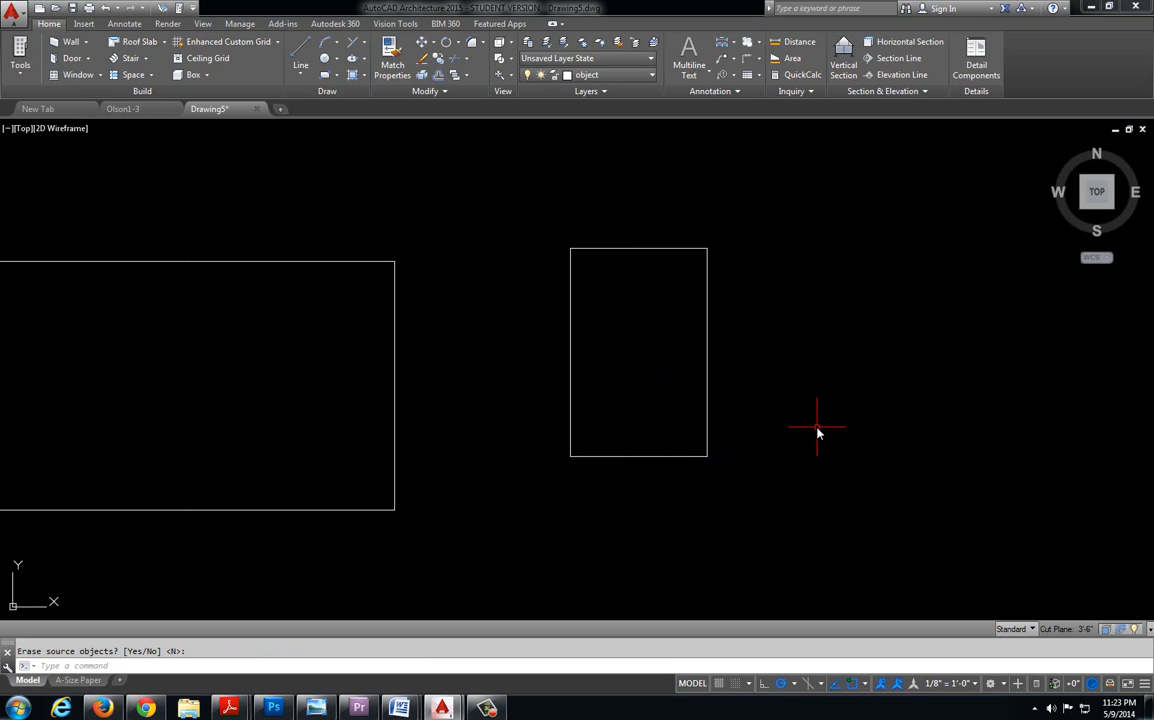
pyautogui.moveTo(1120, 270)
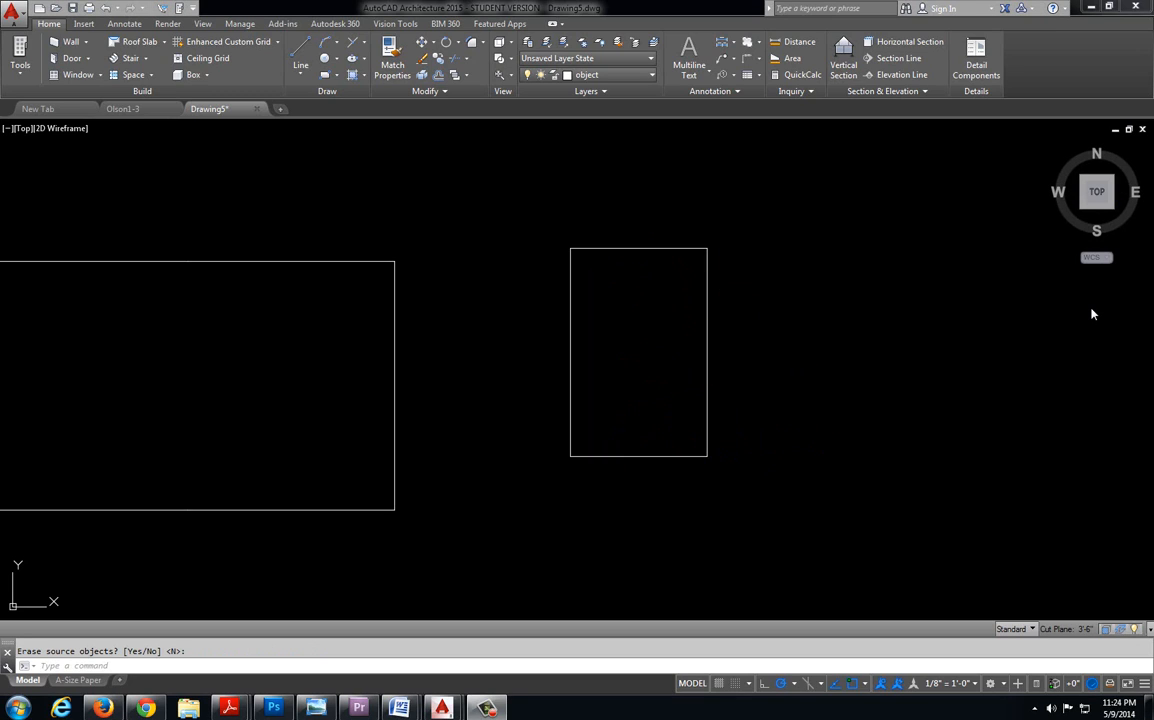
pyautogui.moveTo(912, 324)
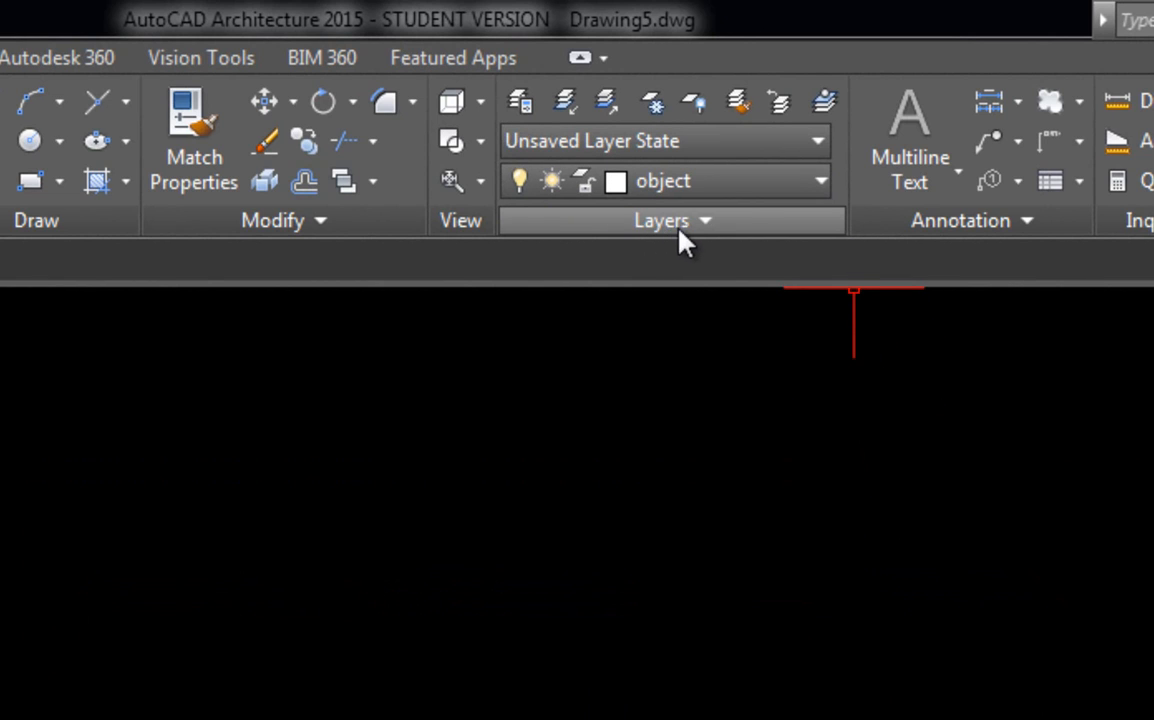
pyautogui.moveTo(720, 240)
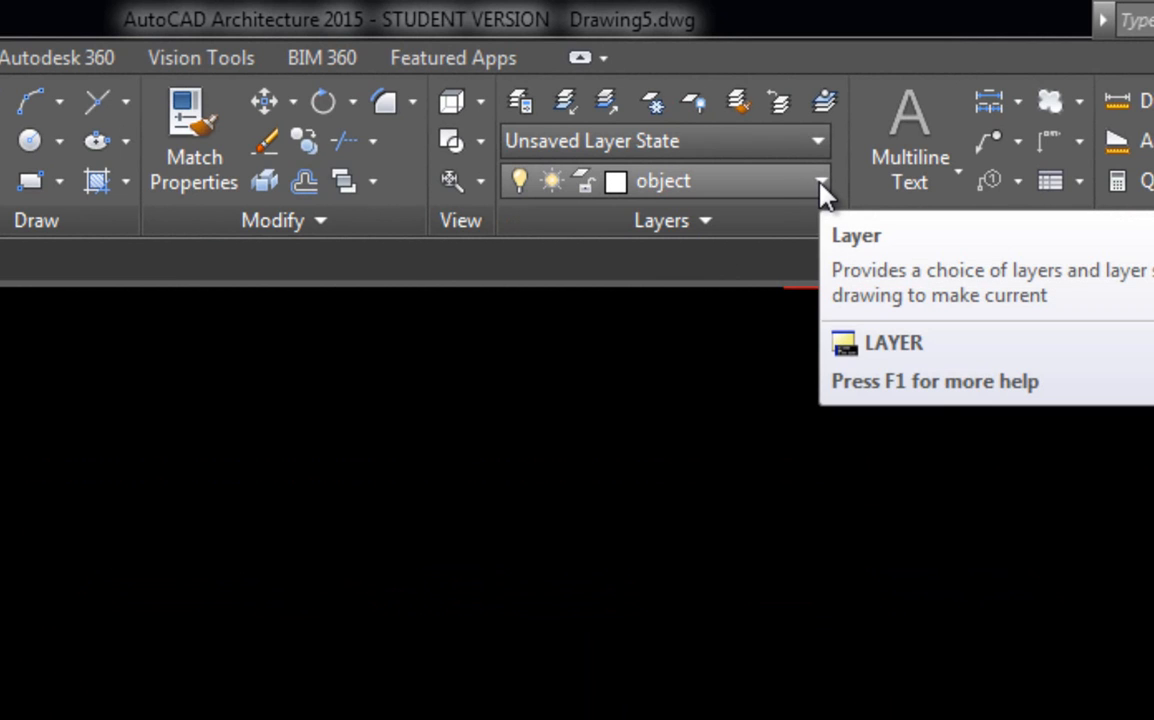
# Step: Set layers 0, Border Line, Center Line, Cutting Plane and DEFPOINTS current in turn, drawing a line on each
pyautogui.click(820, 180)
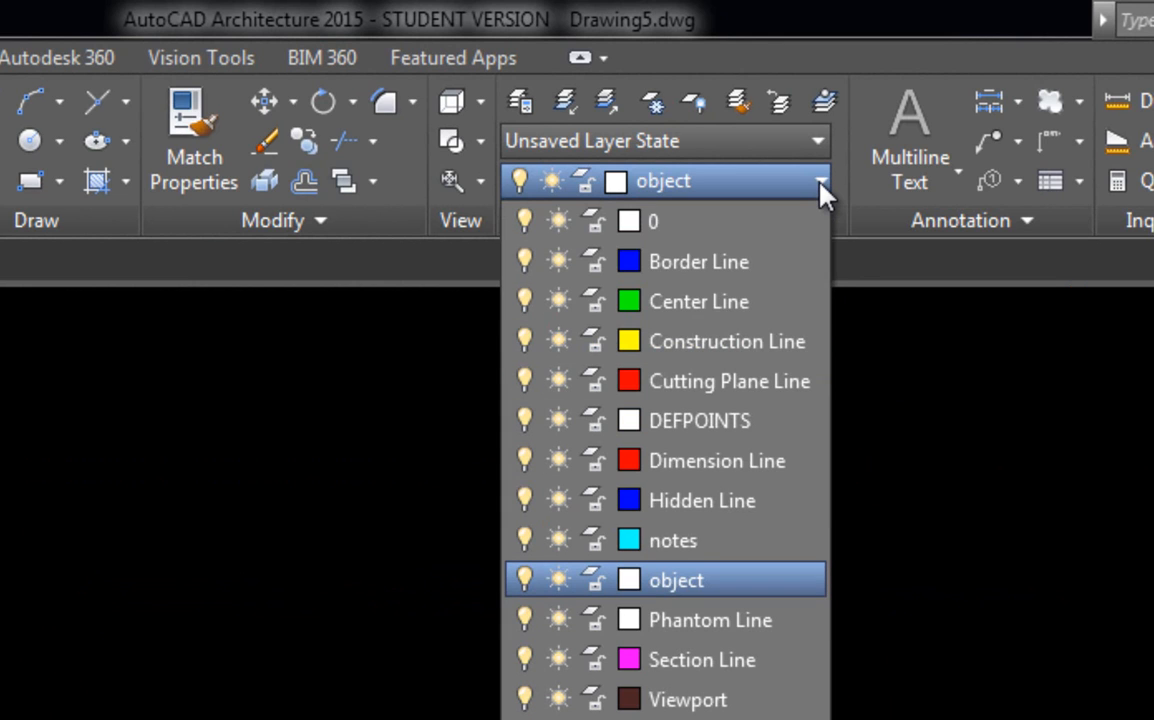
pyautogui.moveTo(700, 710)
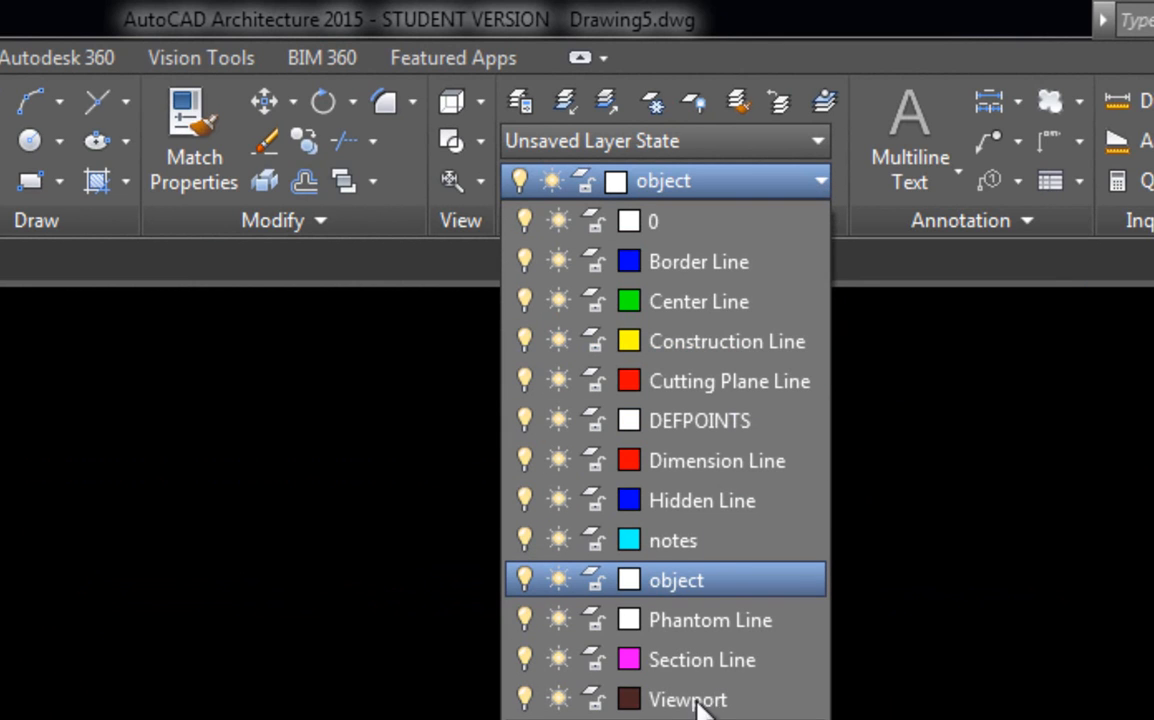
pyautogui.moveTo(684, 500)
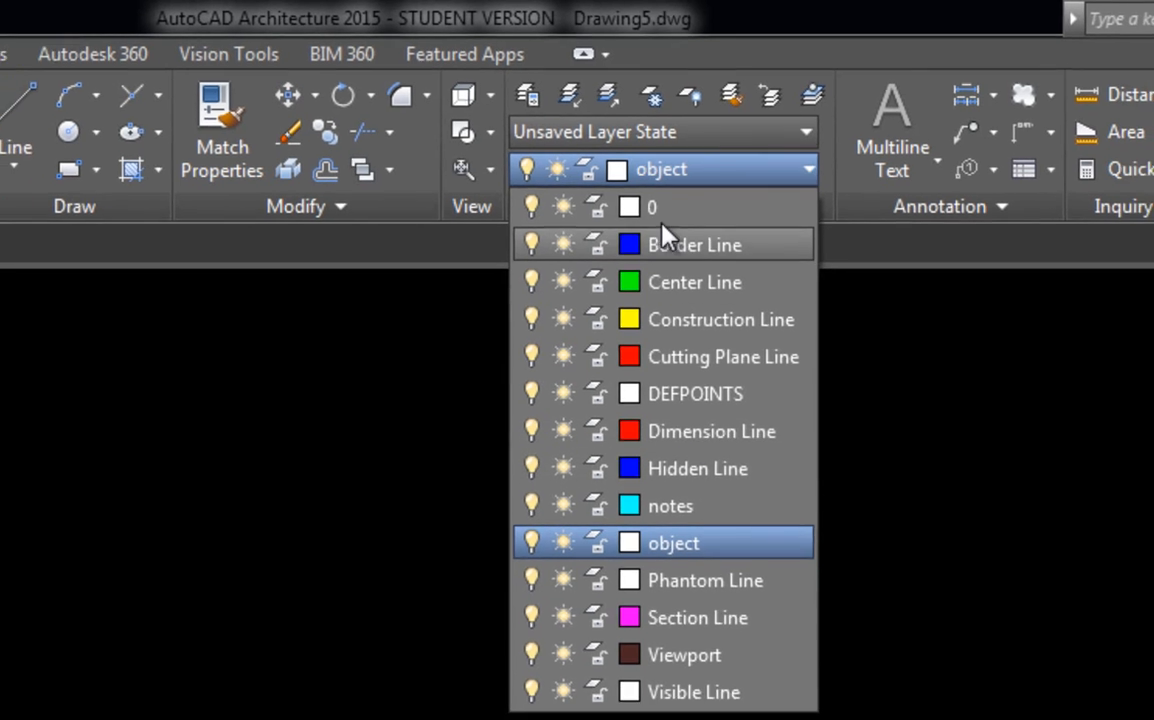
pyautogui.click(652, 206)
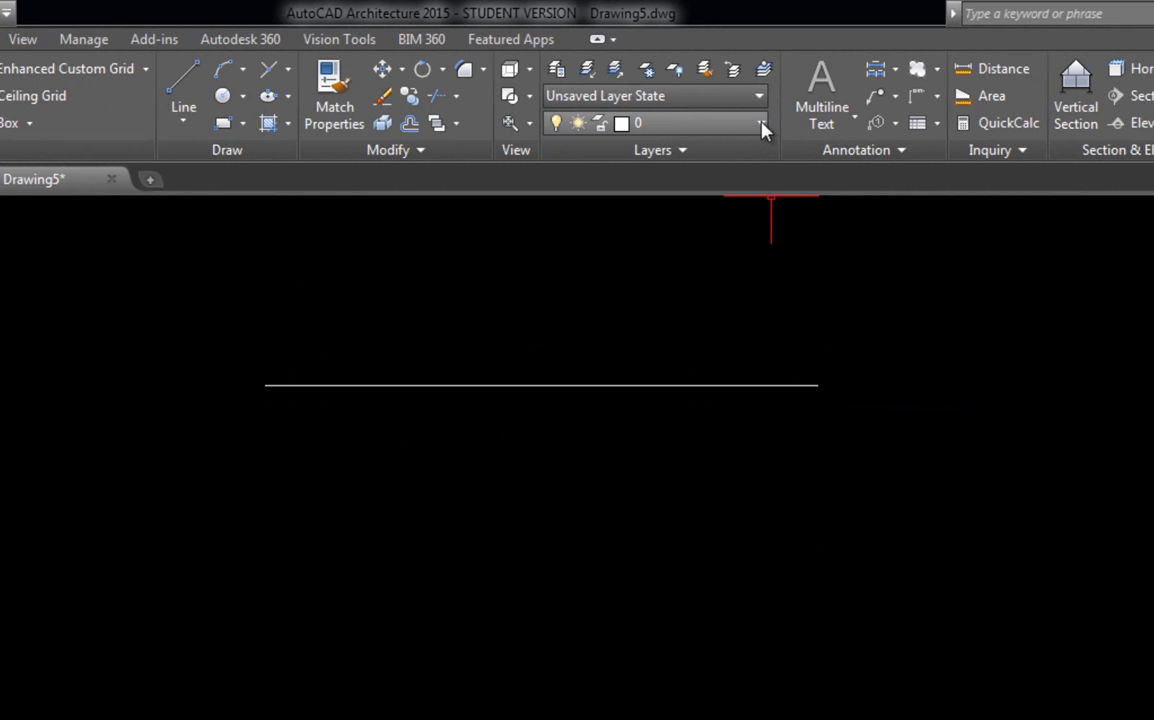
pyautogui.click(760, 122)
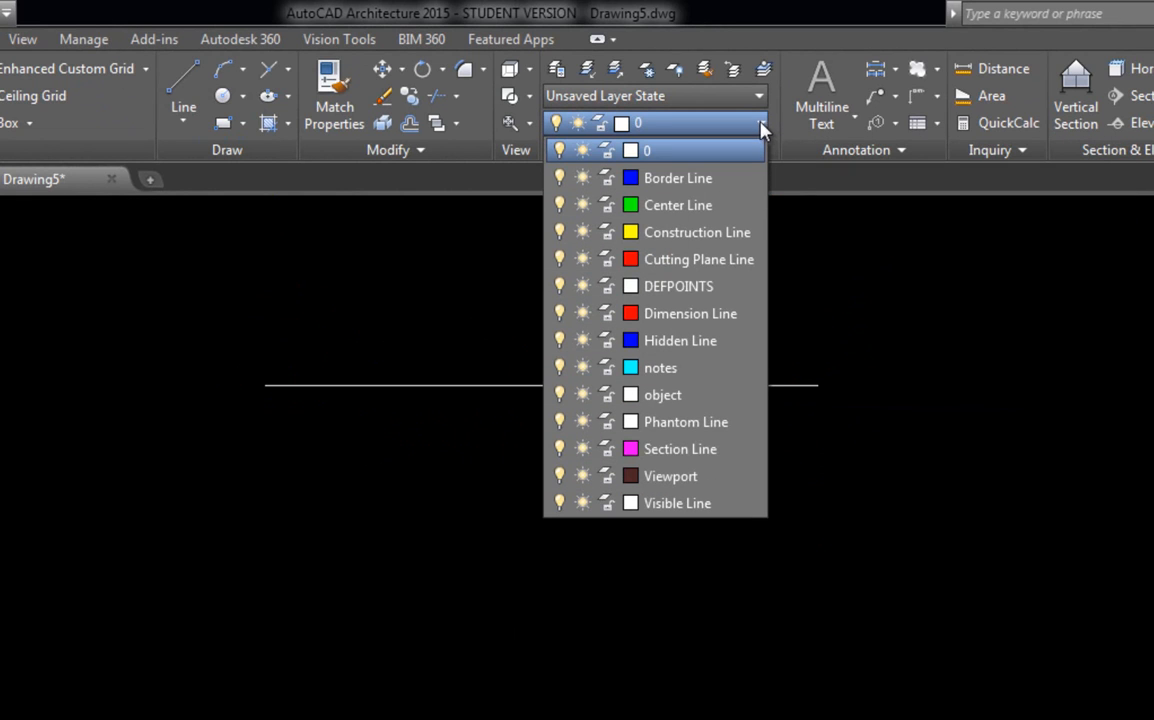
pyautogui.moveTo(700, 178)
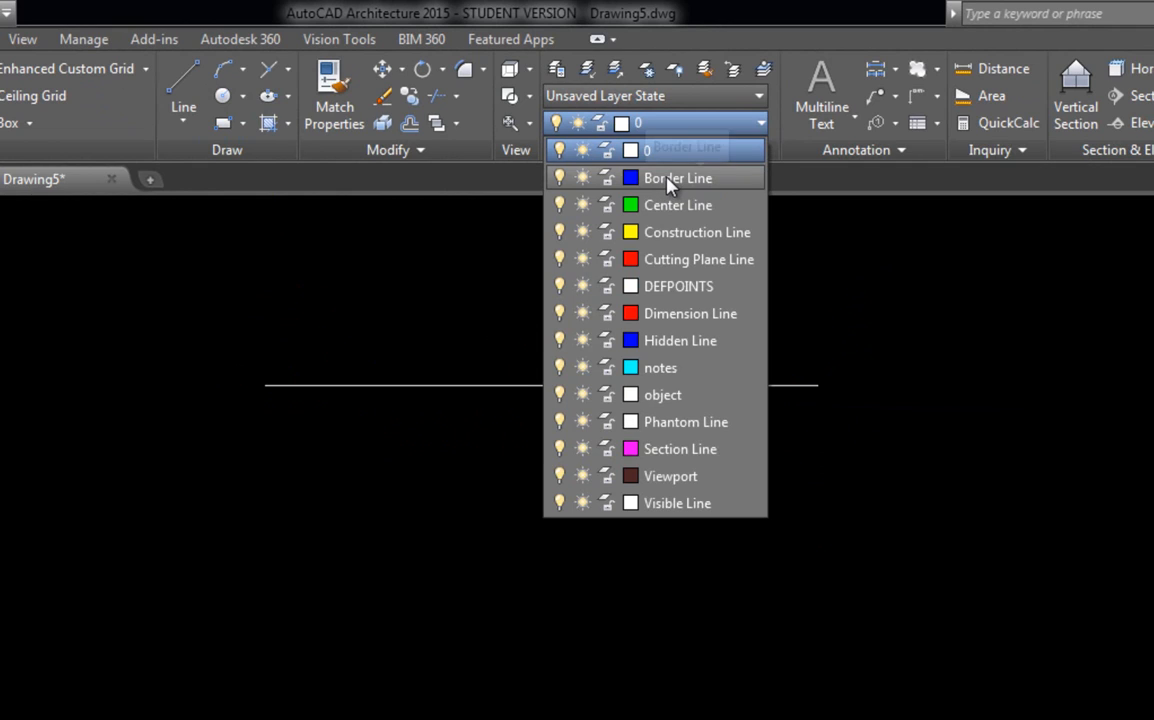
pyautogui.moveTo(678, 178)
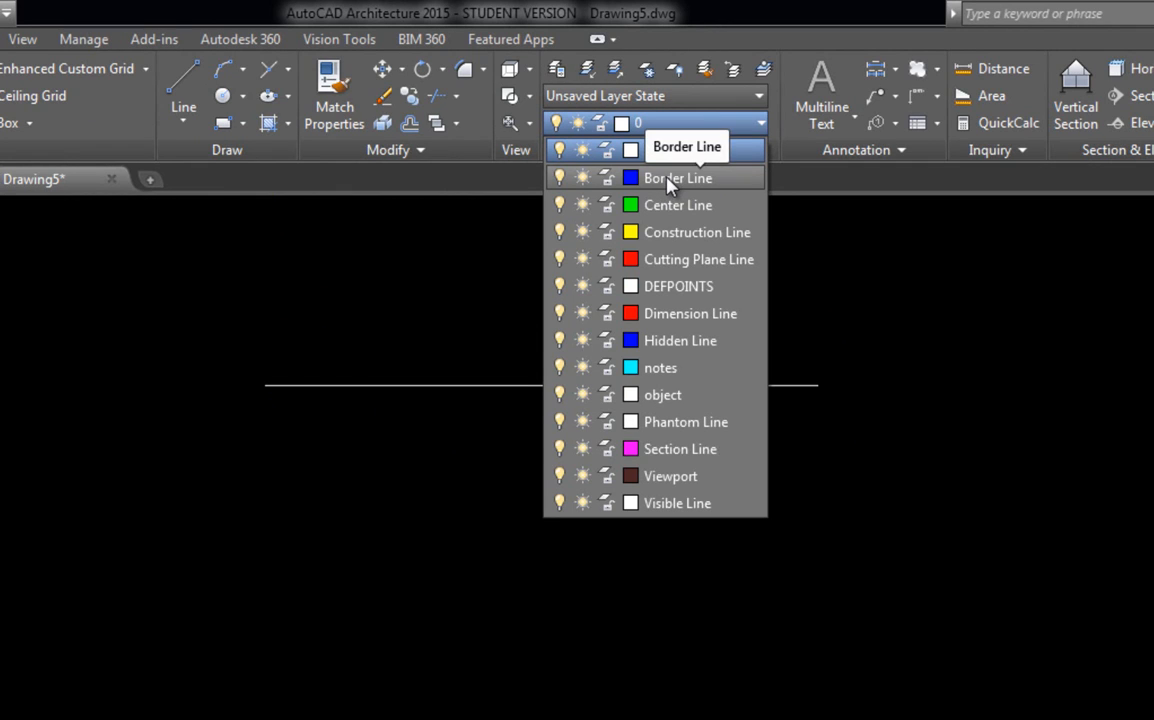
pyautogui.click(678, 178)
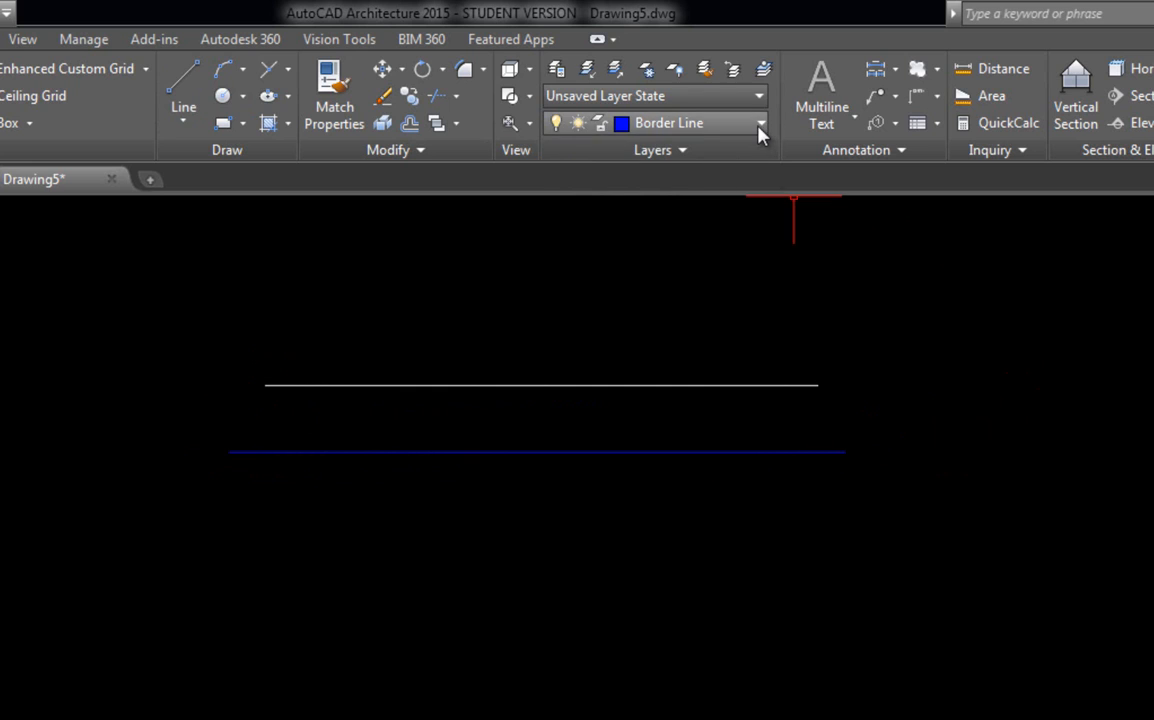
pyautogui.click(760, 122)
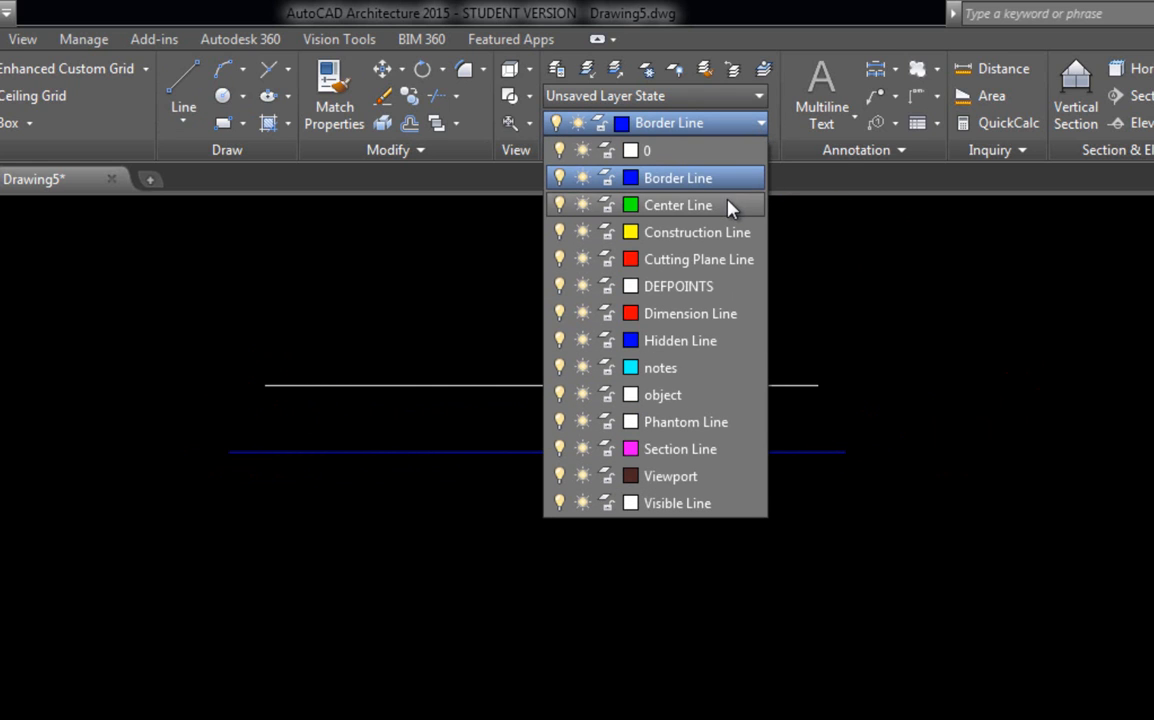
pyautogui.click(678, 204)
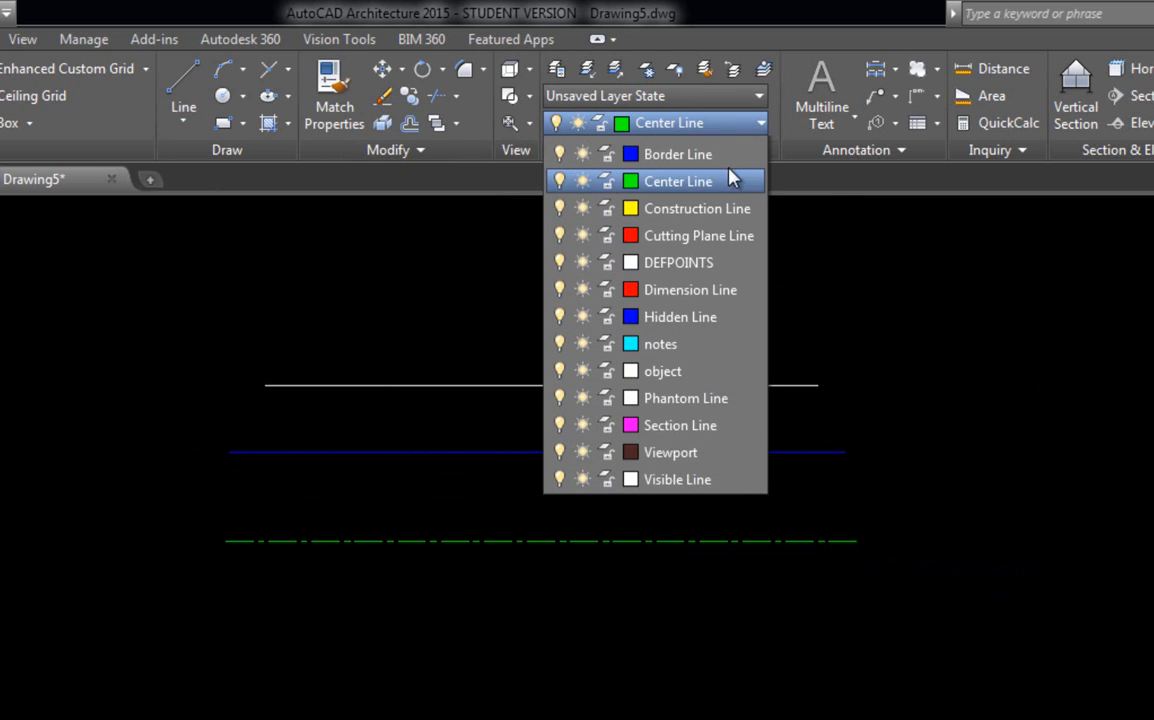
pyautogui.click(696, 208)
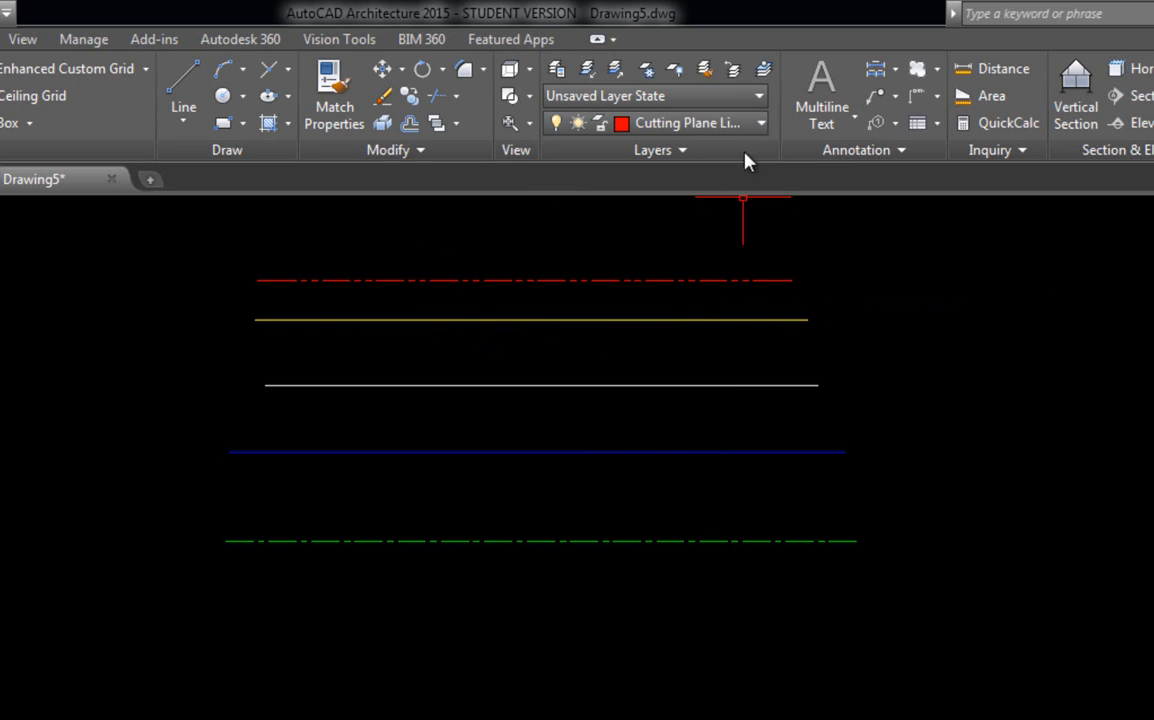
pyautogui.click(760, 124)
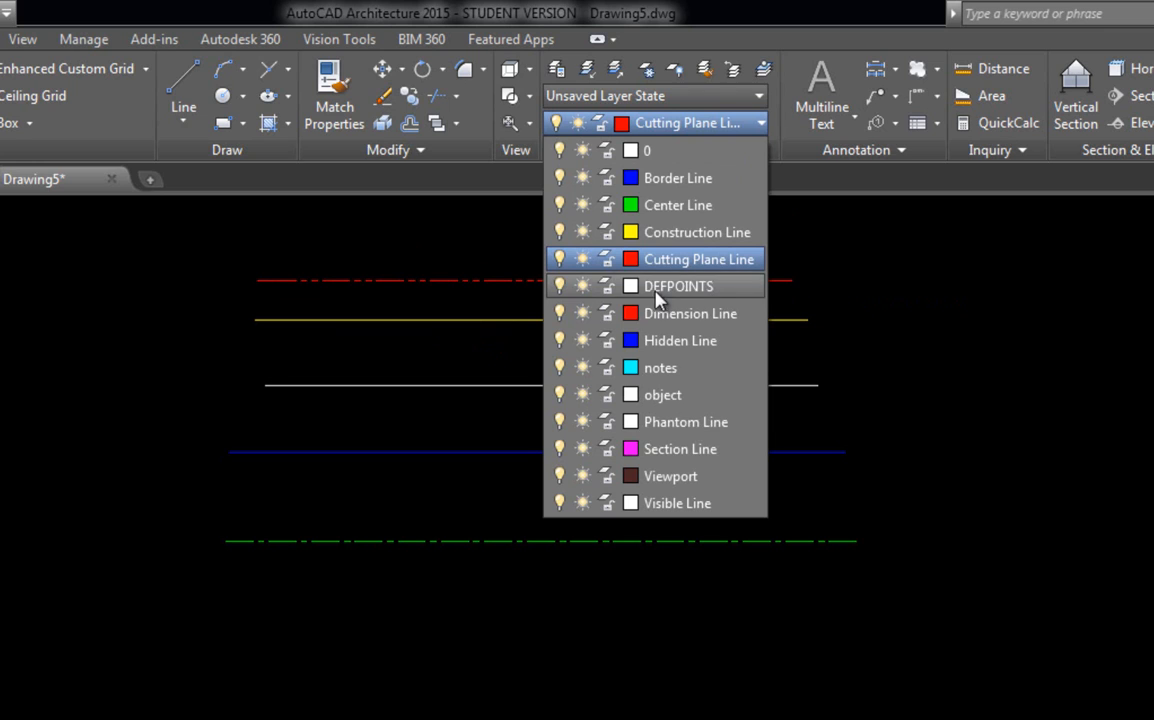
pyautogui.click(678, 286)
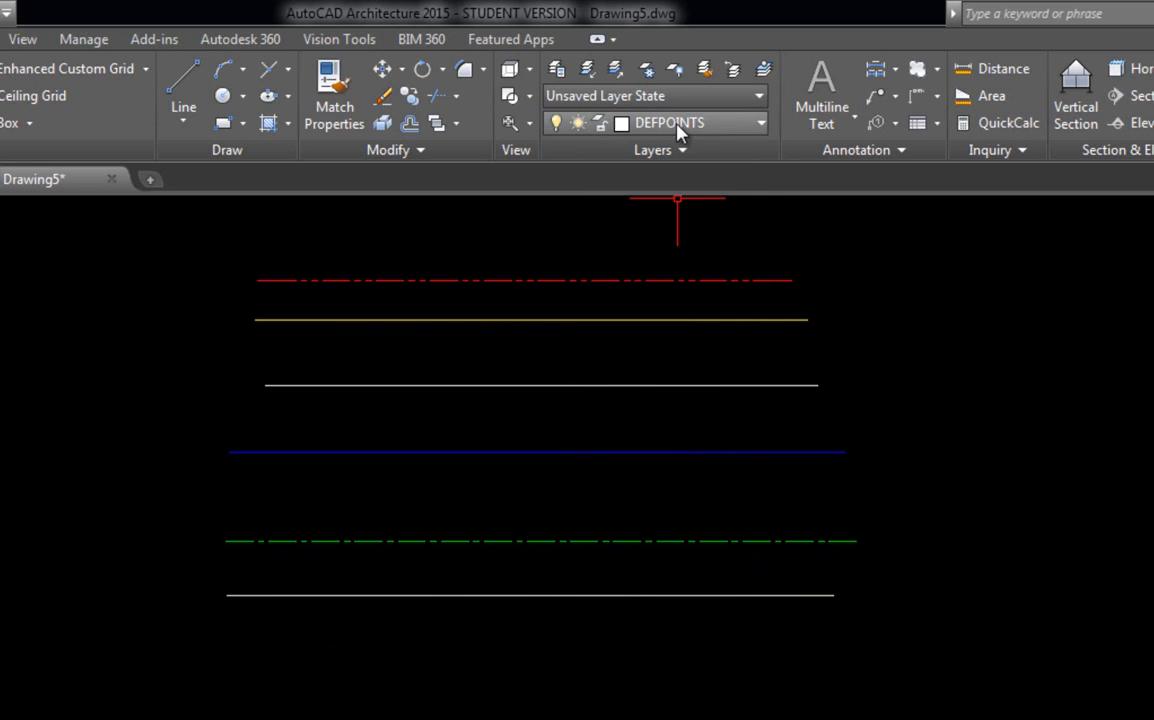
# Step: Set Hidden Line and notes layers current and draw a horizontal line on each
pyautogui.click(690, 122)
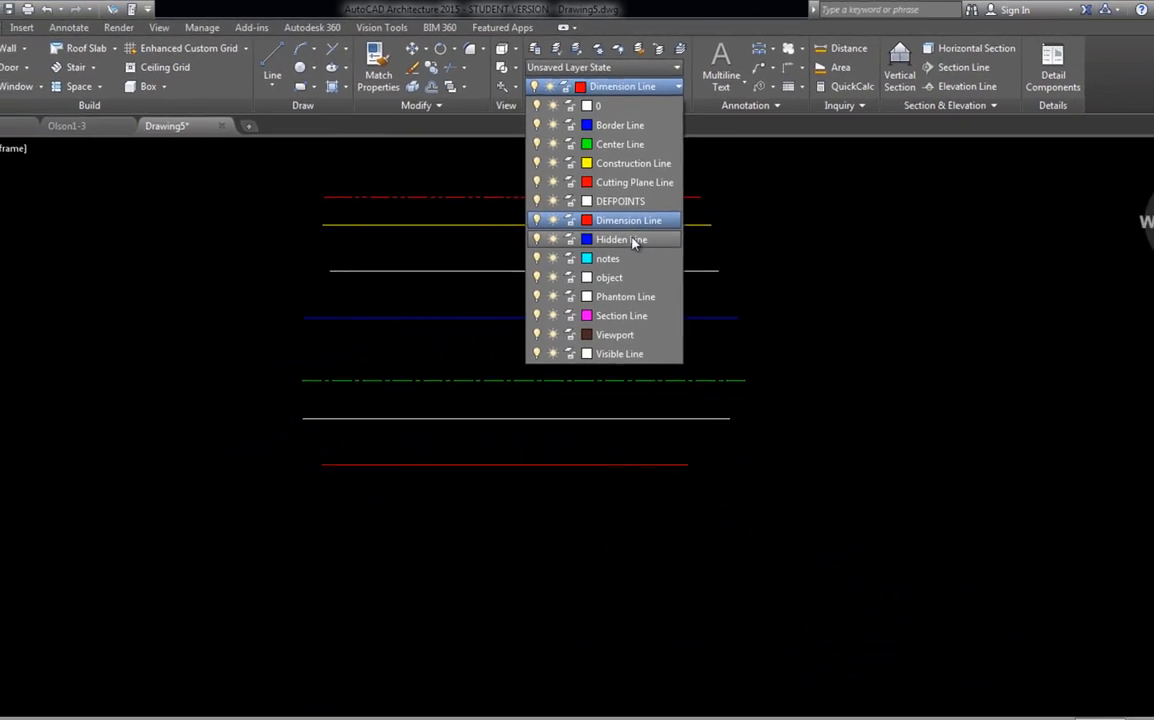
pyautogui.click(620, 240)
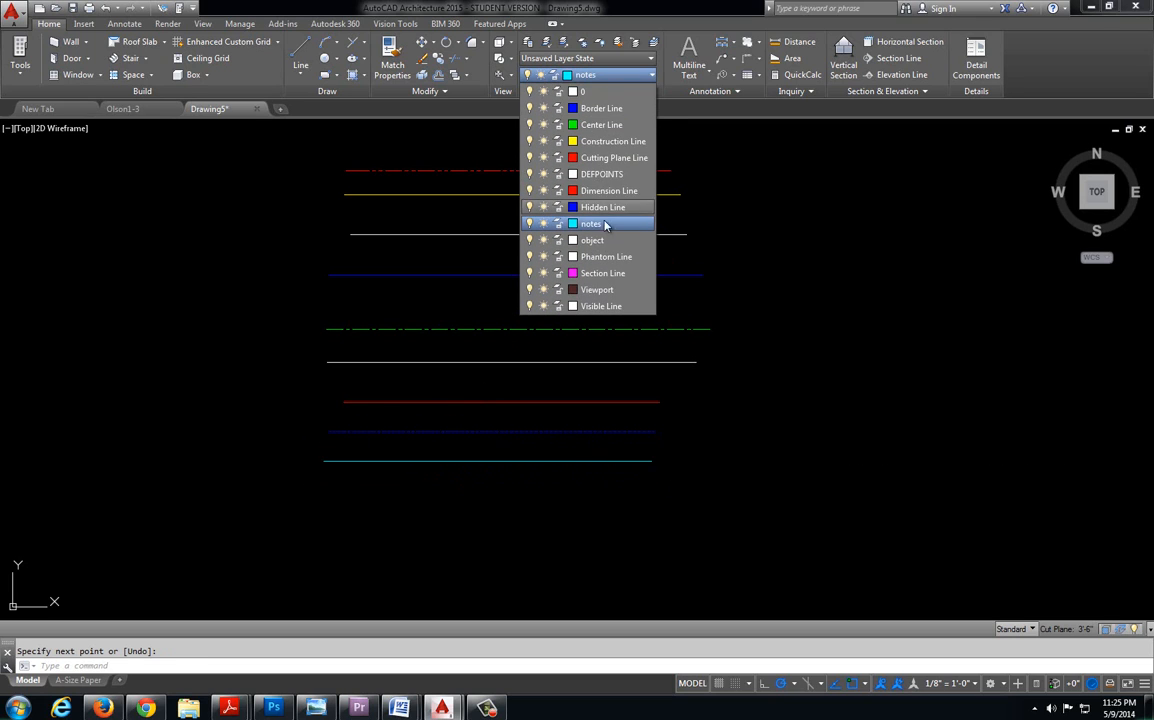
pyautogui.click(592, 240)
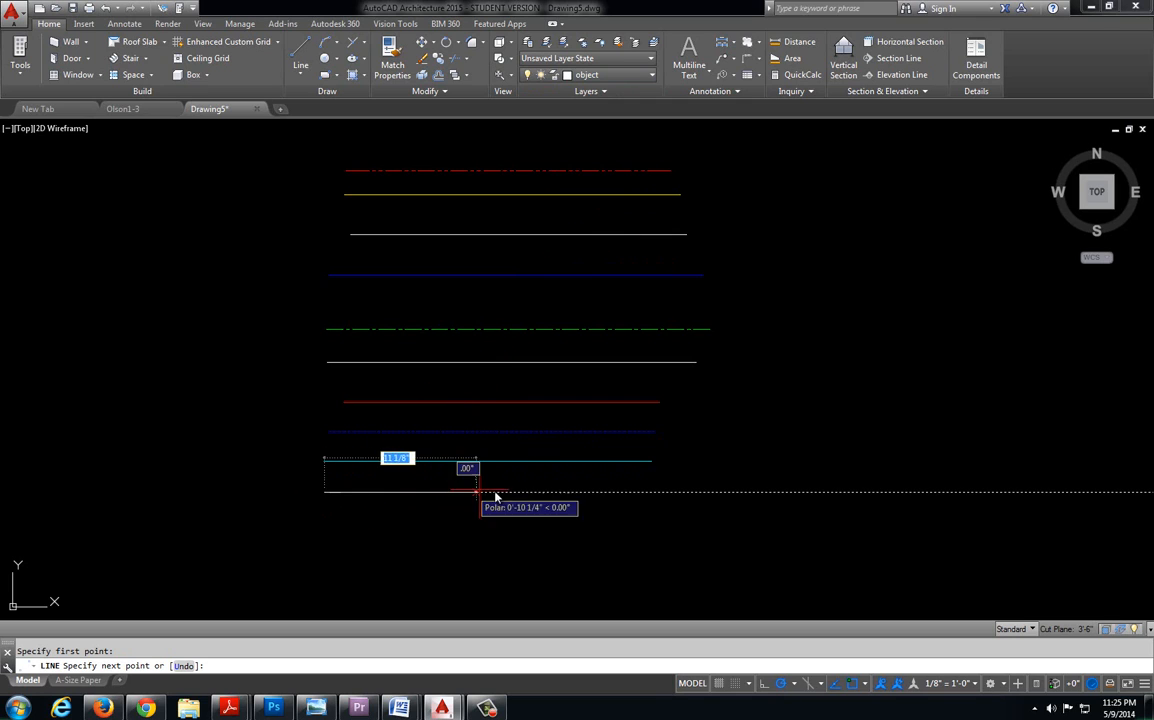
pyautogui.click(476, 490)
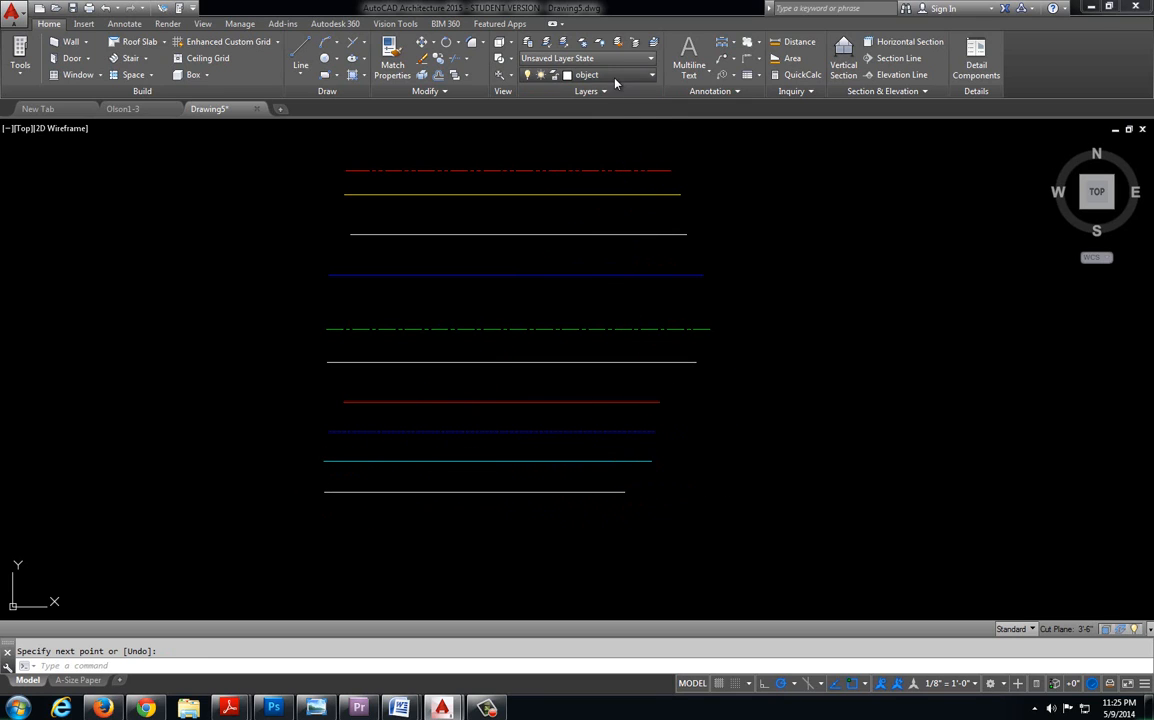
pyautogui.click(586, 76)
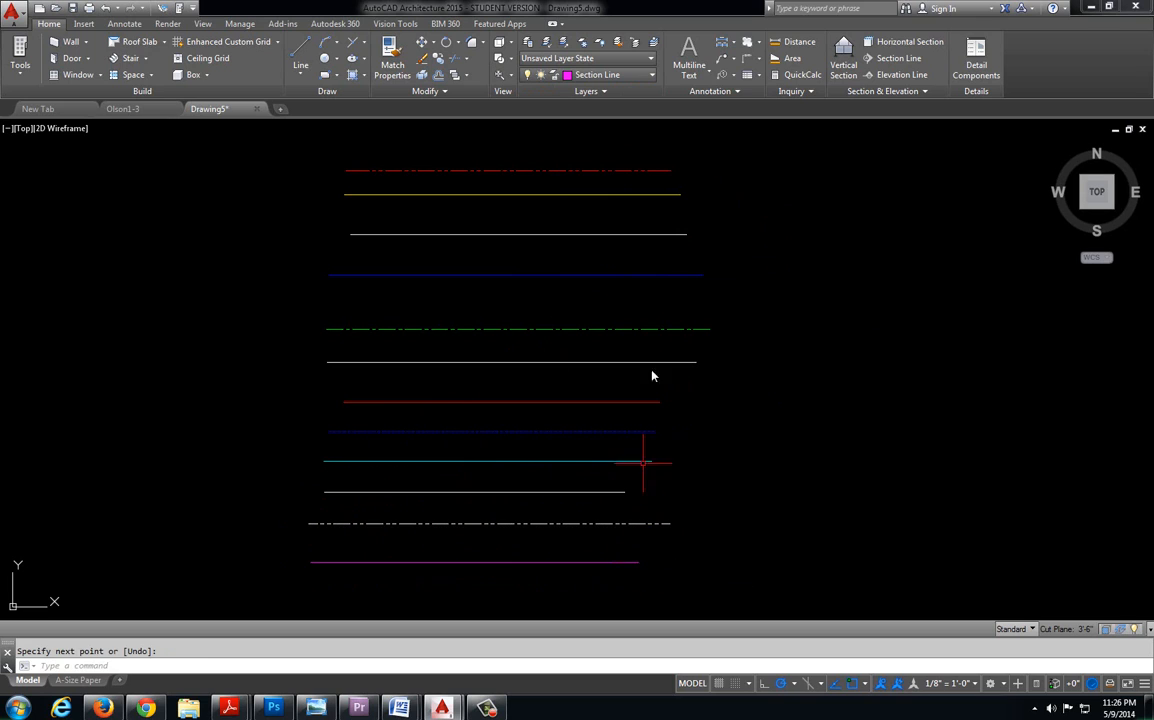
# Step: Draw lines on the Viewport and Visible Line layers, then list the drawing's layers
pyautogui.click(652, 76)
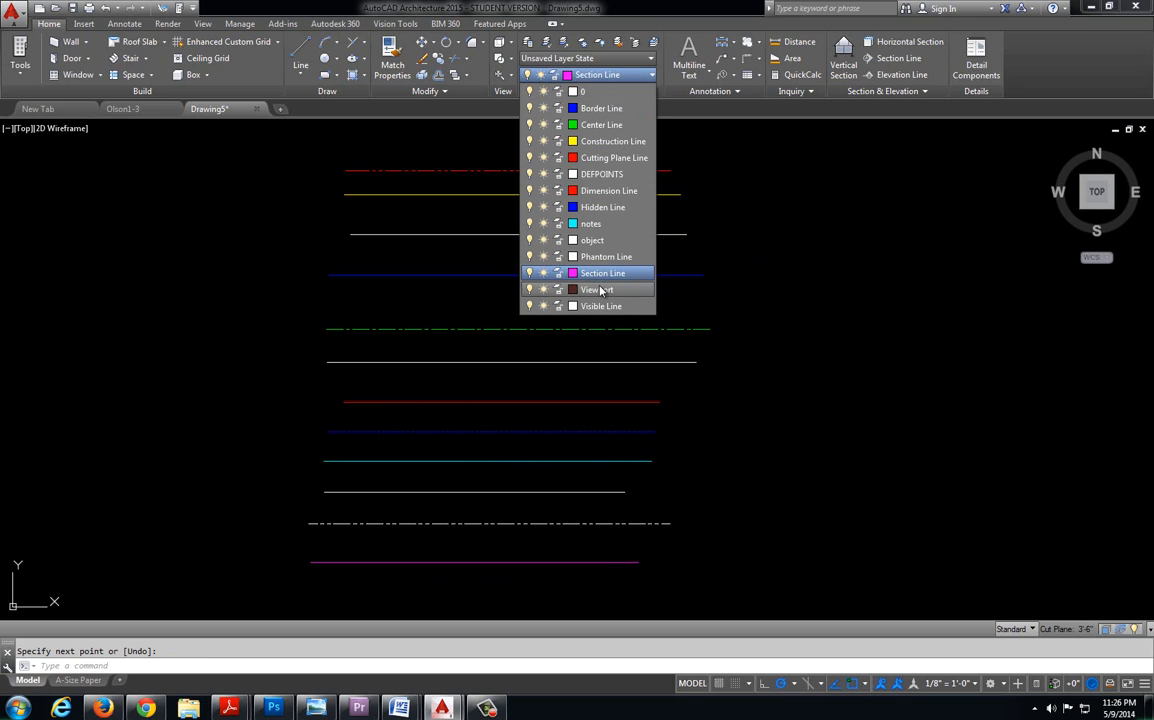
pyautogui.click(602, 272)
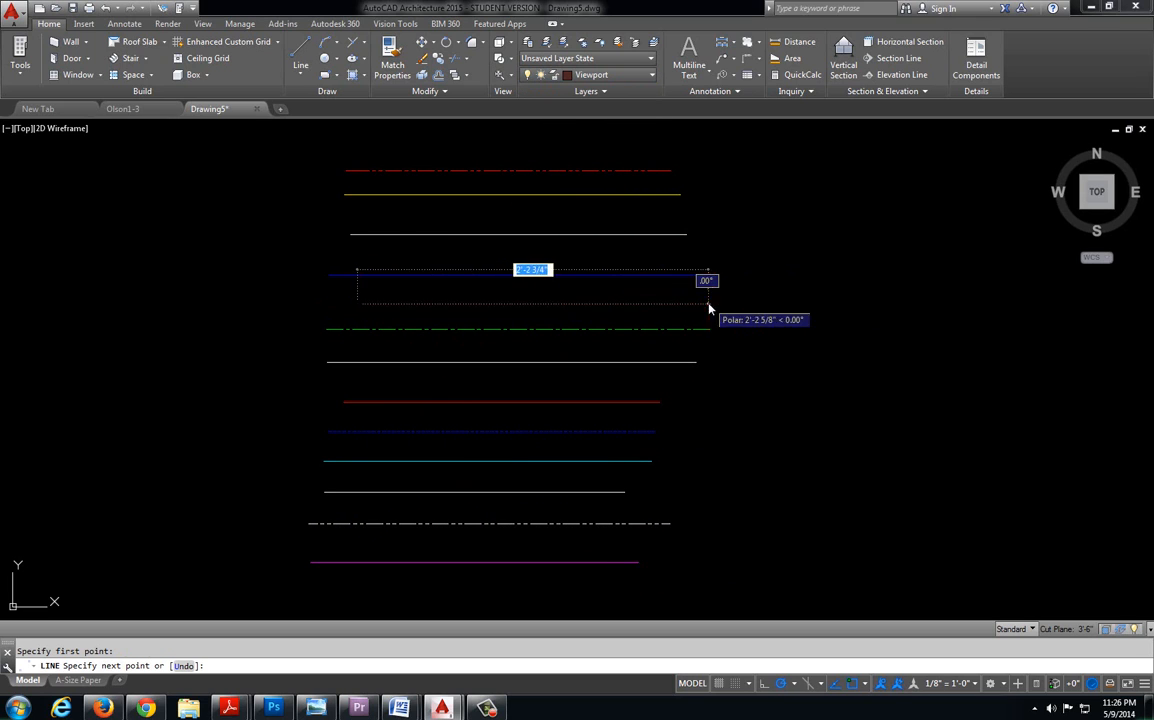
pyautogui.click(648, 76)
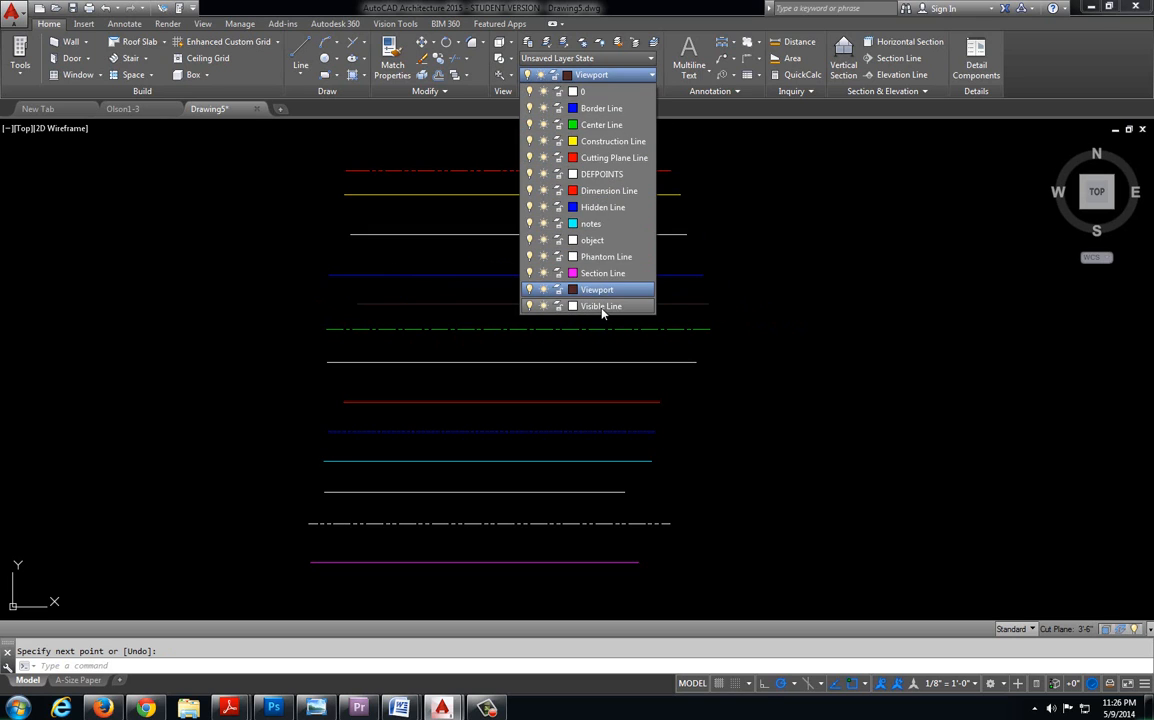
pyautogui.click(600, 306)
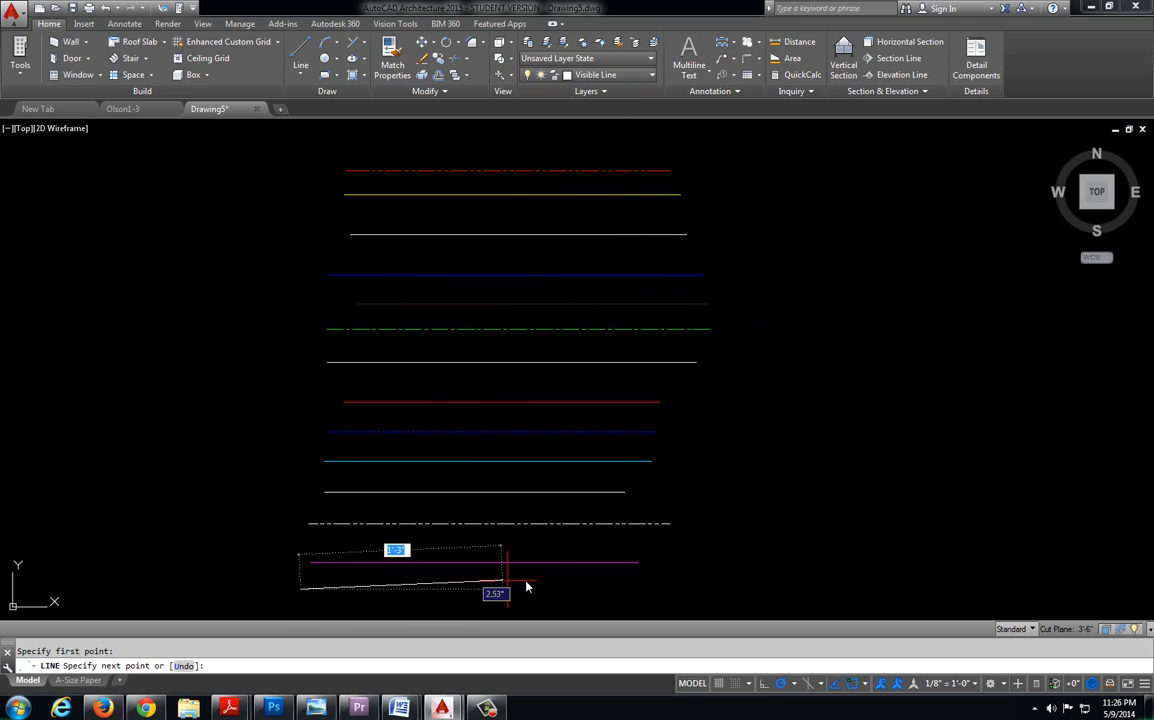
pyautogui.click(508, 584)
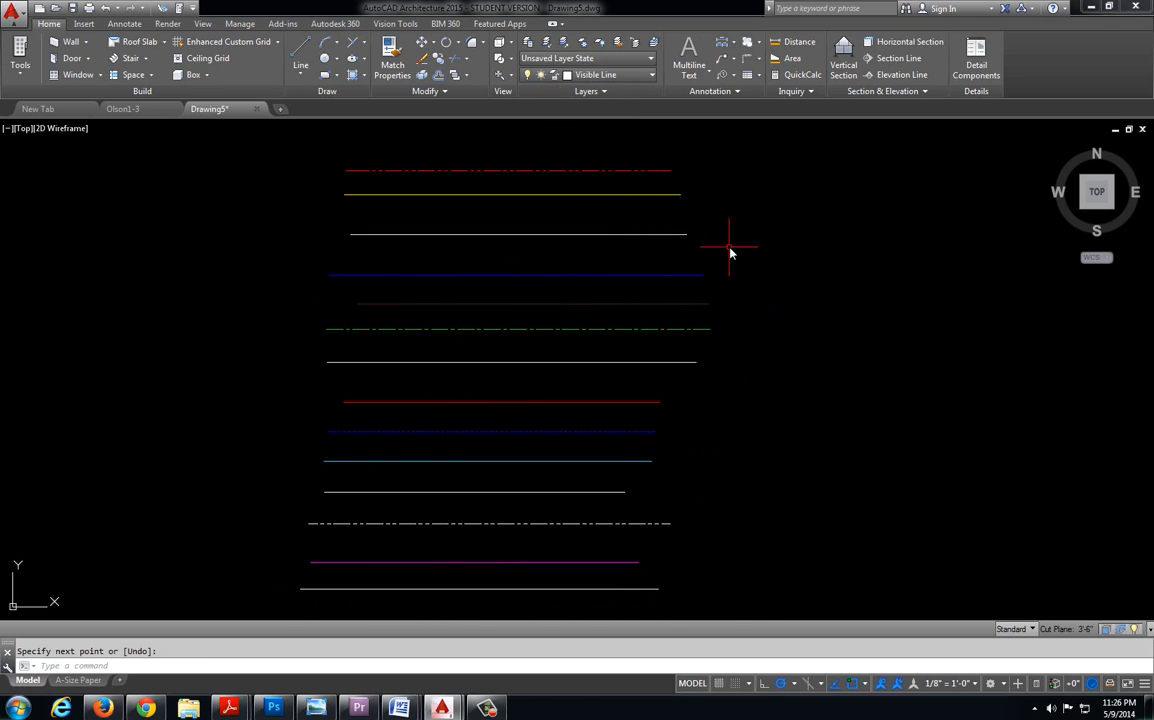
pyautogui.moveTo(568, 198)
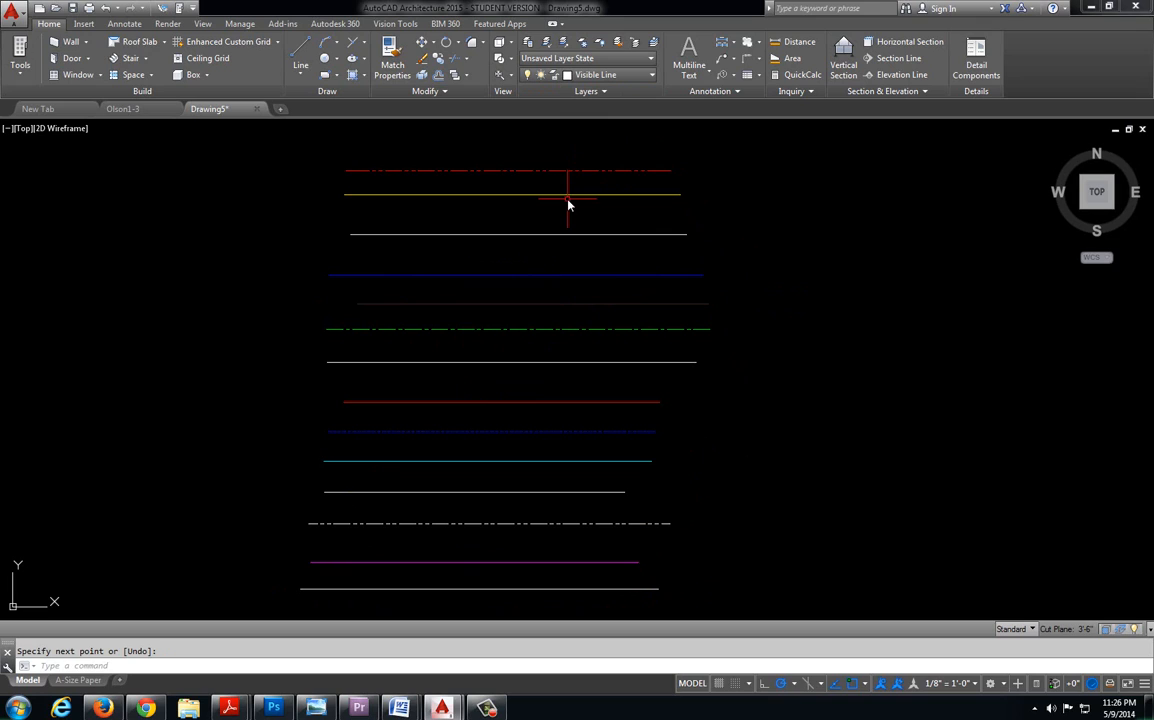
pyautogui.click(650, 76)
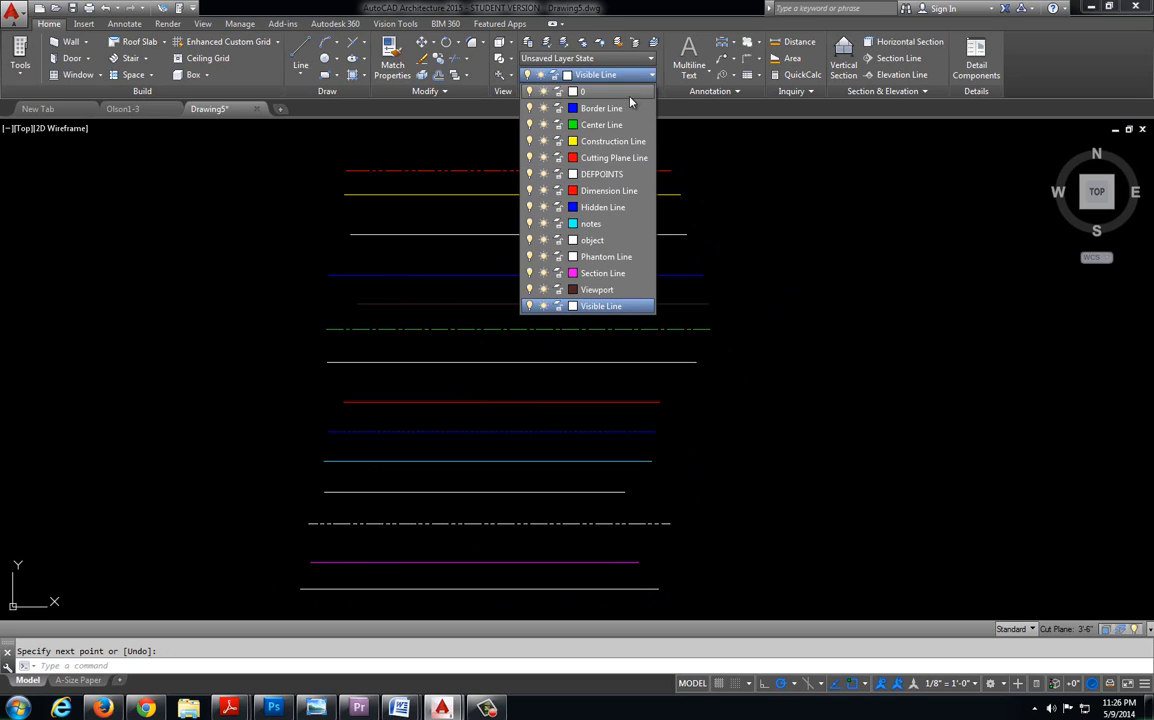
pyautogui.moveTo(618, 272)
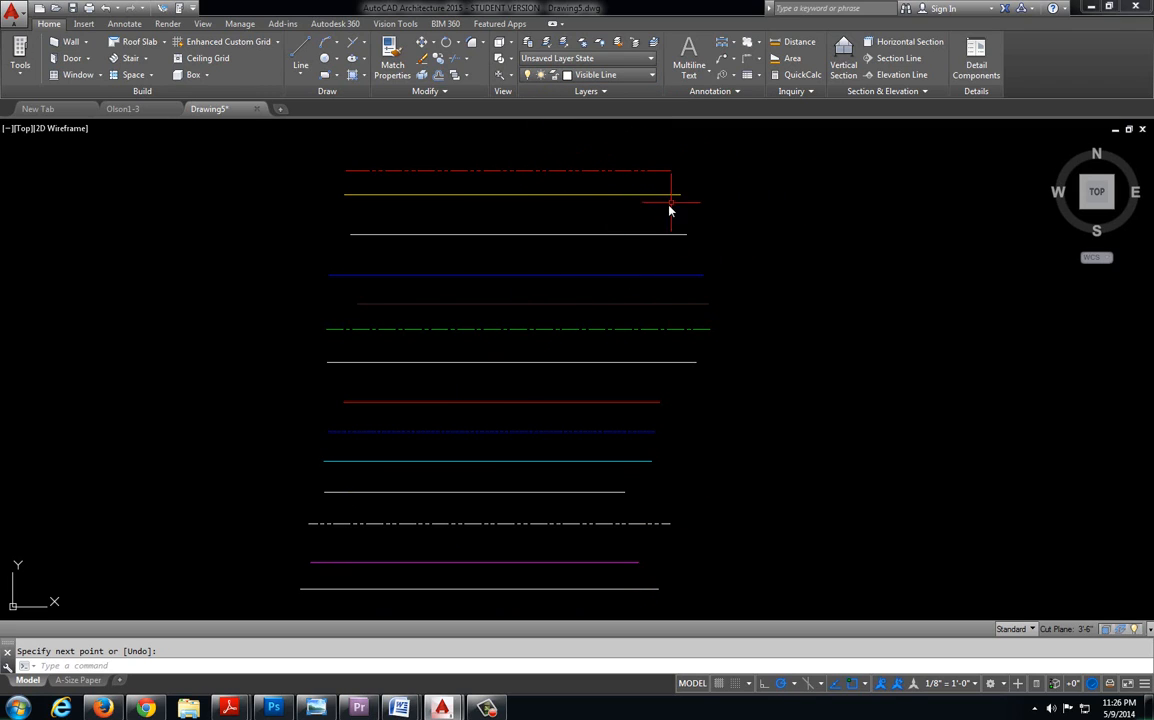
pyautogui.moveTo(700, 364)
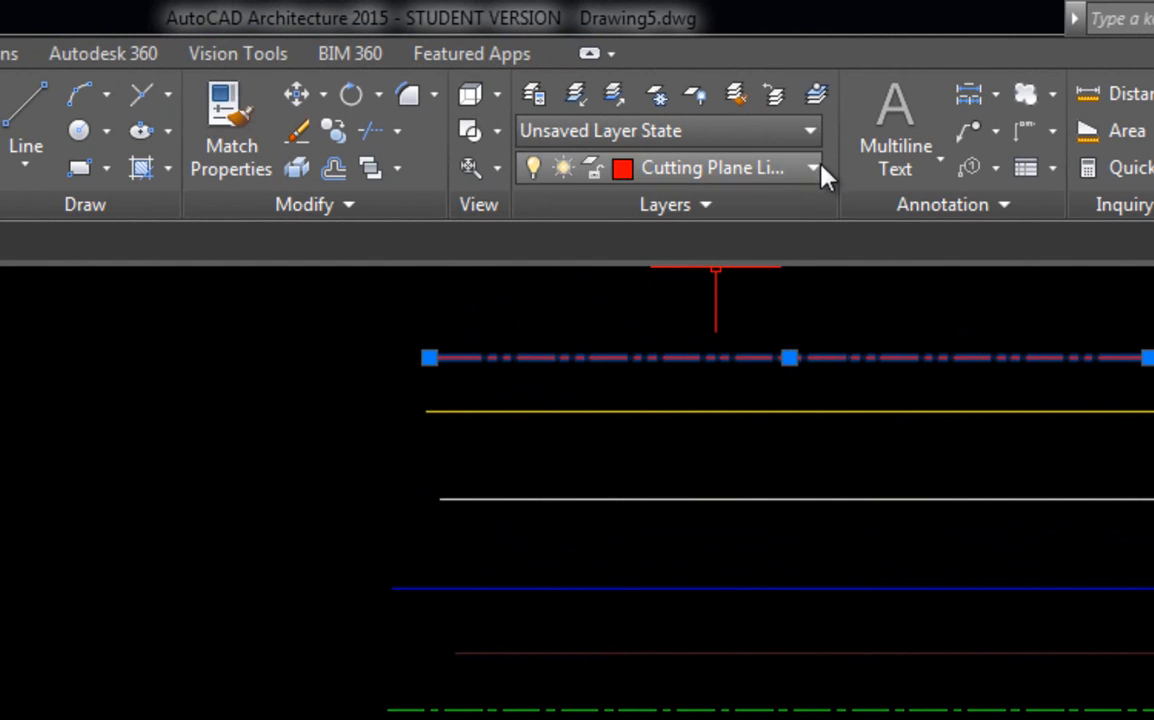
pyautogui.moveTo(674, 320)
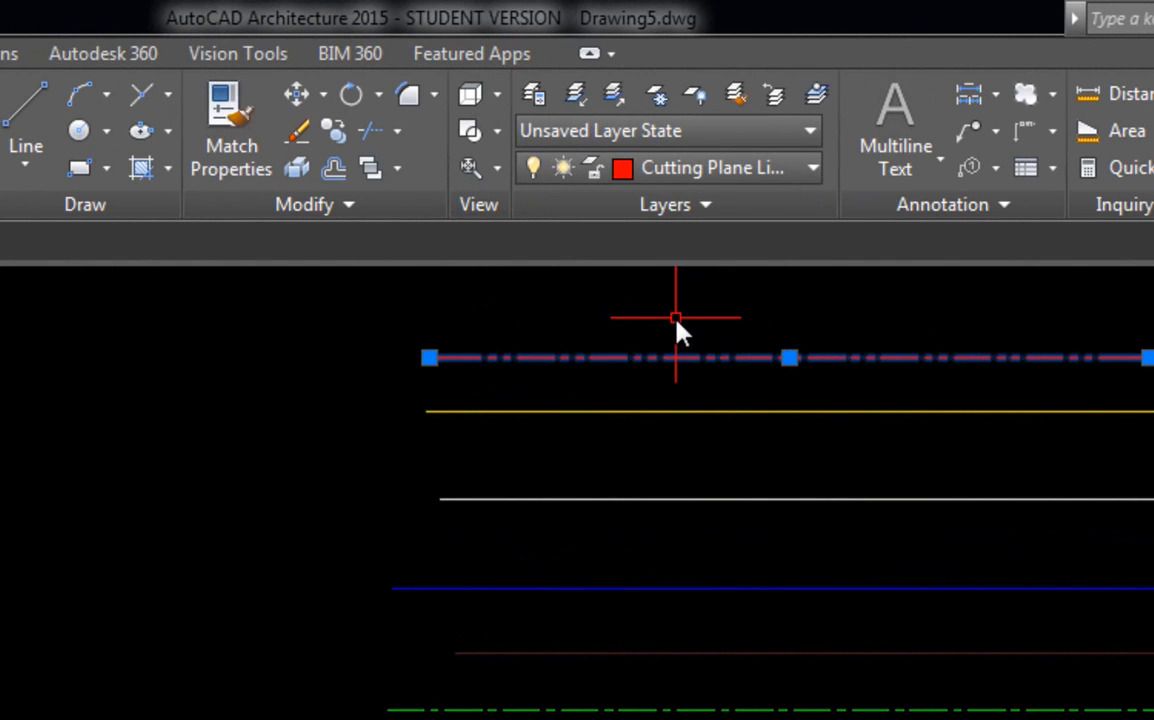
pyautogui.click(812, 168)
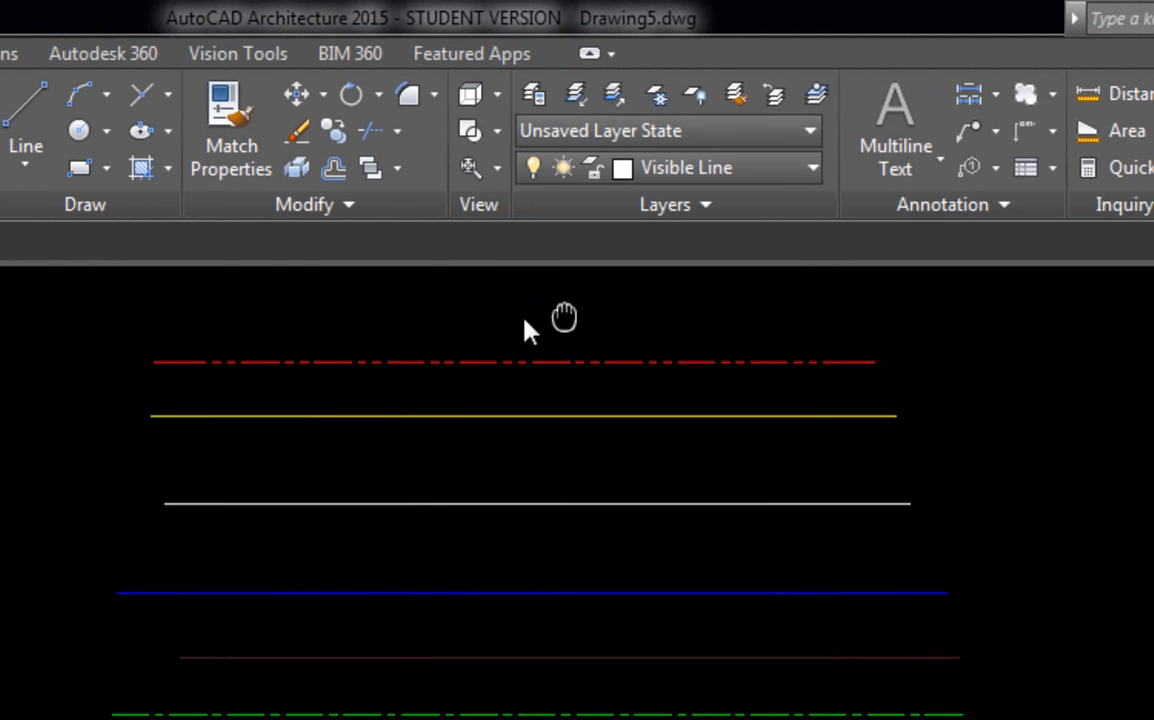
pyautogui.click(810, 168)
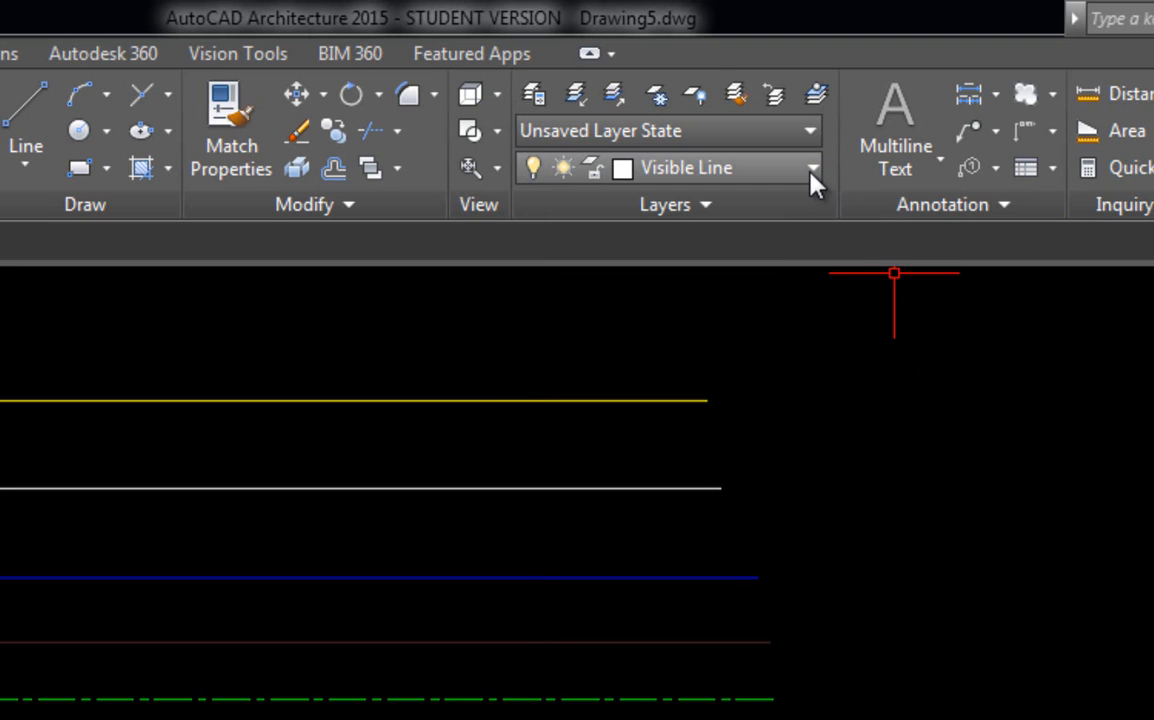
pyautogui.click(812, 168)
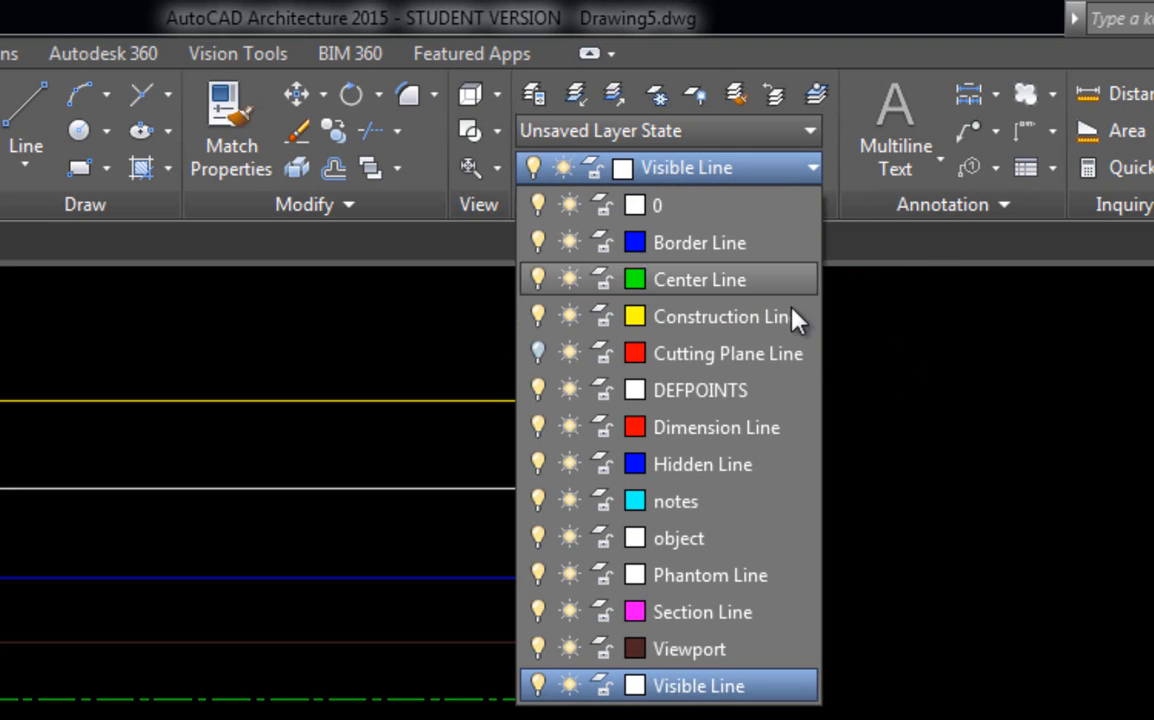
pyautogui.moveTo(538, 352)
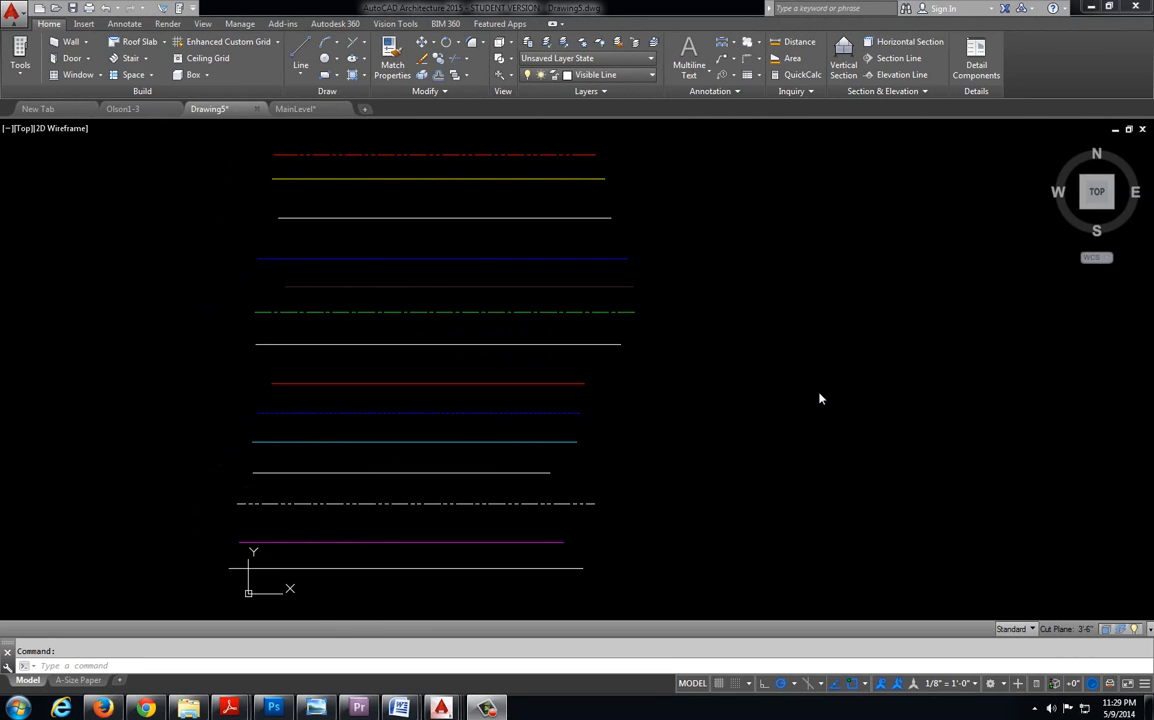
pyautogui.moveTo(874, 264)
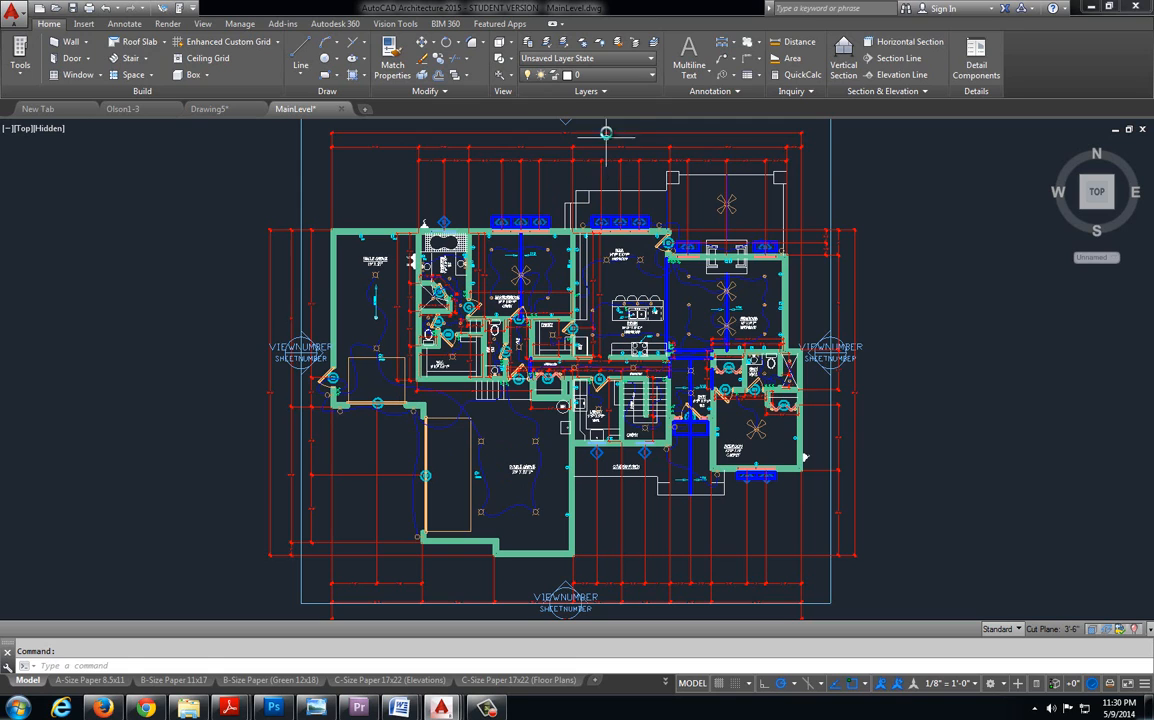
# Step: Scroll through the floor plan's long list of architectural layers
pyautogui.click(644, 76)
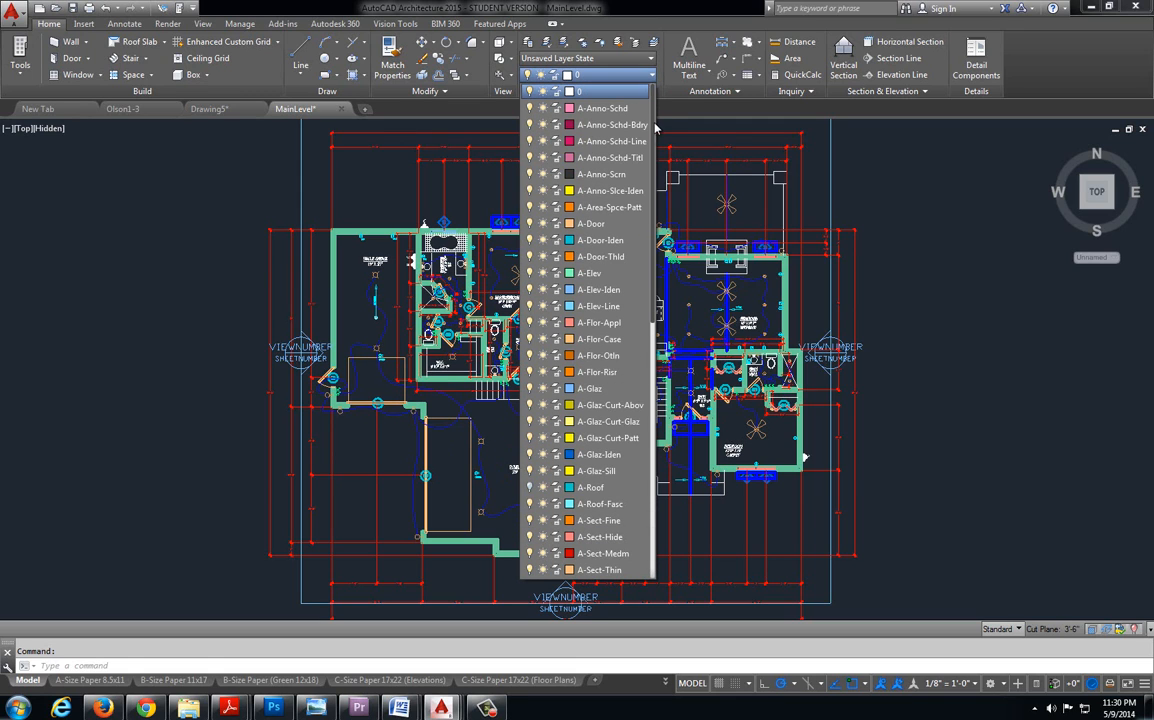
pyautogui.scroll(-3)
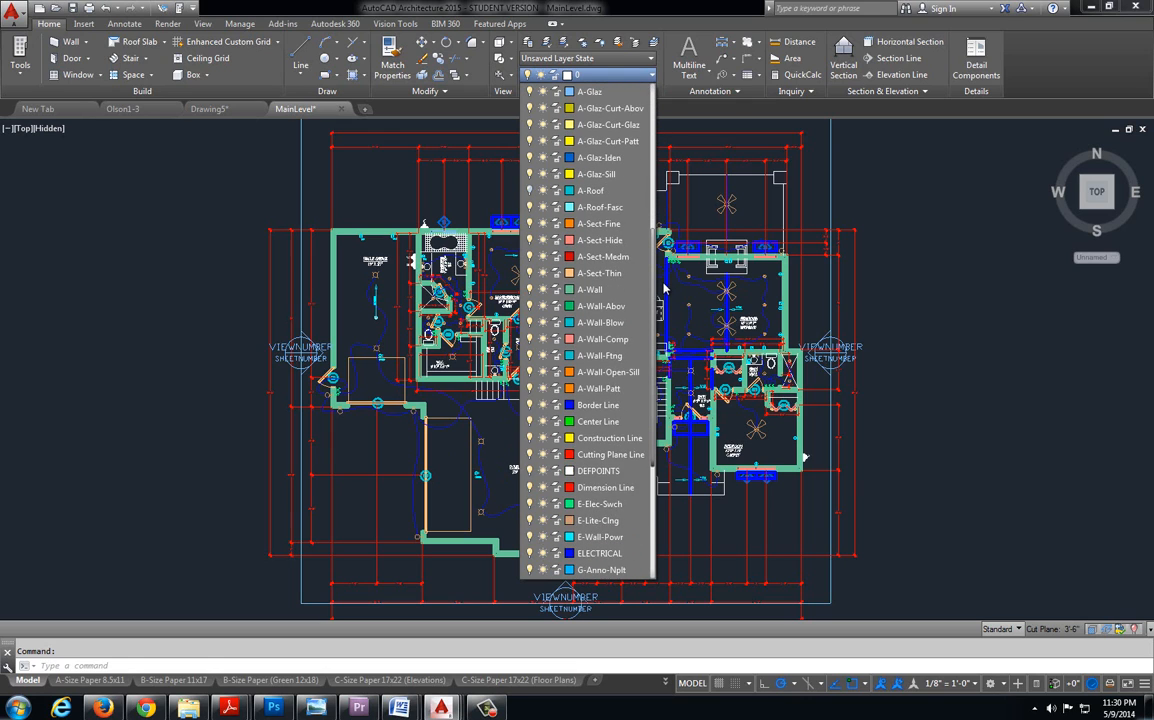
pyautogui.scroll(-3)
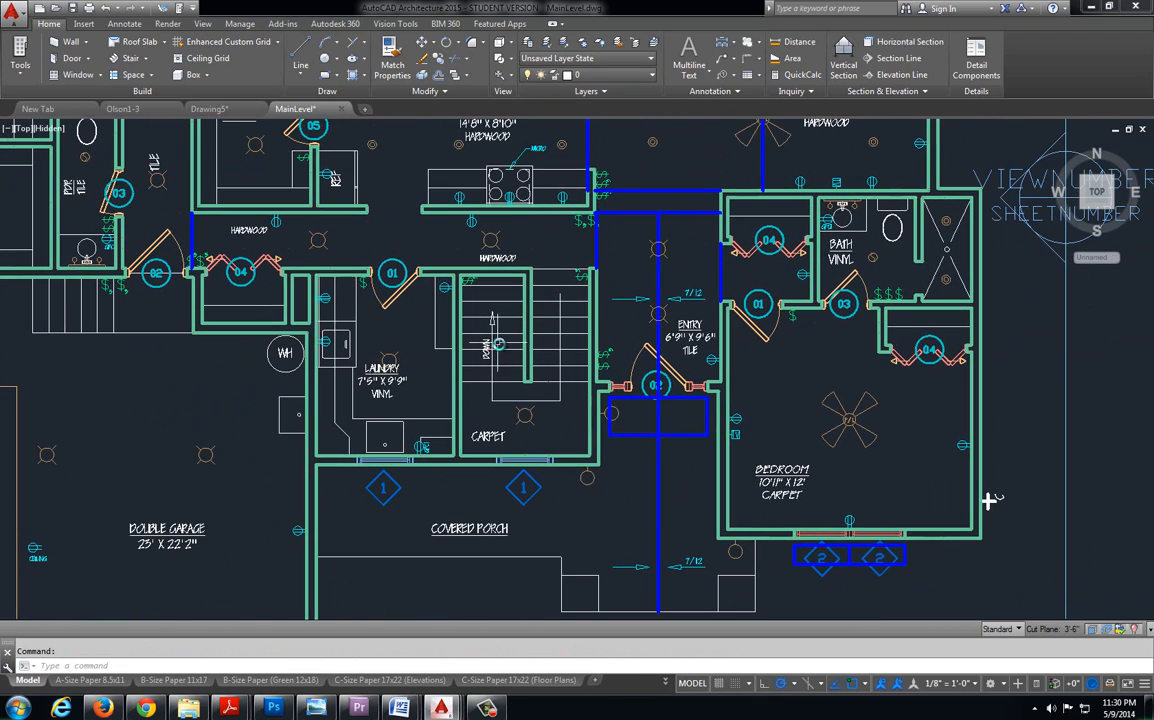
pyautogui.moveTo(636, 316)
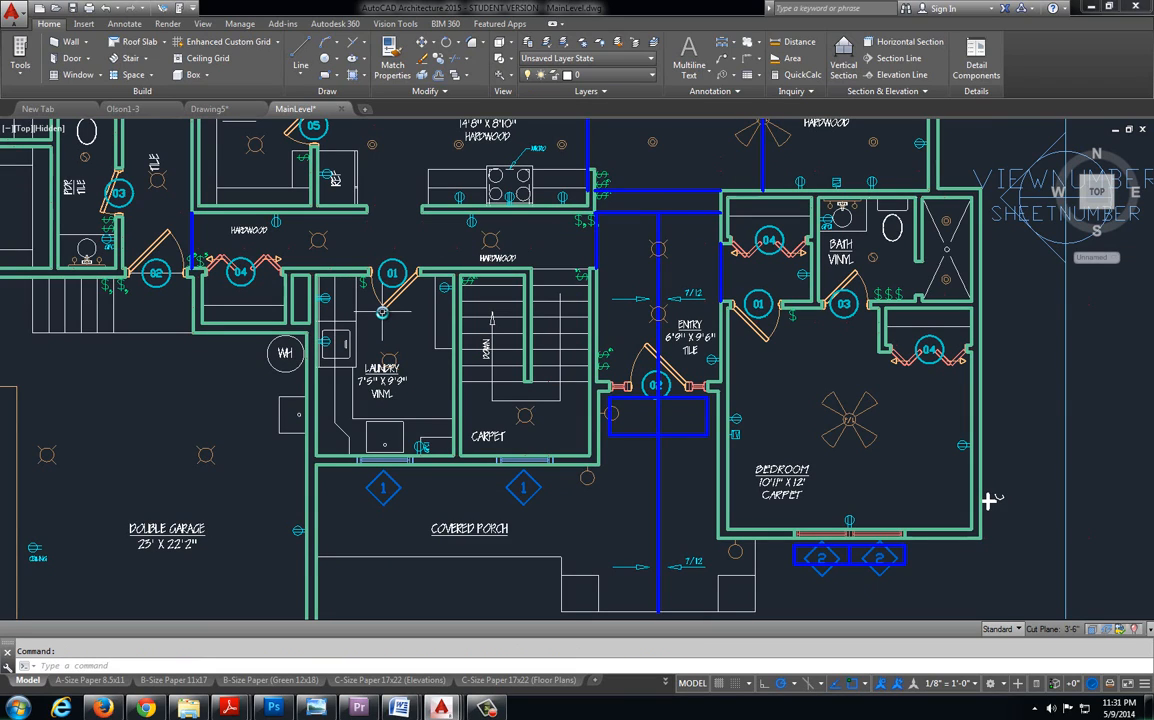
pyautogui.moveTo(382, 312)
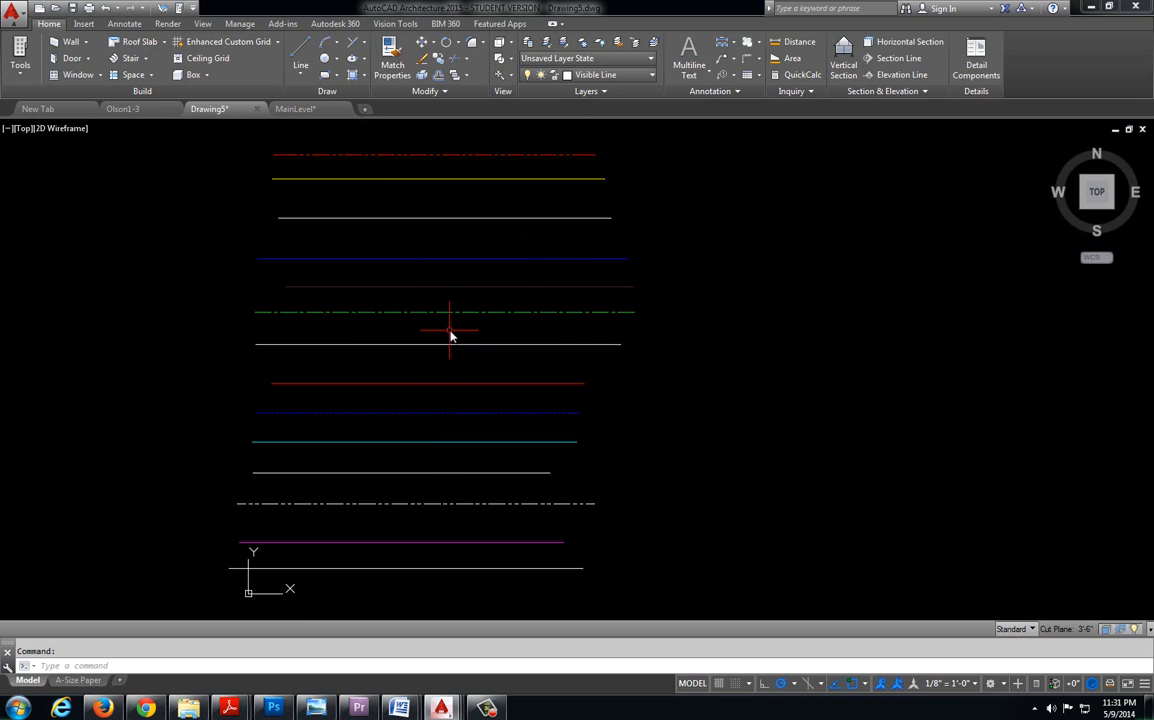
pyautogui.moveTo(524, 156)
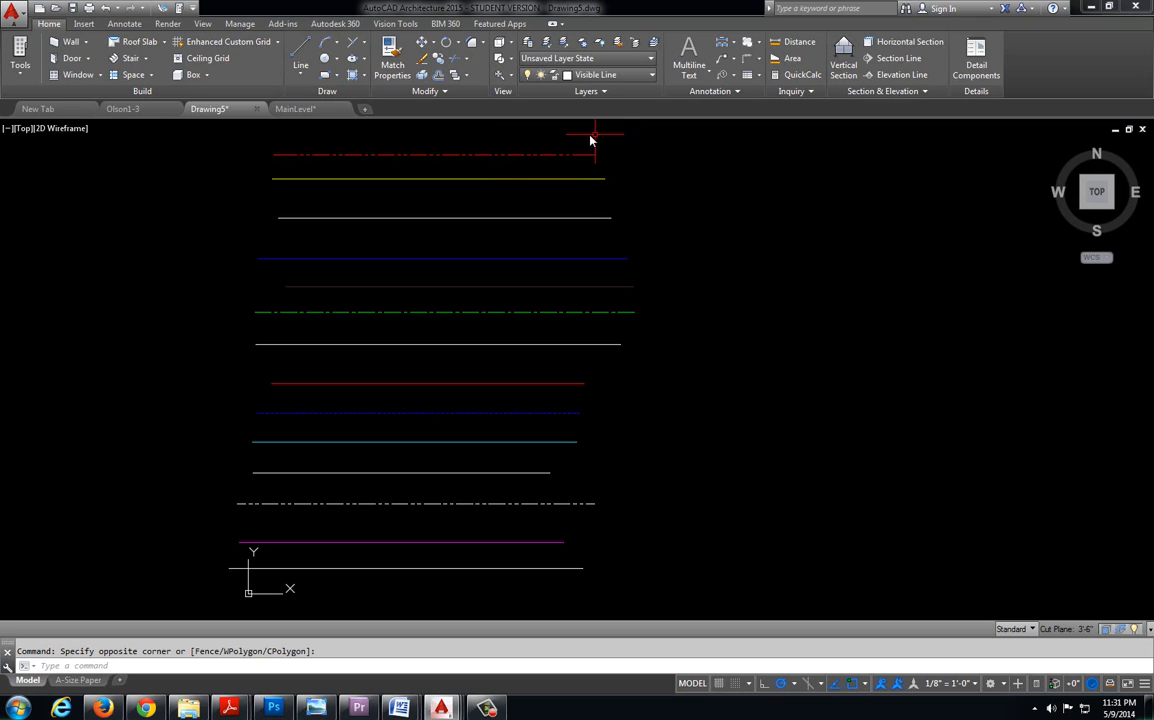
pyautogui.moveTo(488, 168)
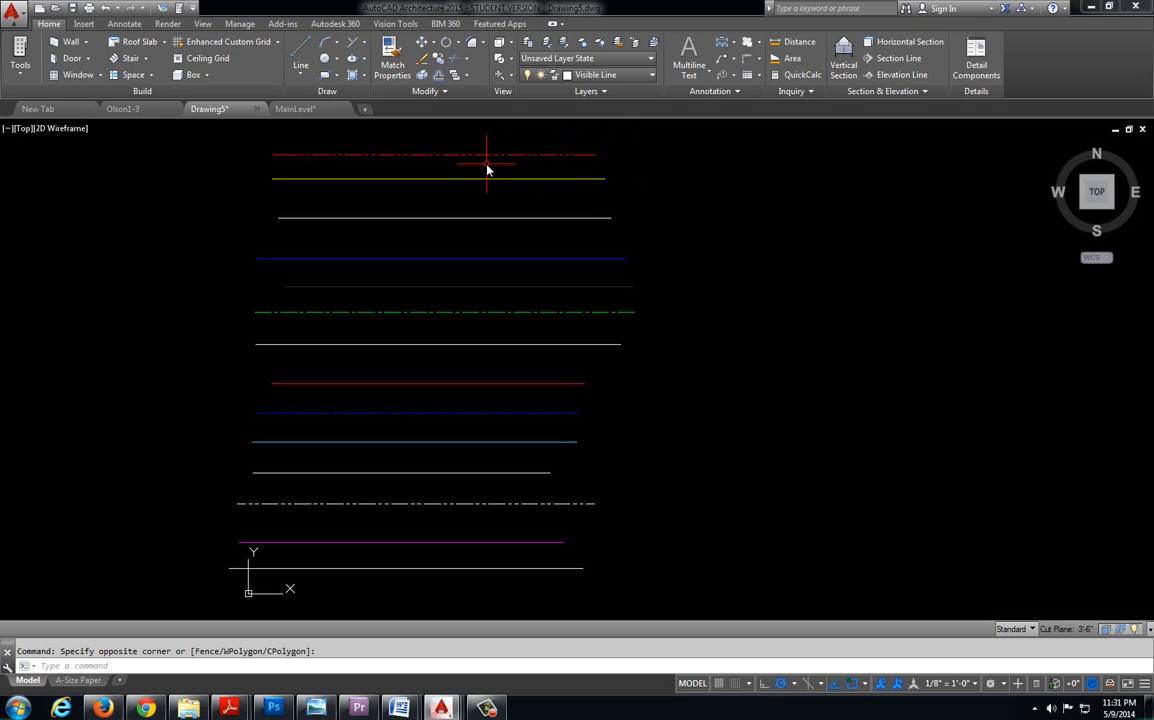
pyautogui.moveTo(516, 356)
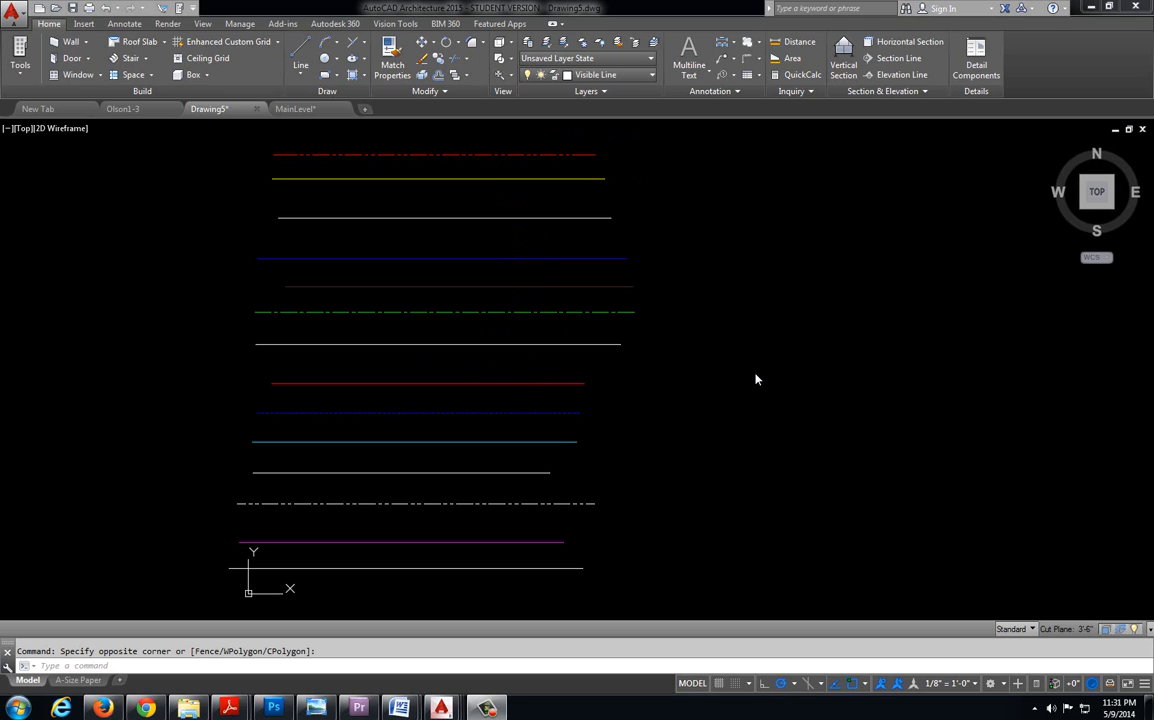
pyautogui.moveTo(736, 390)
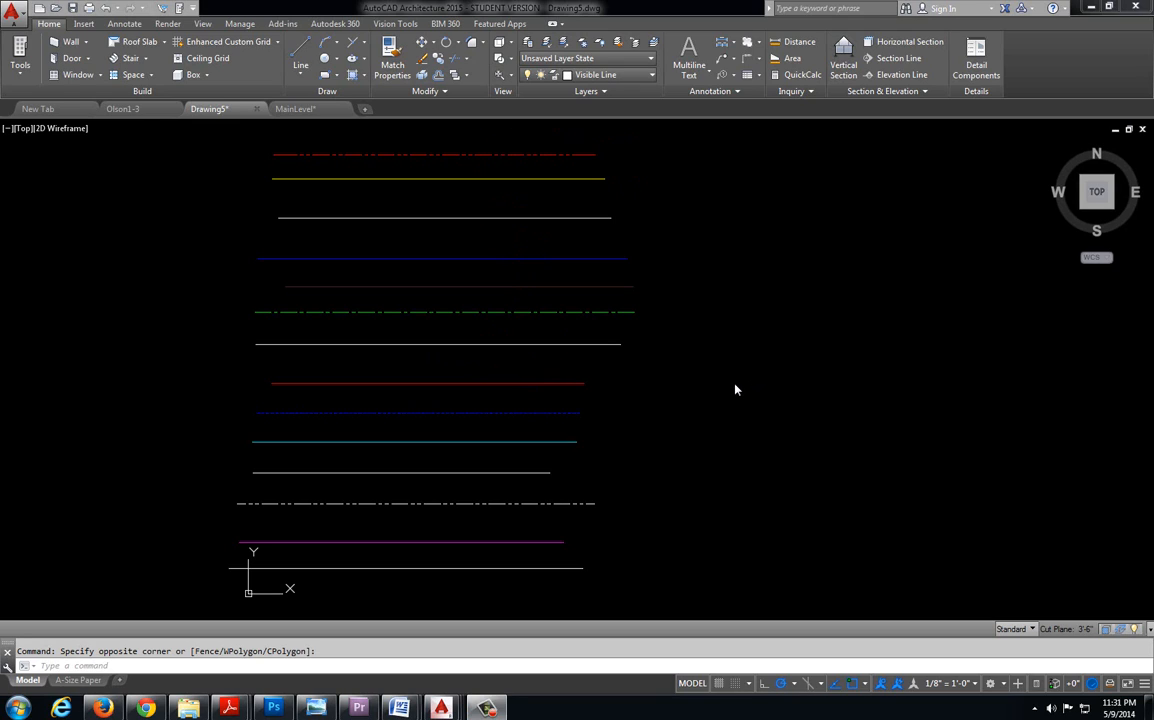
pyautogui.moveTo(288, 480)
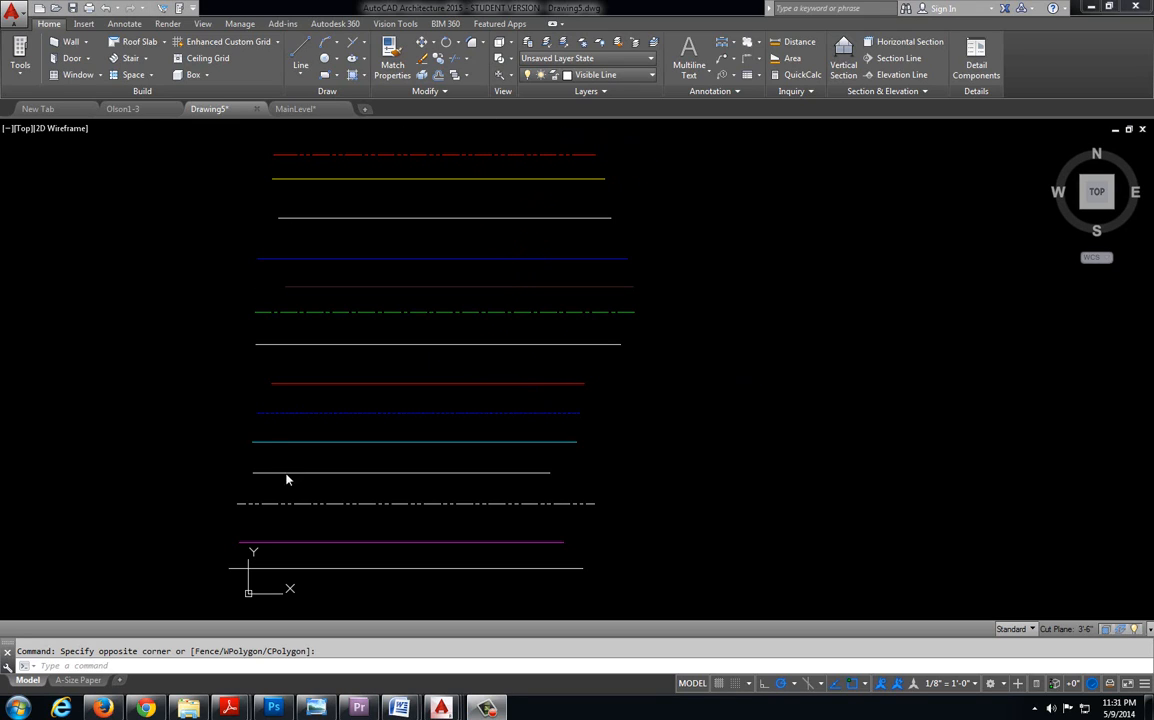
pyautogui.moveTo(540, 272)
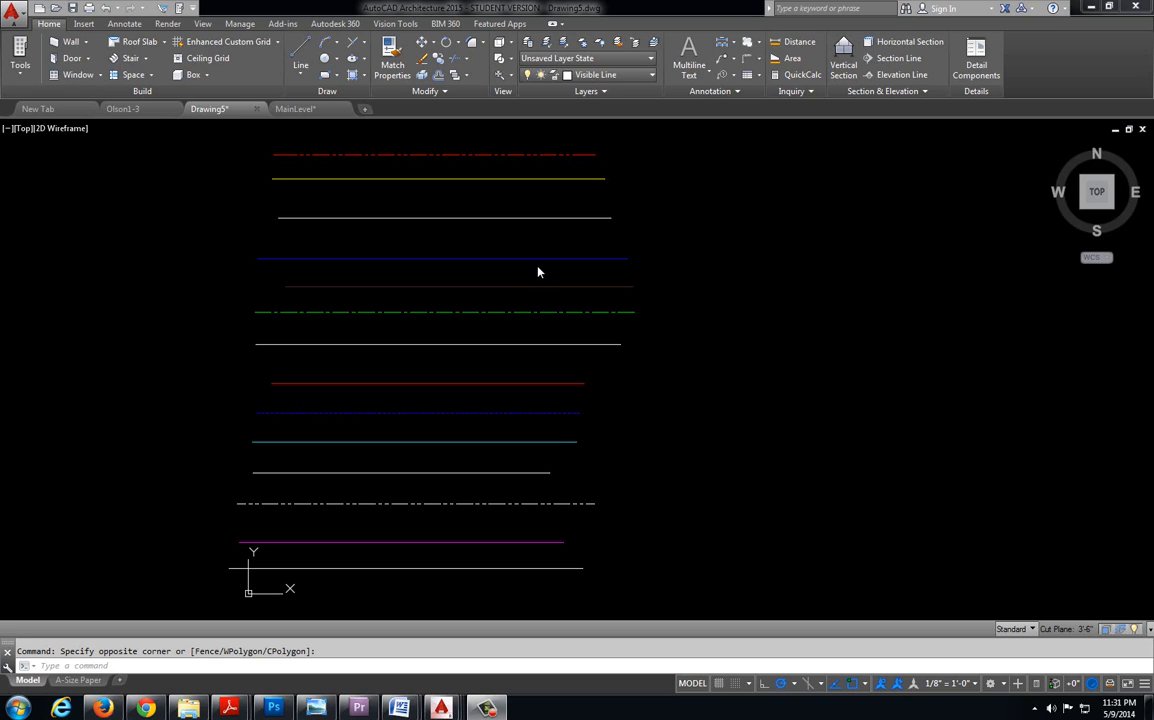
pyautogui.moveTo(544, 270)
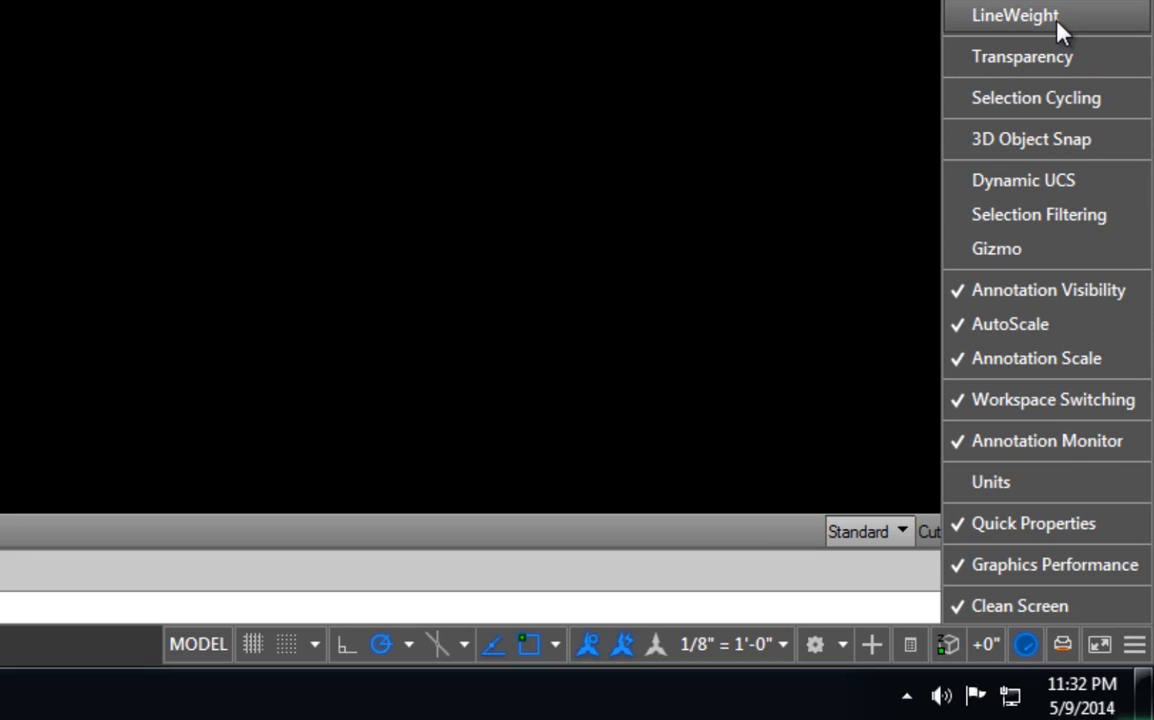
pyautogui.moveTo(1048, 30)
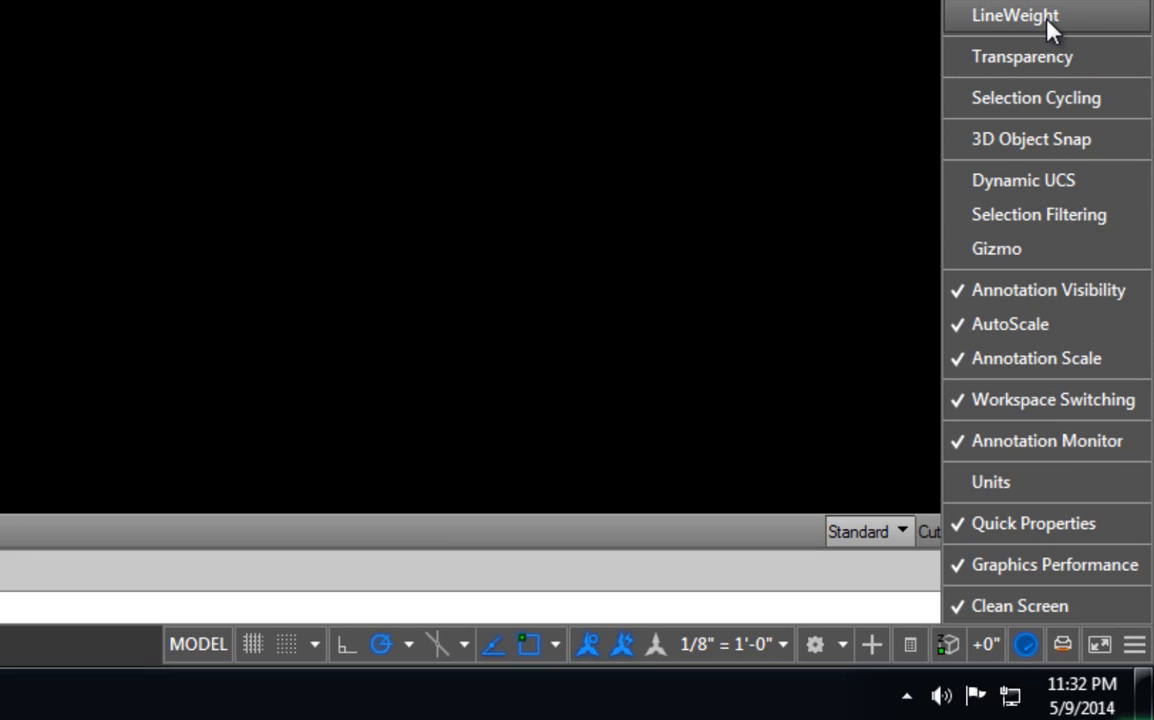
# Step: Check LineWeight in the status bar customization list
pyautogui.click(1014, 16)
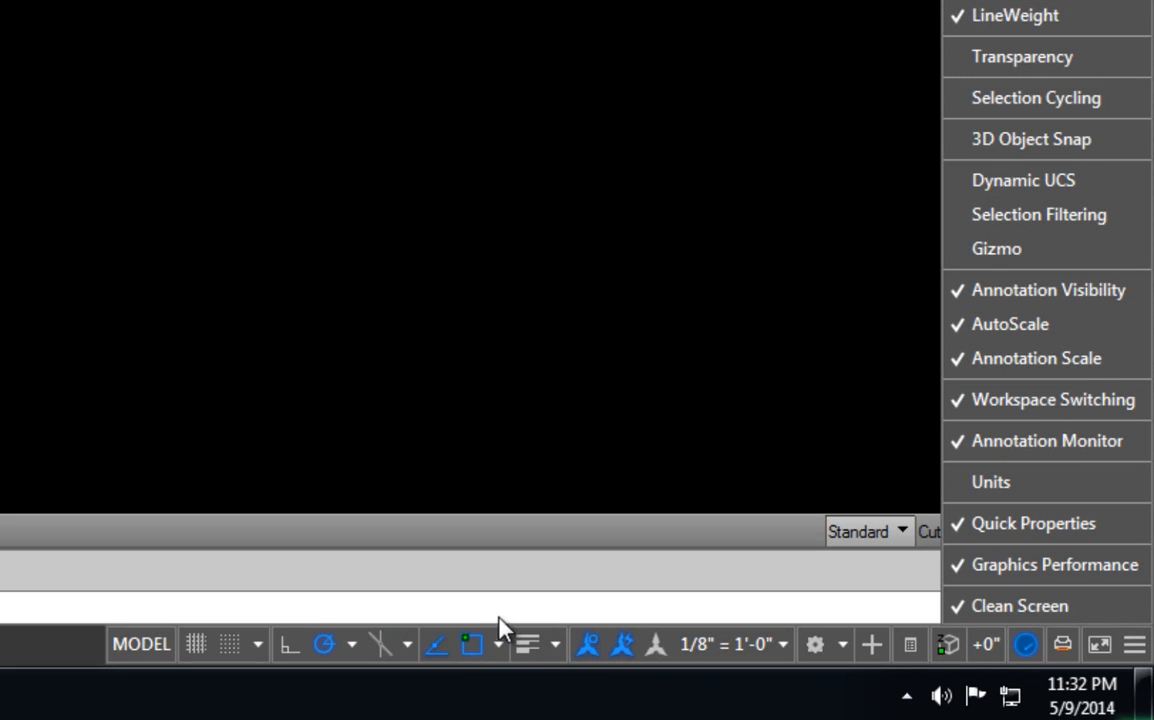
pyautogui.moveTo(530, 670)
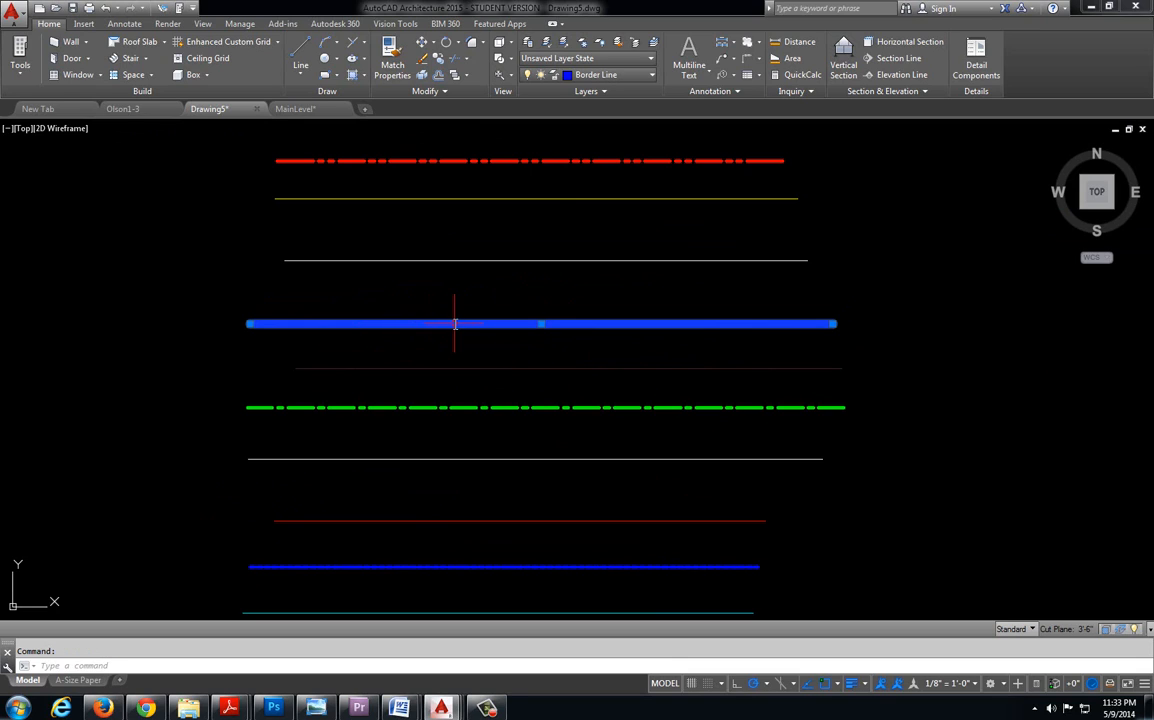
pyautogui.moveTo(486, 260)
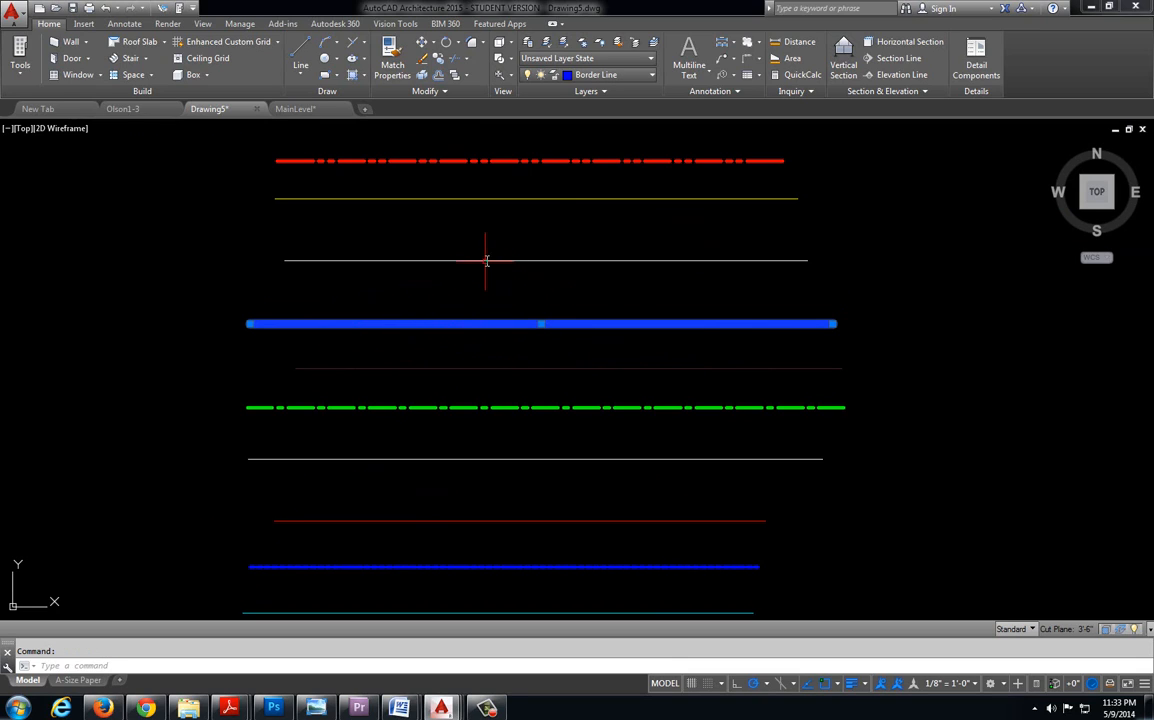
# Step: Clear the selection and select the thin white third line to show its grips
pyautogui.press('Escape')
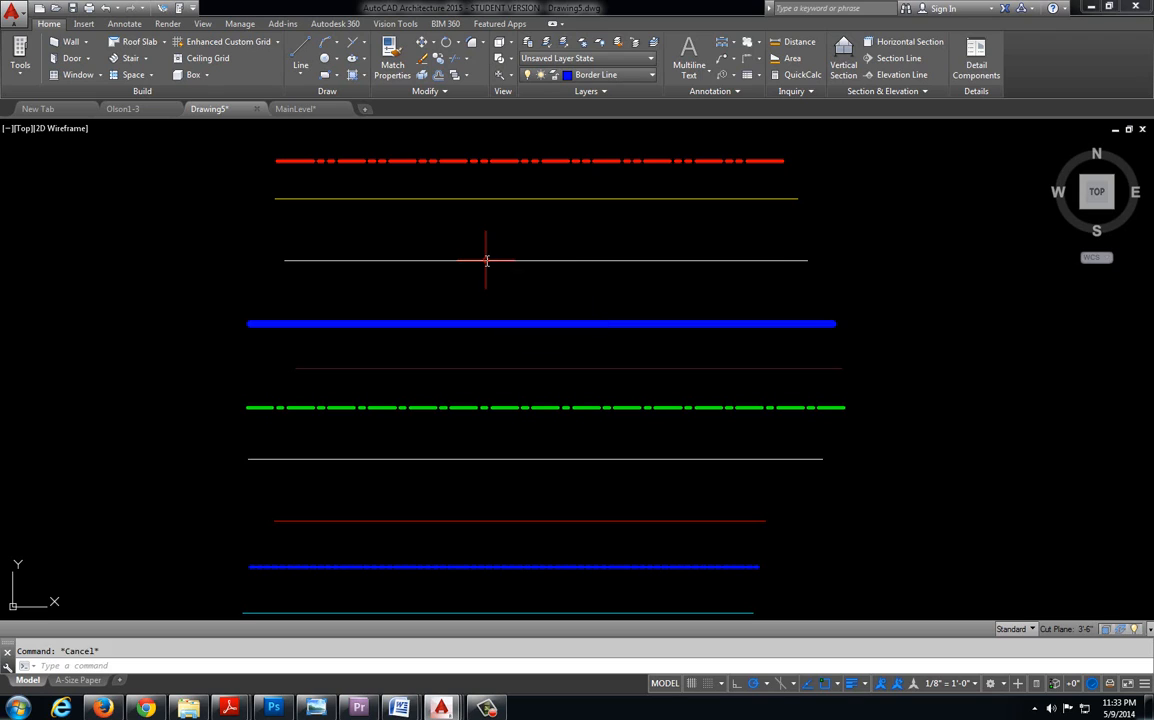
pyautogui.click(544, 260)
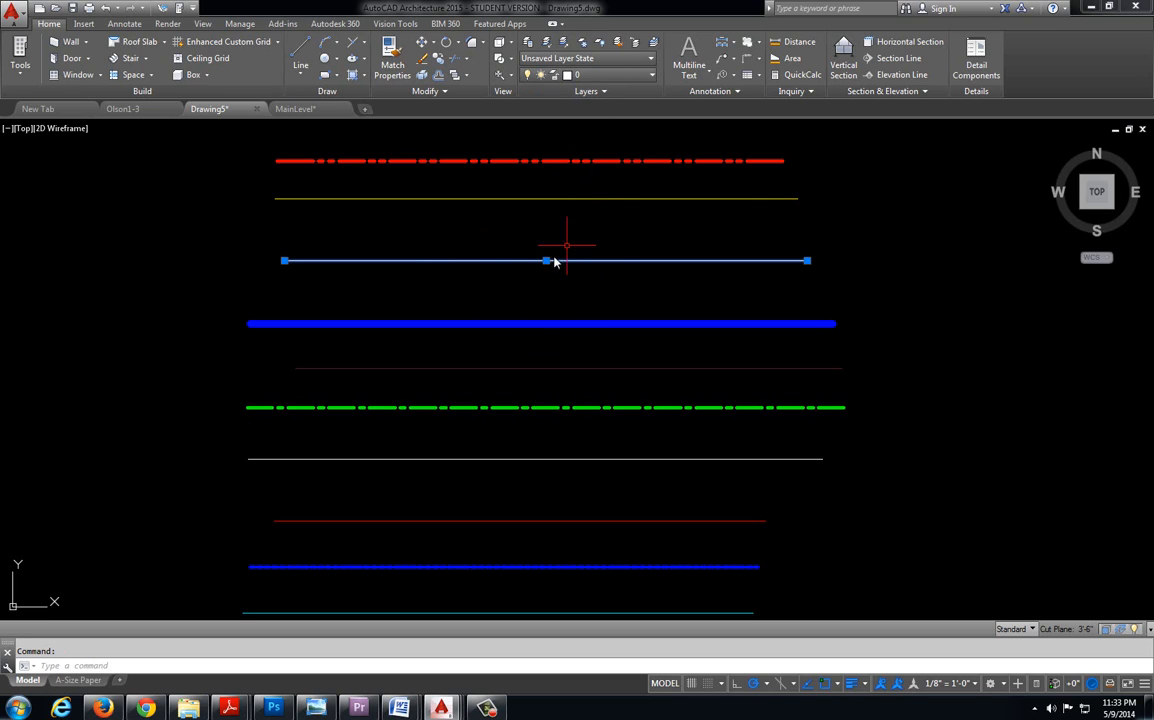
pyautogui.moveTo(994, 454)
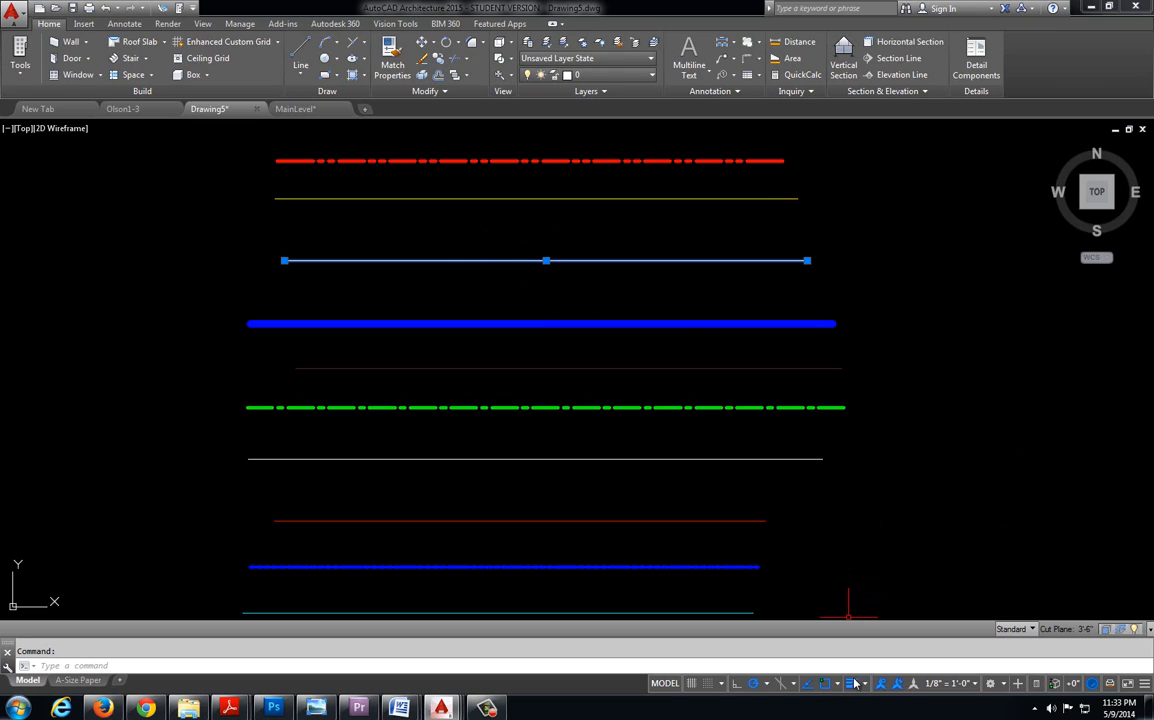
pyautogui.click(852, 684)
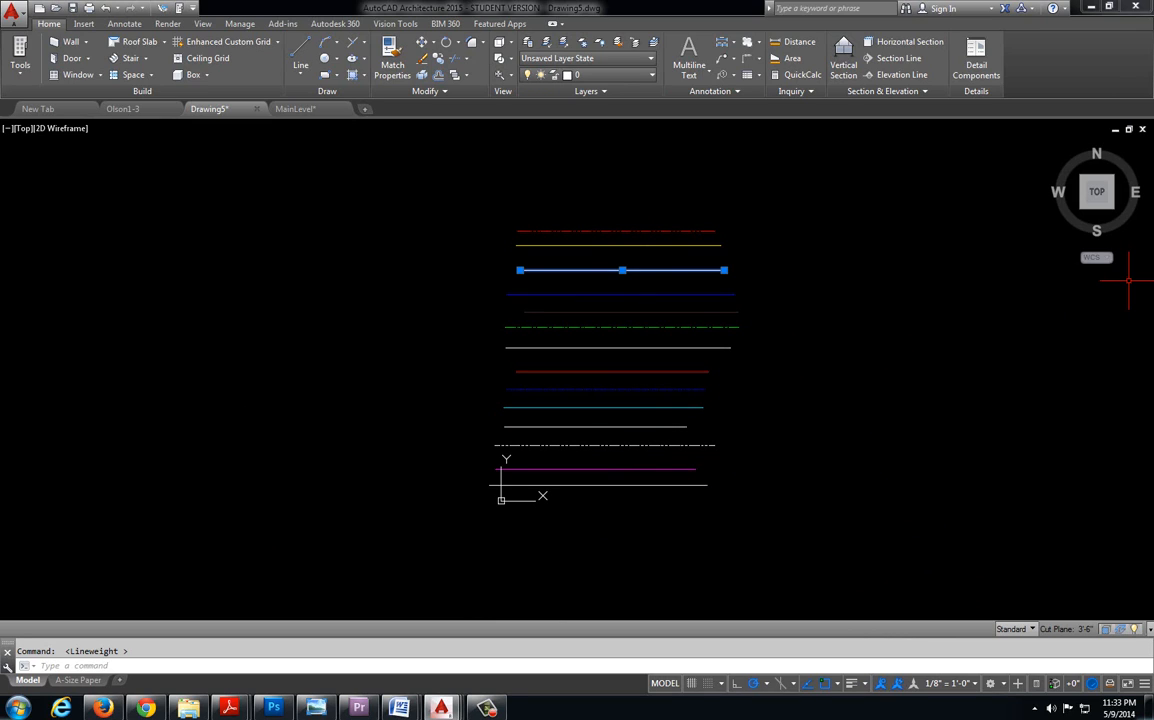
pyautogui.moveTo(958, 284)
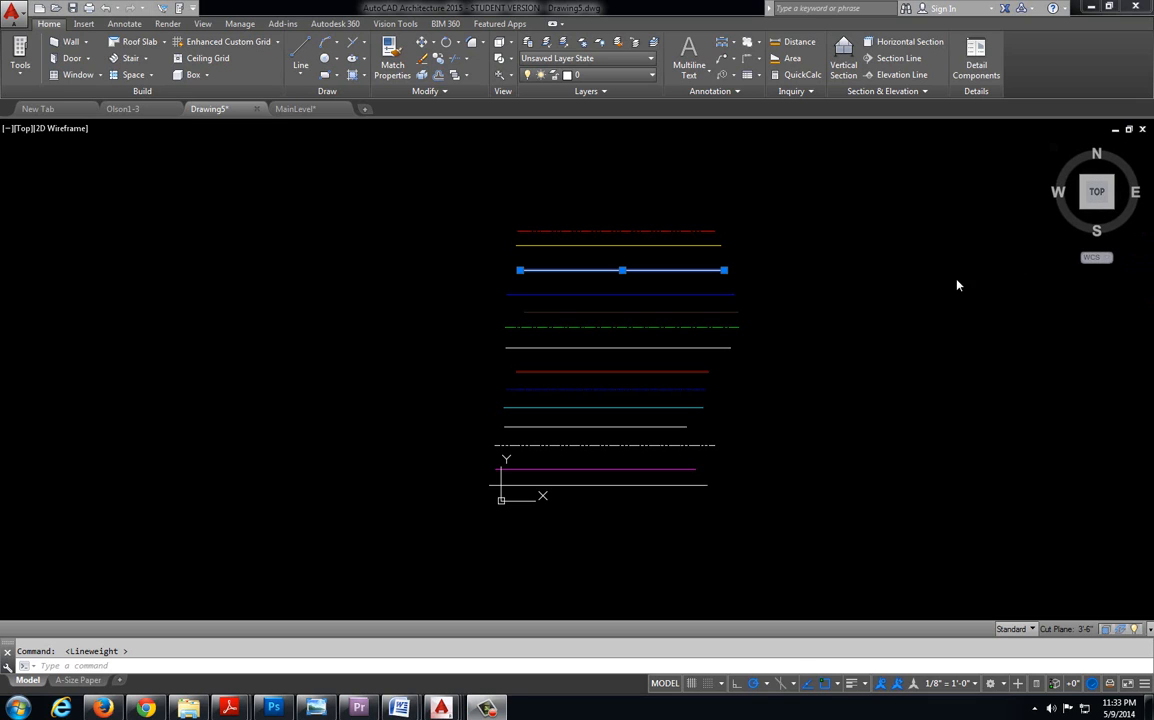
pyautogui.moveTo(808, 324)
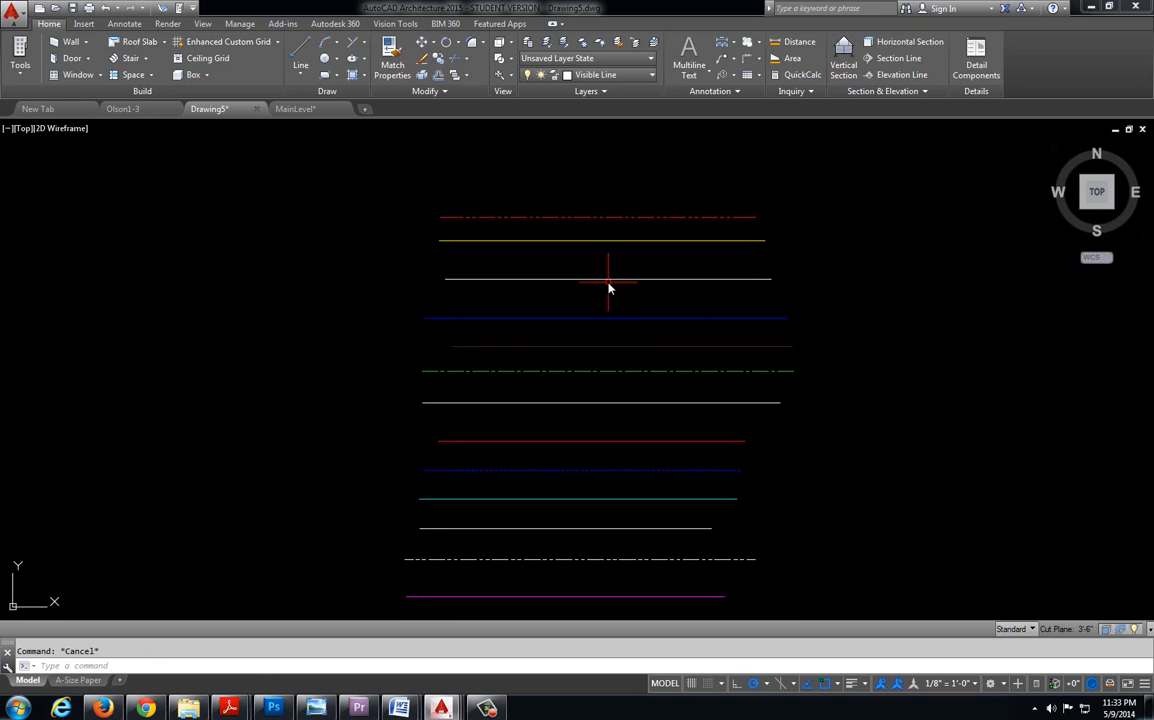
pyautogui.moveTo(600, 270)
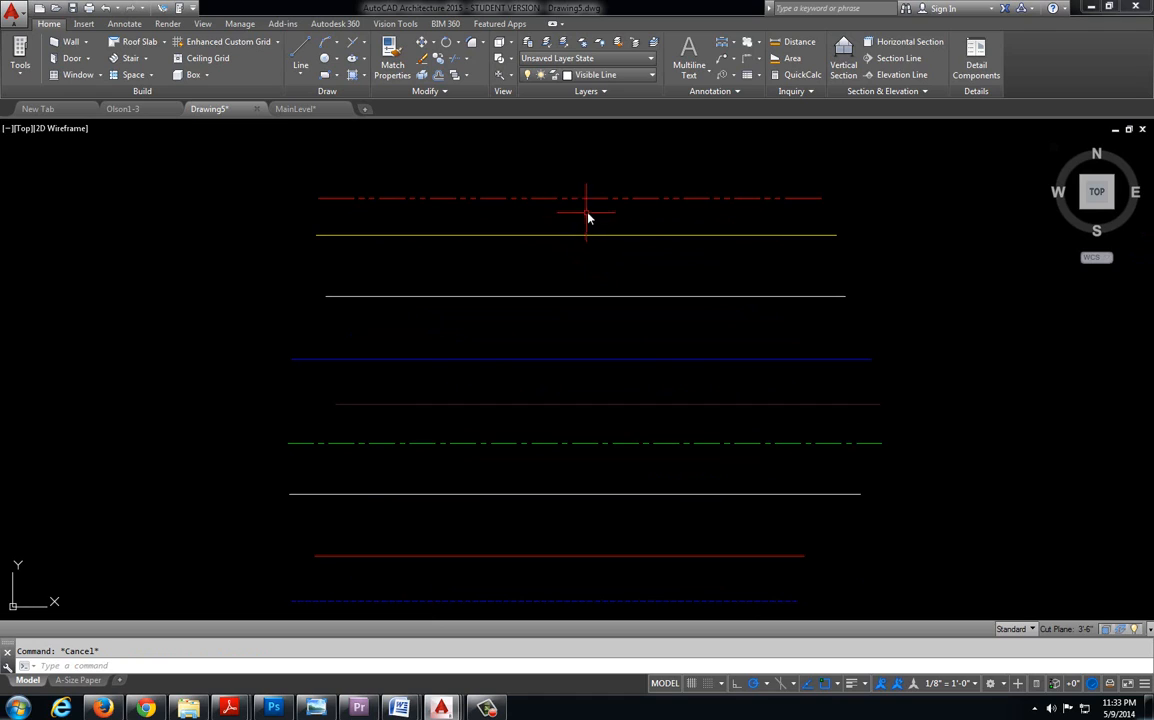
pyautogui.moveTo(592, 212)
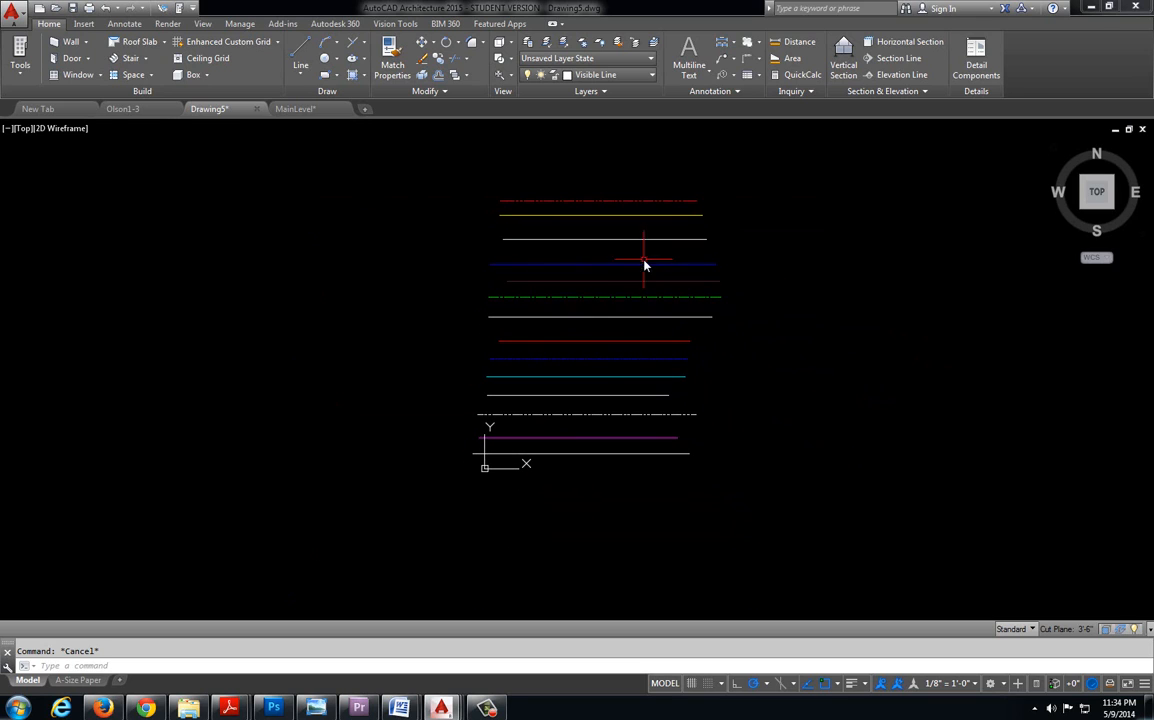
pyautogui.moveTo(648, 362)
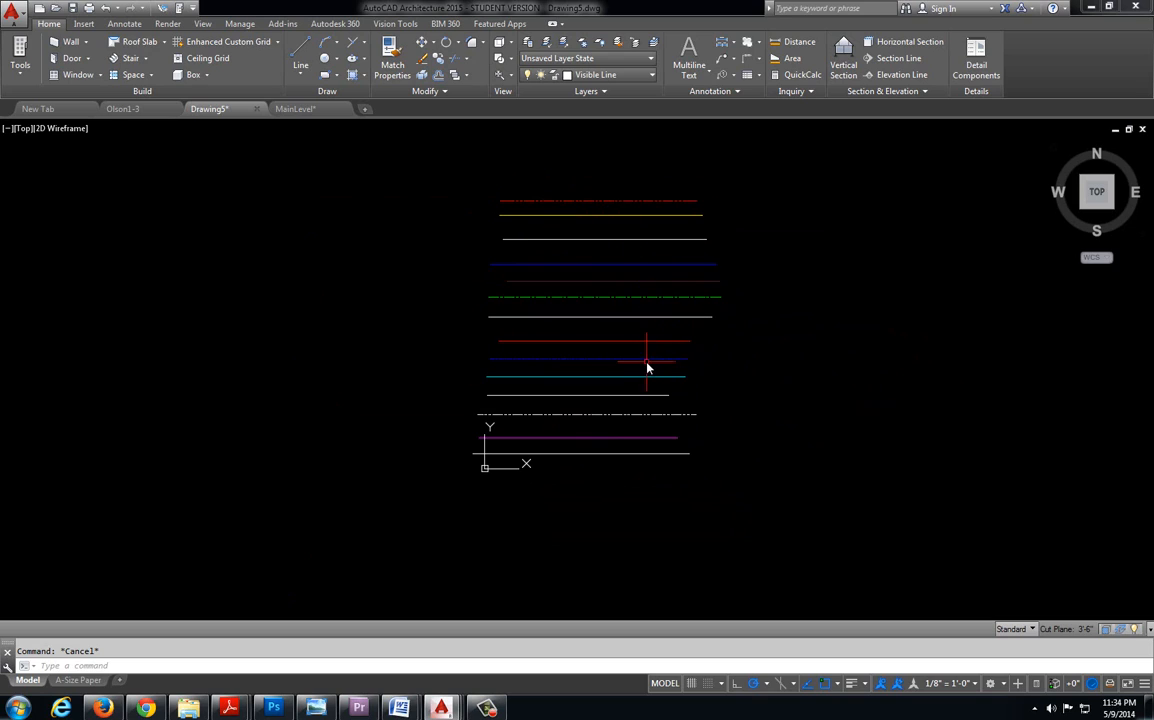
pyautogui.moveTo(638, 360)
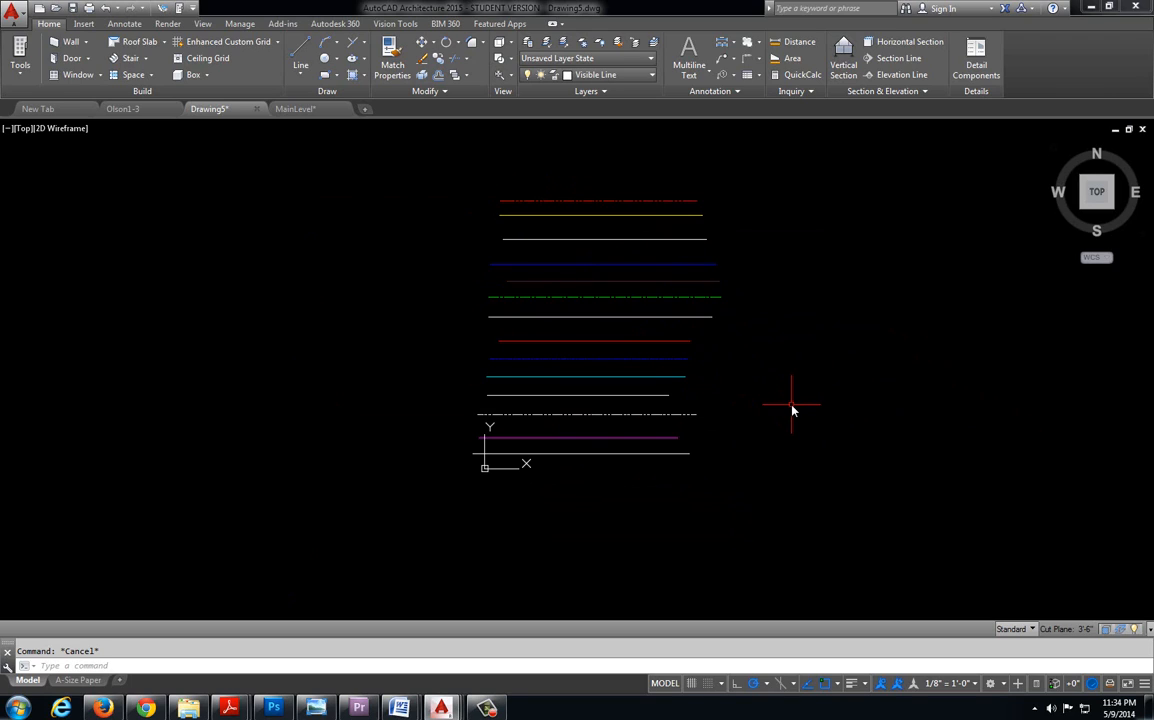
pyautogui.moveTo(410, 264)
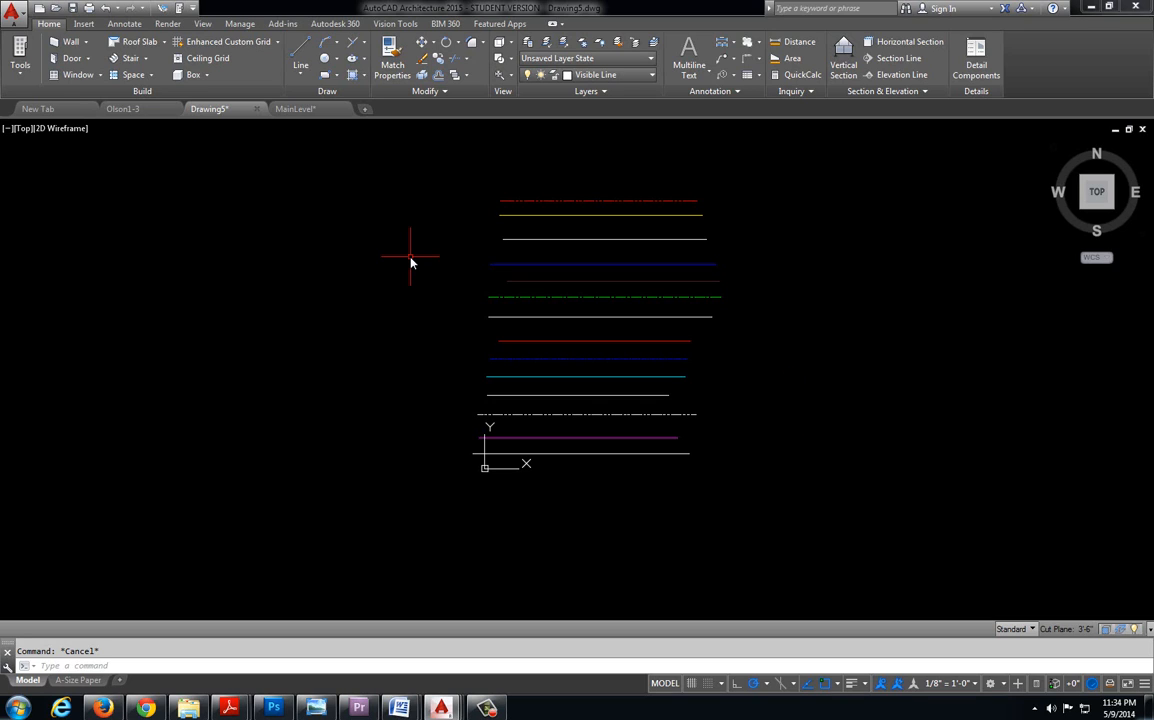
pyautogui.moveTo(410, 164)
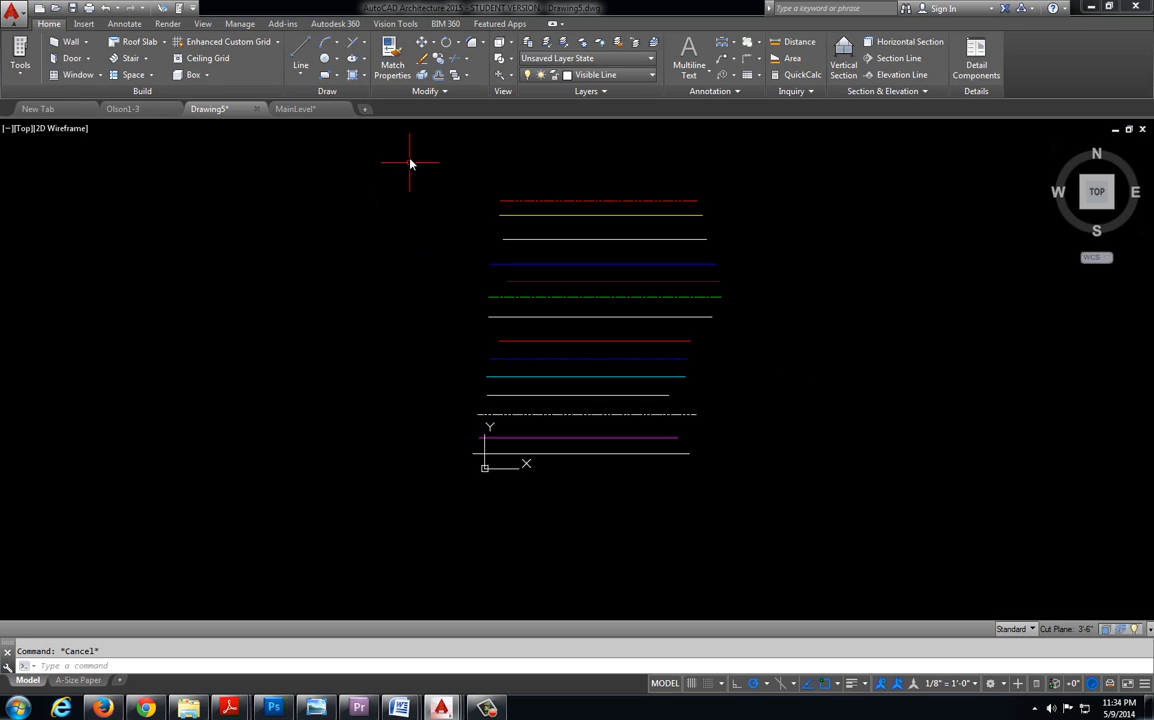
pyautogui.moveTo(412, 168)
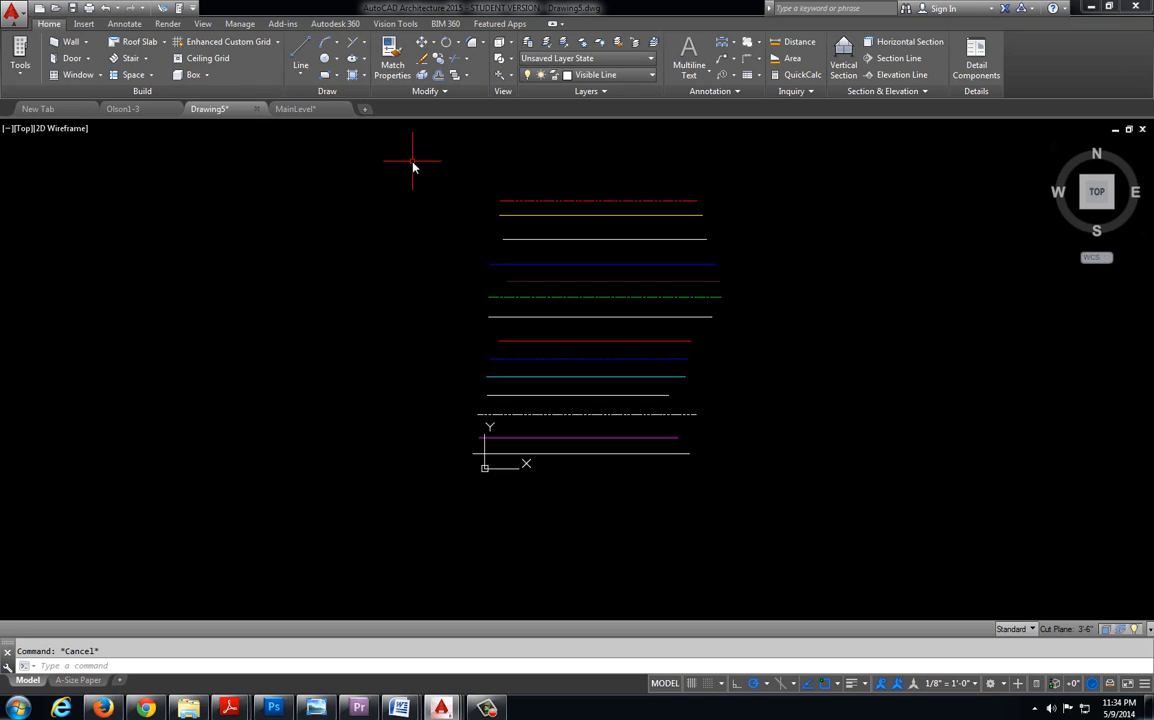
pyautogui.moveTo(420, 164)
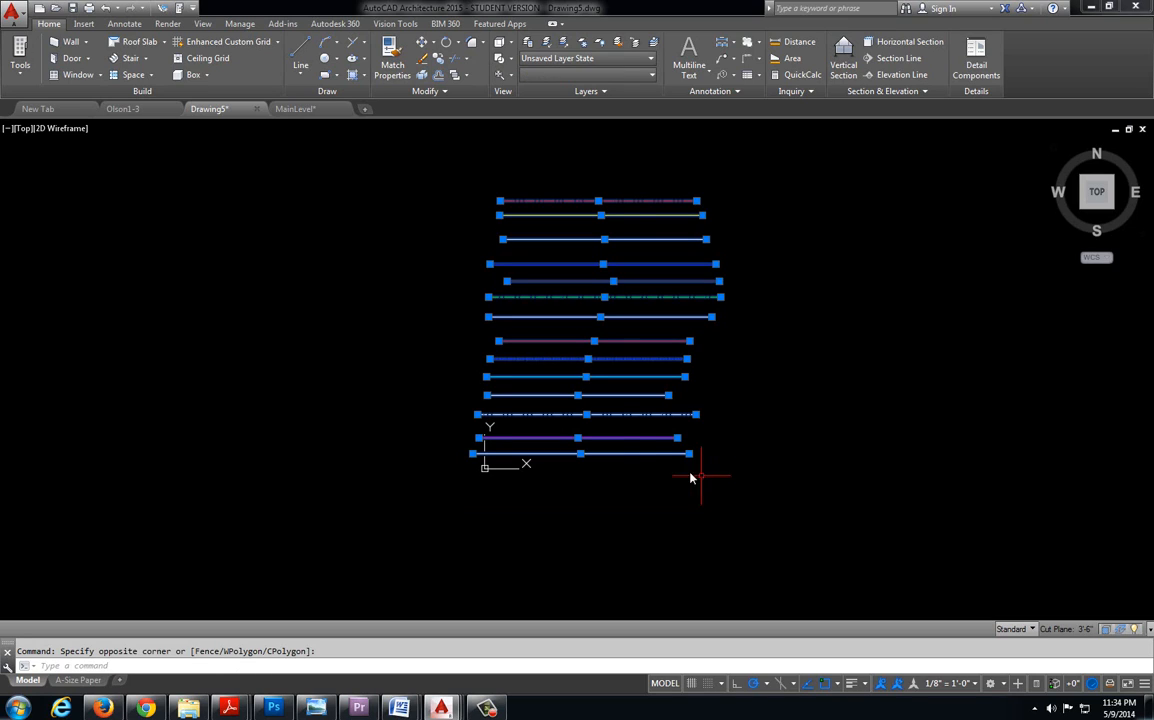
pyautogui.moveTo(740, 444)
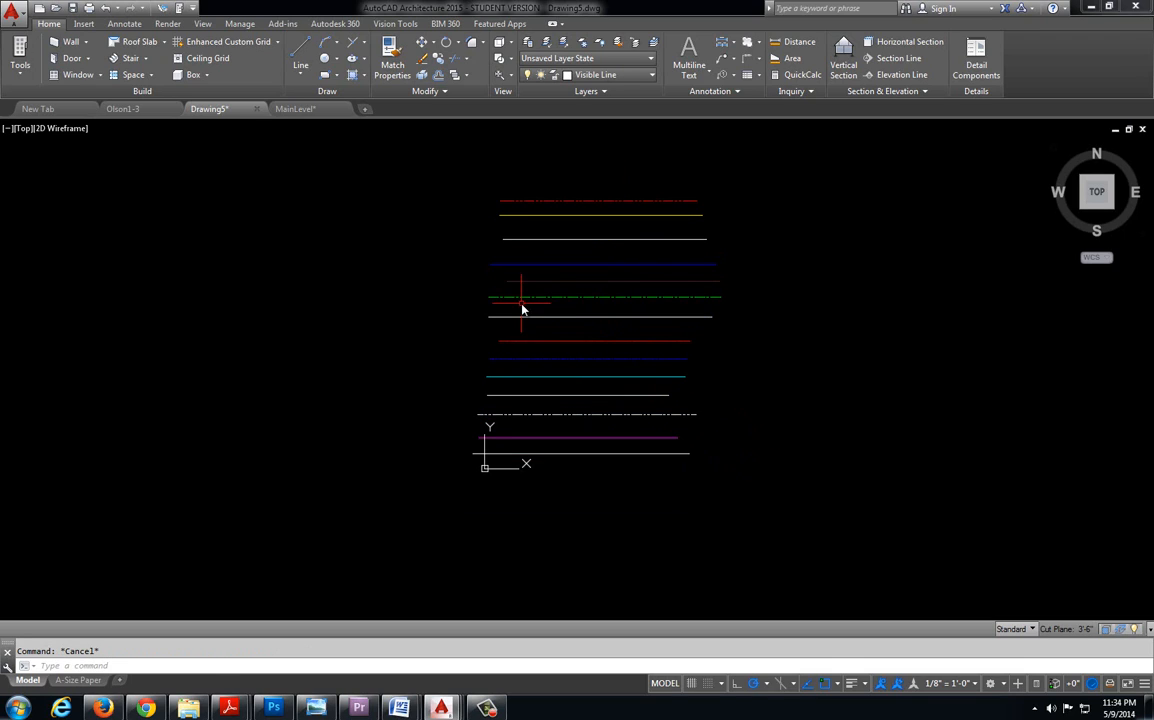
pyautogui.moveTo(404, 156)
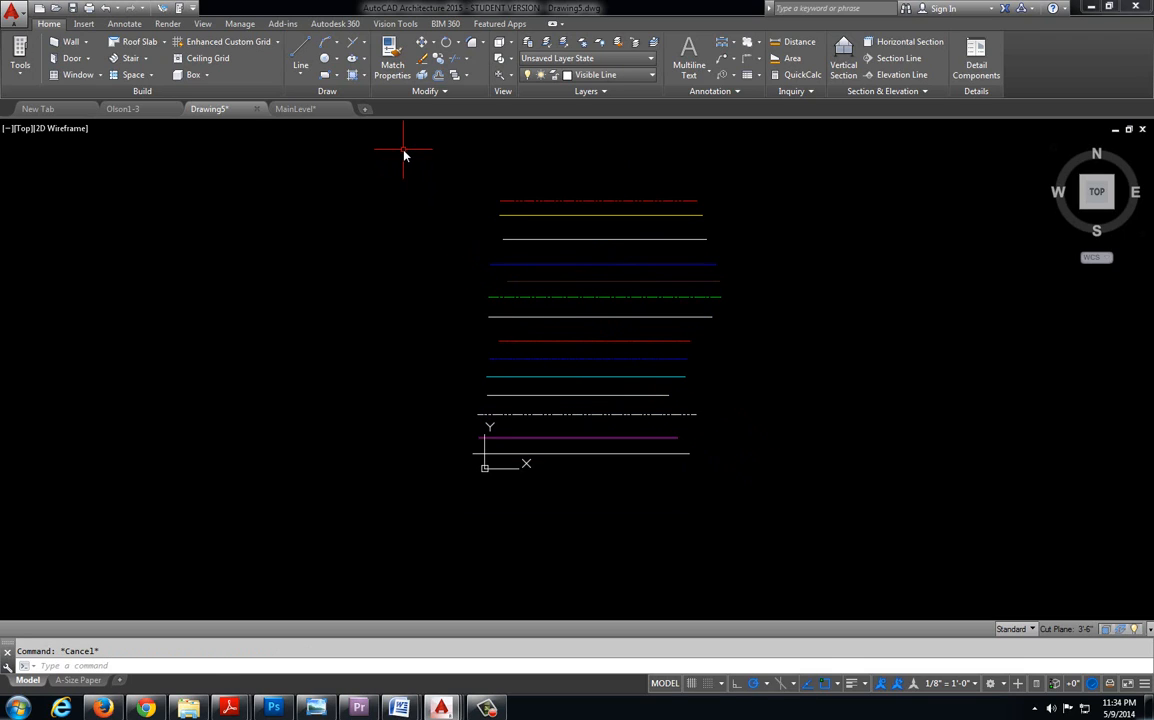
pyautogui.click(404, 148)
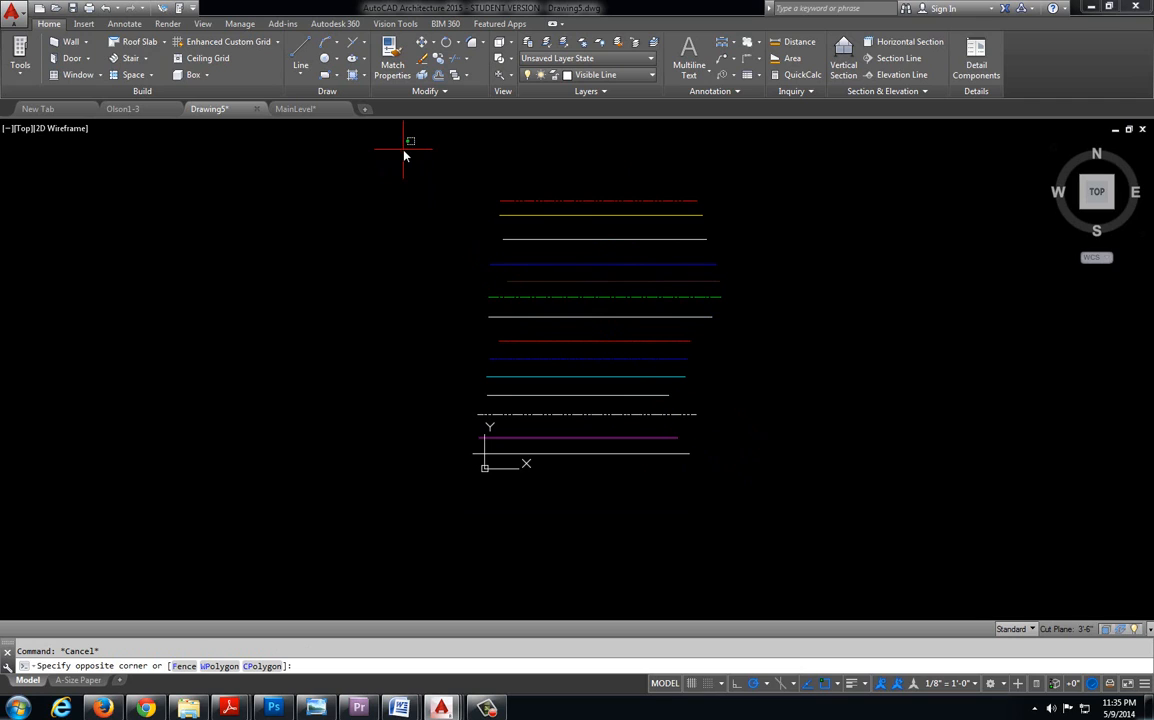
pyautogui.moveTo(404, 140); pyautogui.dragTo(824, 520)
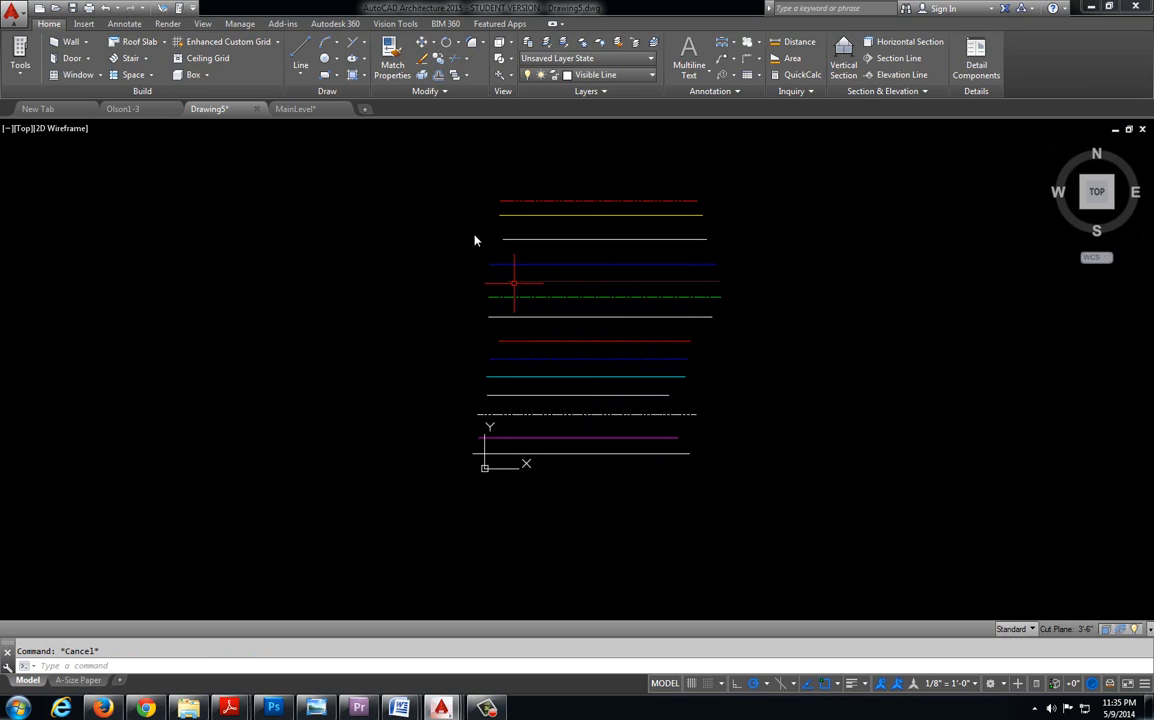
pyautogui.moveTo(416, 156)
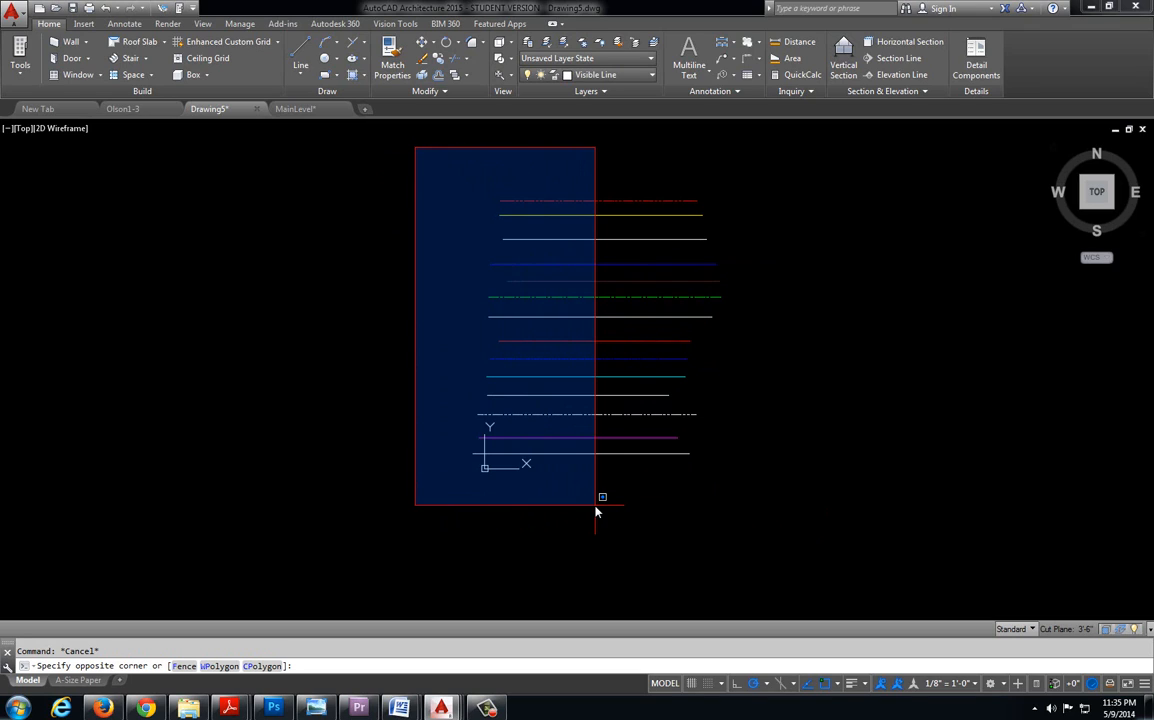
pyautogui.click(596, 510)
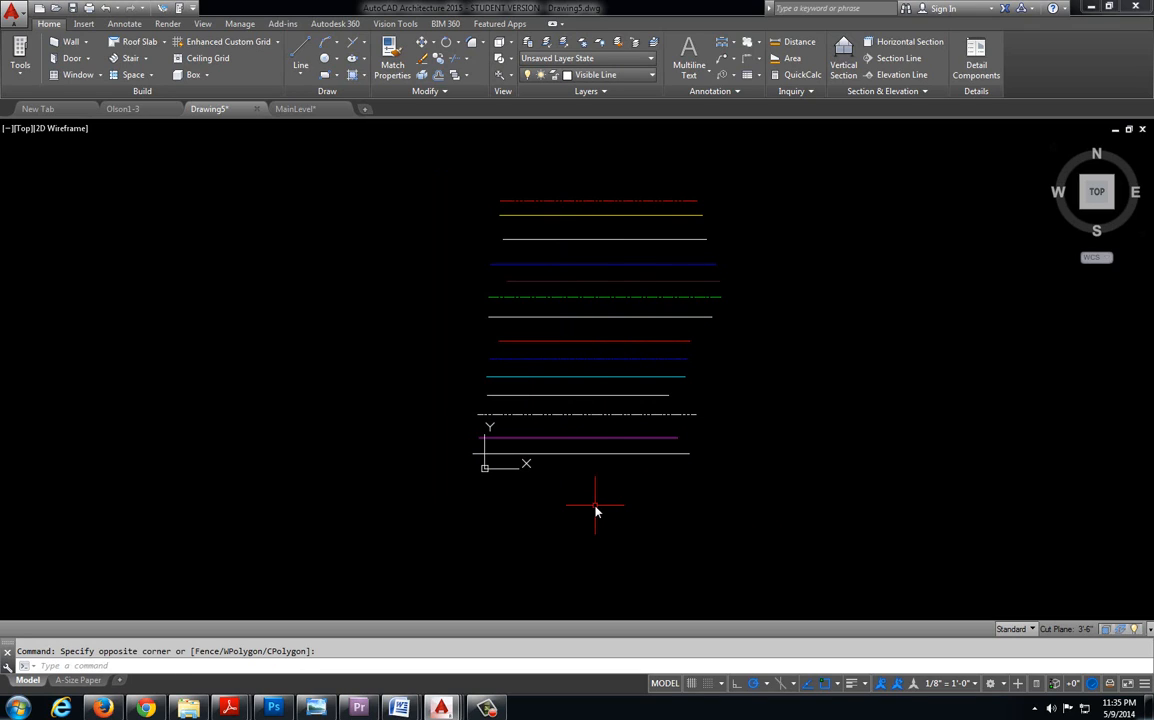
pyautogui.moveTo(428, 148)
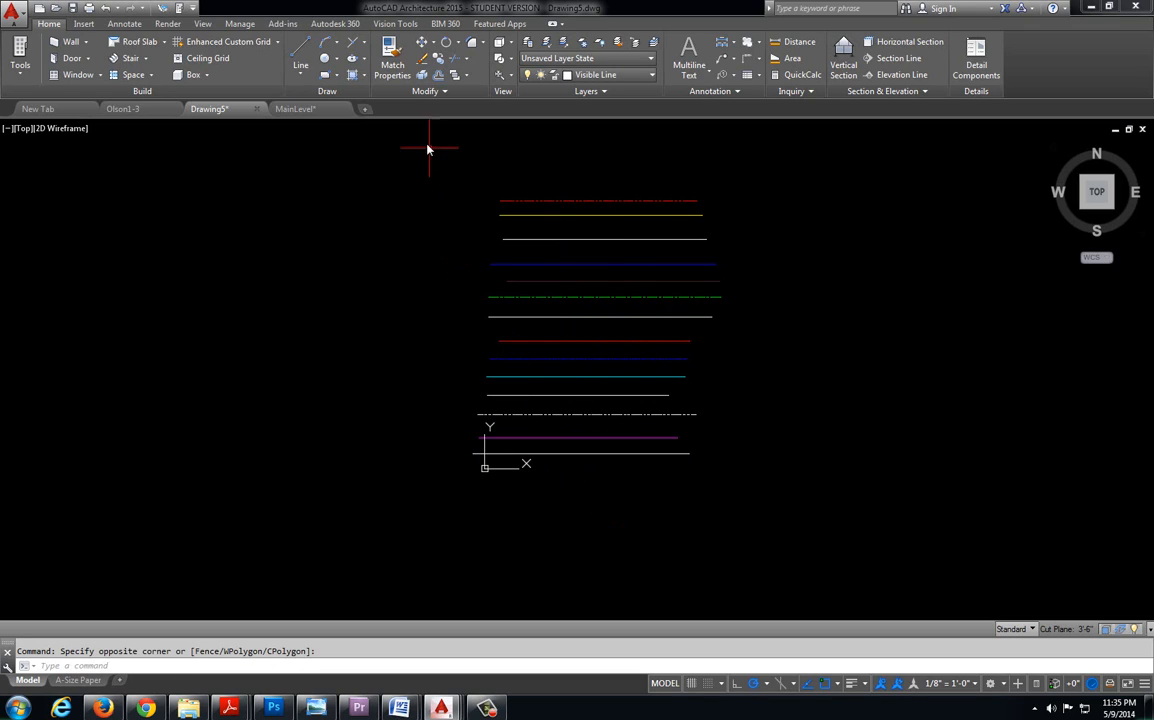
pyautogui.moveTo(428, 148); pyautogui.dragTo(608, 504)
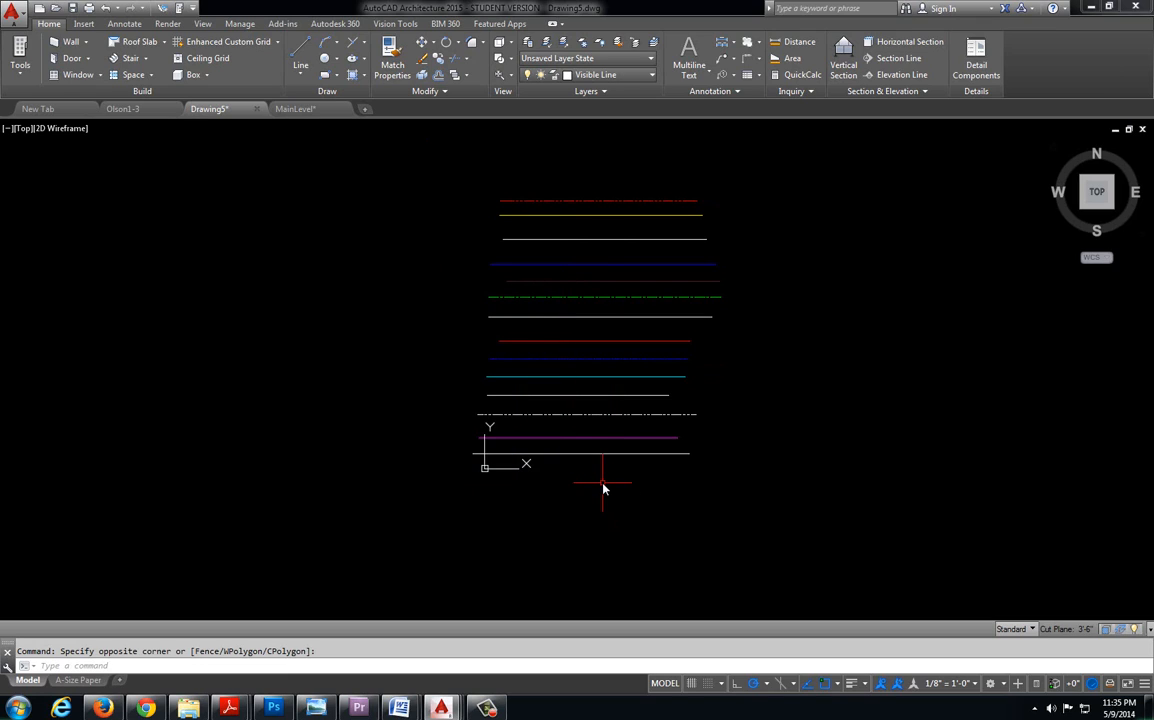
pyautogui.moveTo(808, 156)
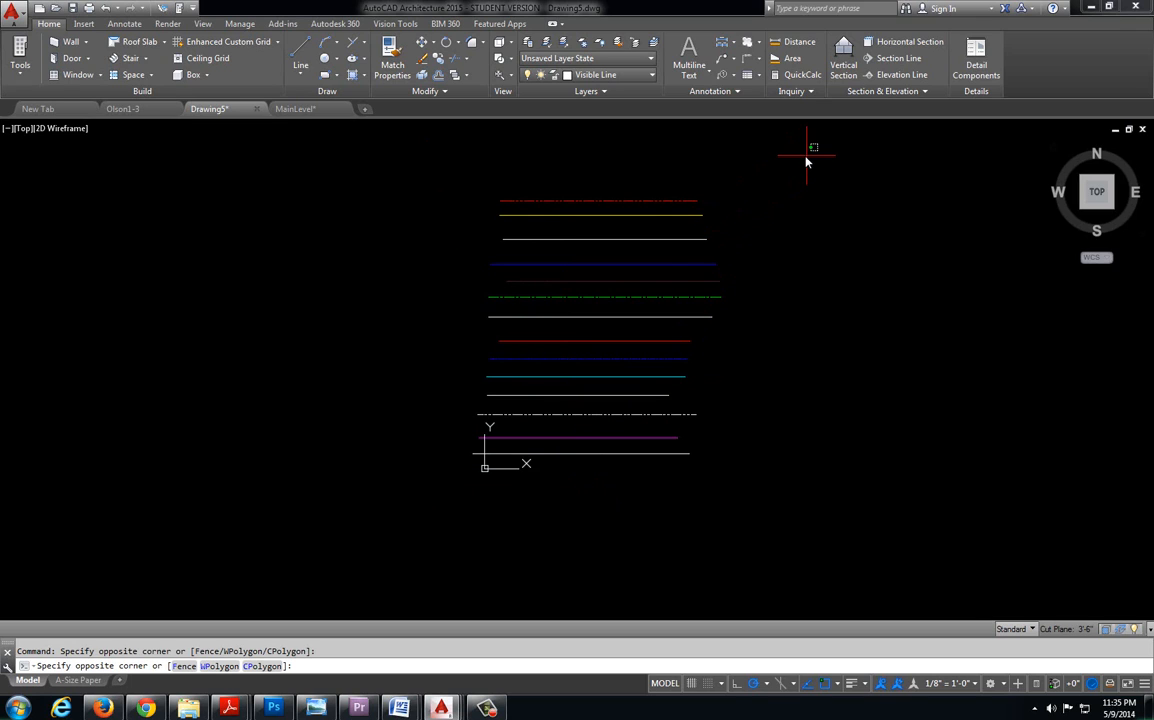
pyautogui.moveTo(810, 150); pyautogui.dragTo(612, 364)
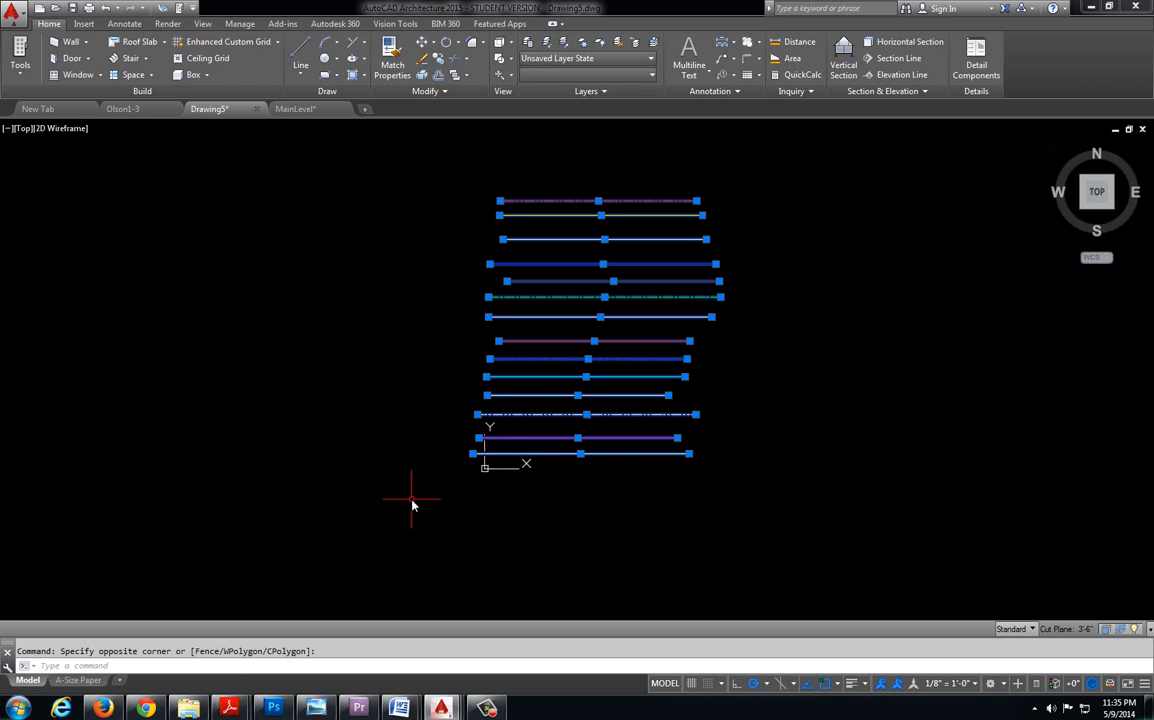
pyautogui.press('Escape')
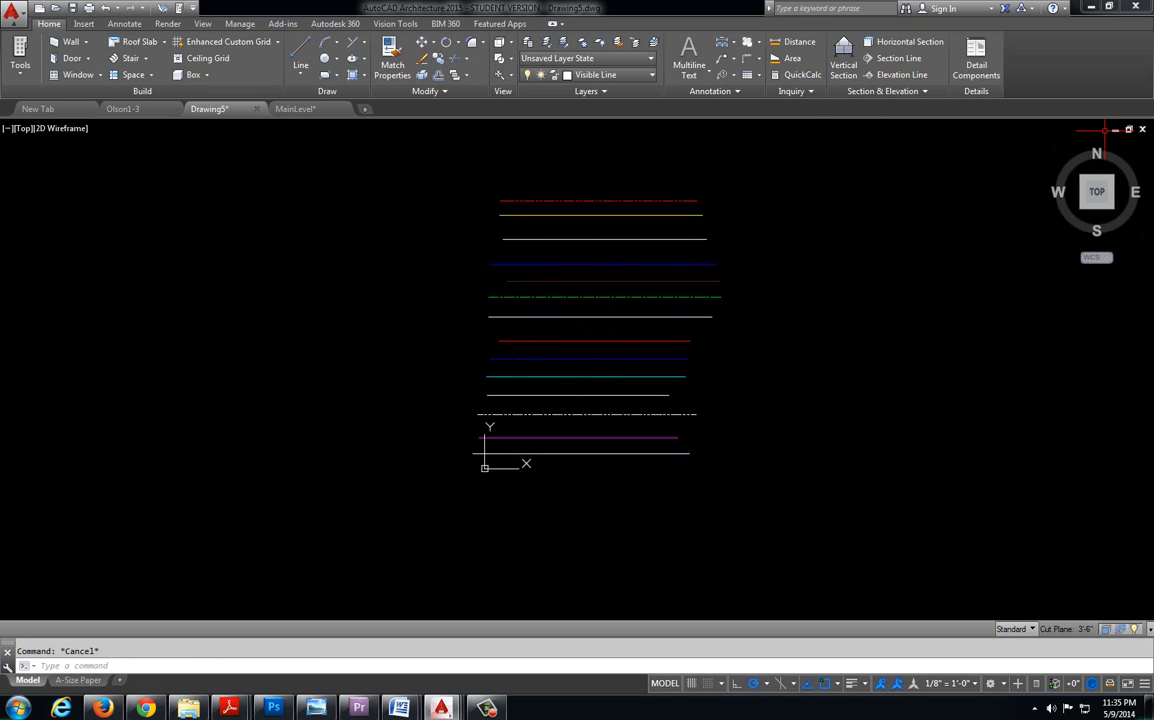
pyautogui.moveTo(796, 194)
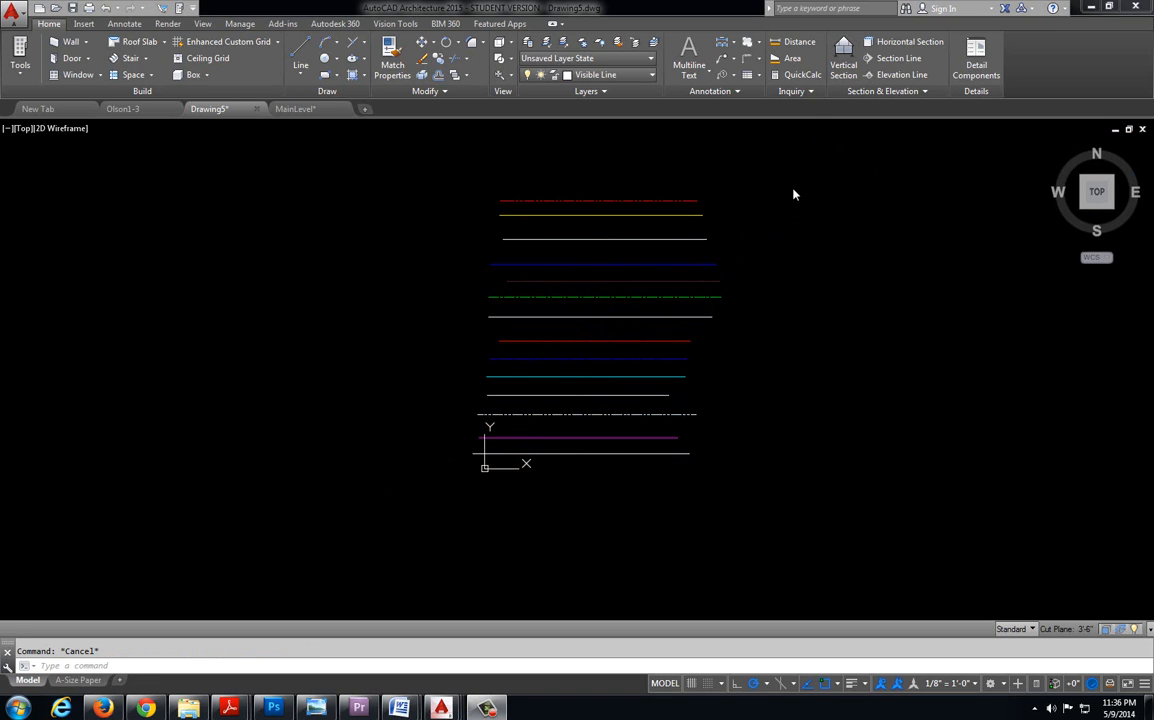
pyautogui.moveTo(776, 160)
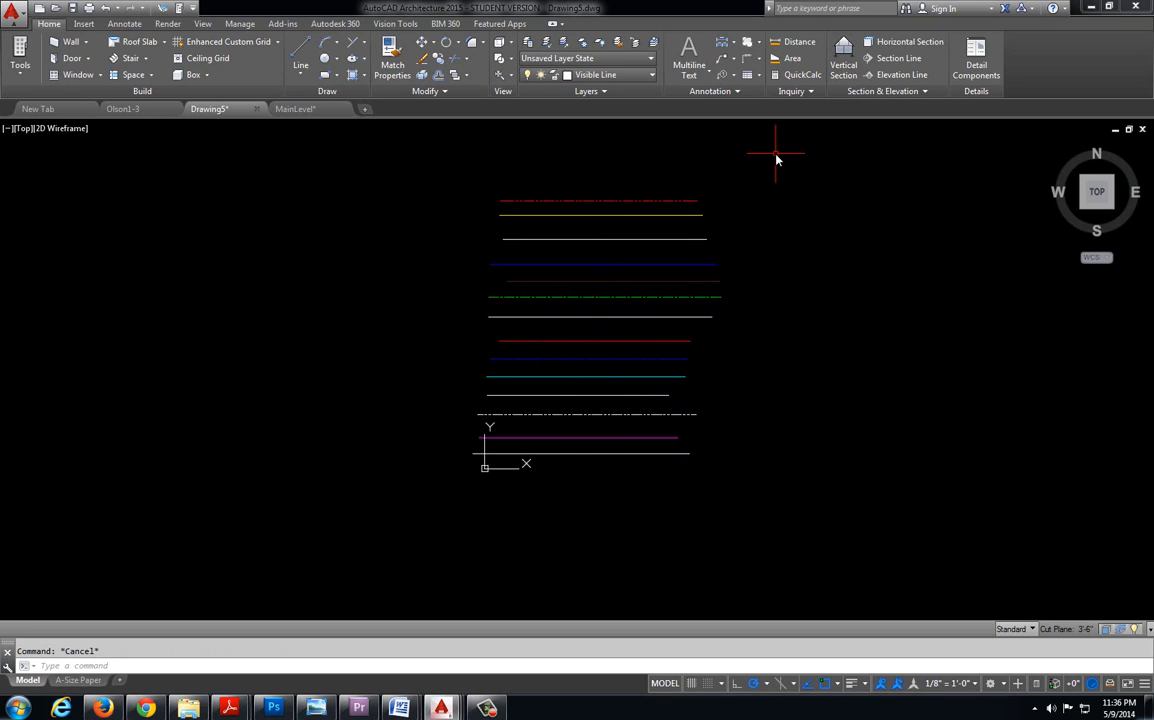
# Step: Select the bottom white line of the layer-line stack on its own
pyautogui.moveTo(776, 156); pyautogui.dragTo(744, 250)
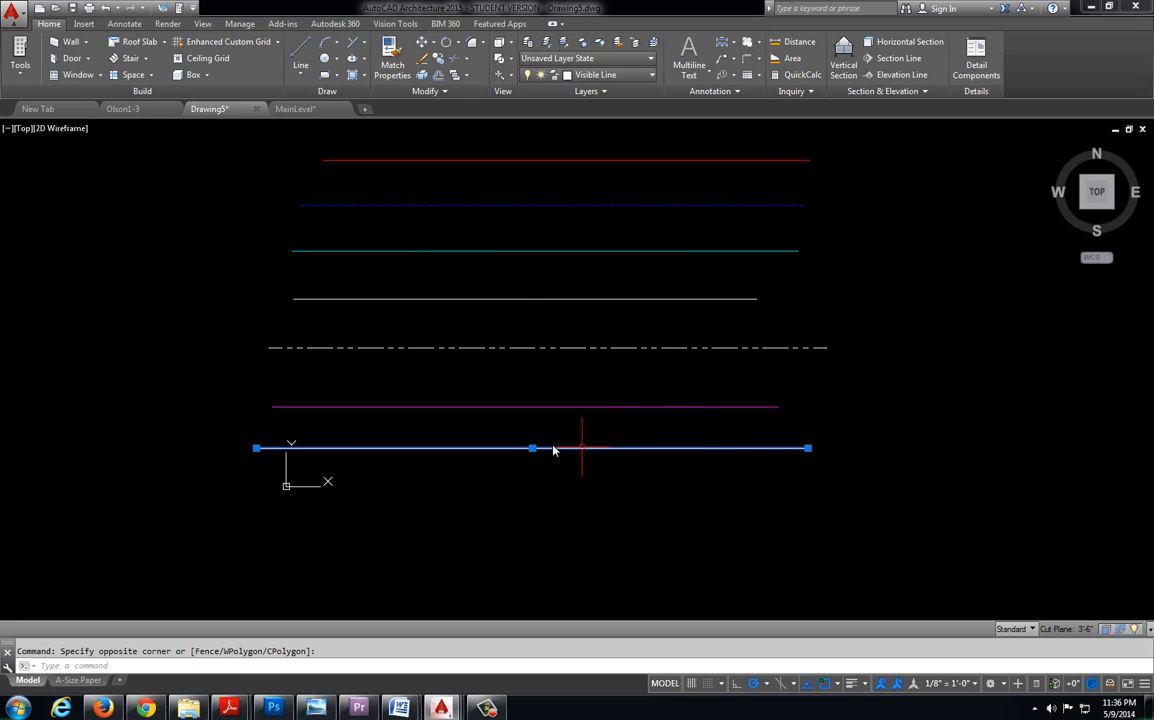
pyautogui.moveTo(1120, 342)
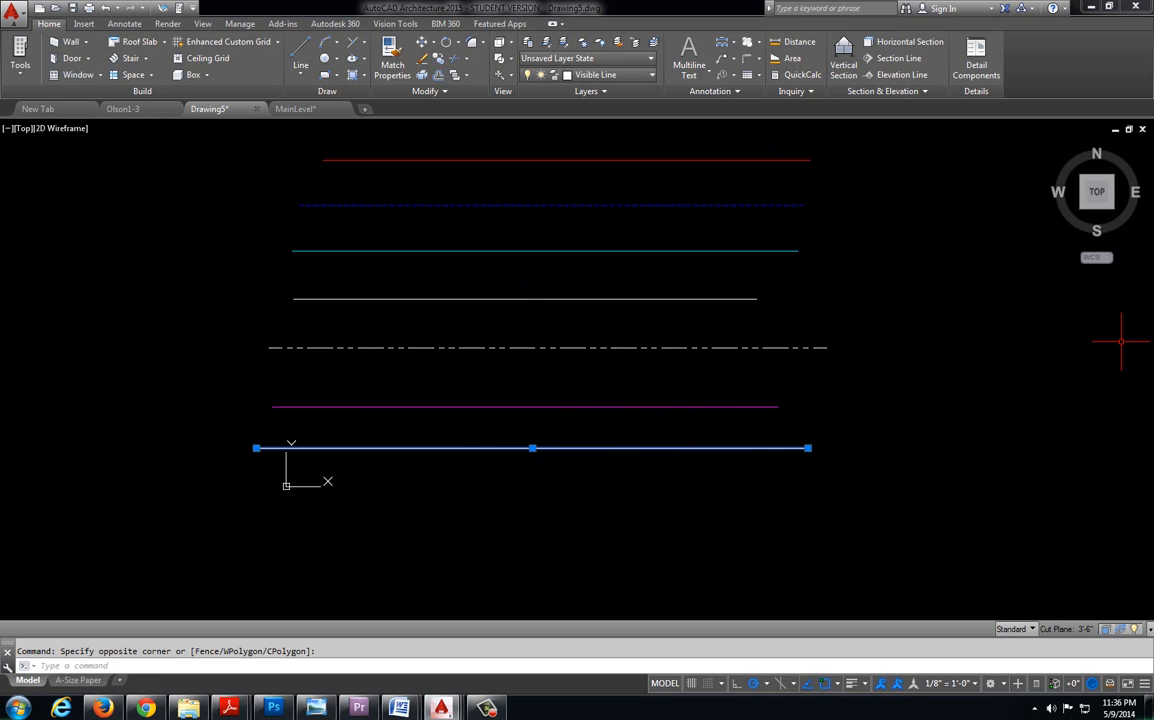
pyautogui.moveTo(940, 380)
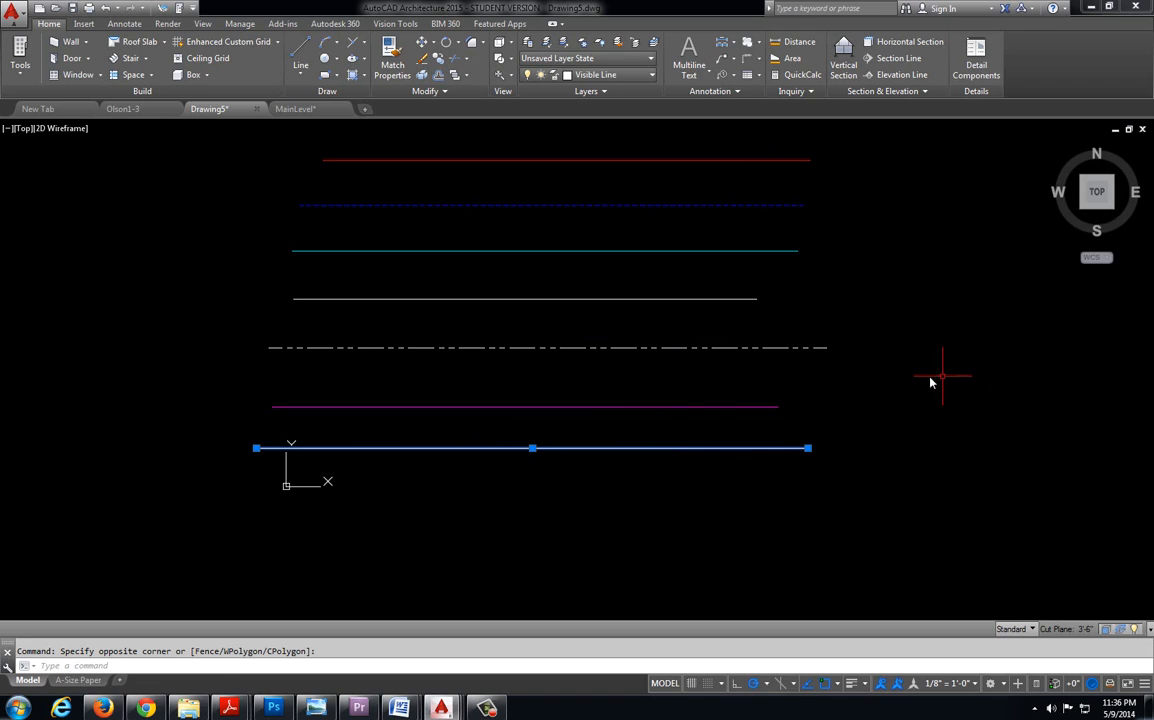
pyautogui.moveTo(876, 384)
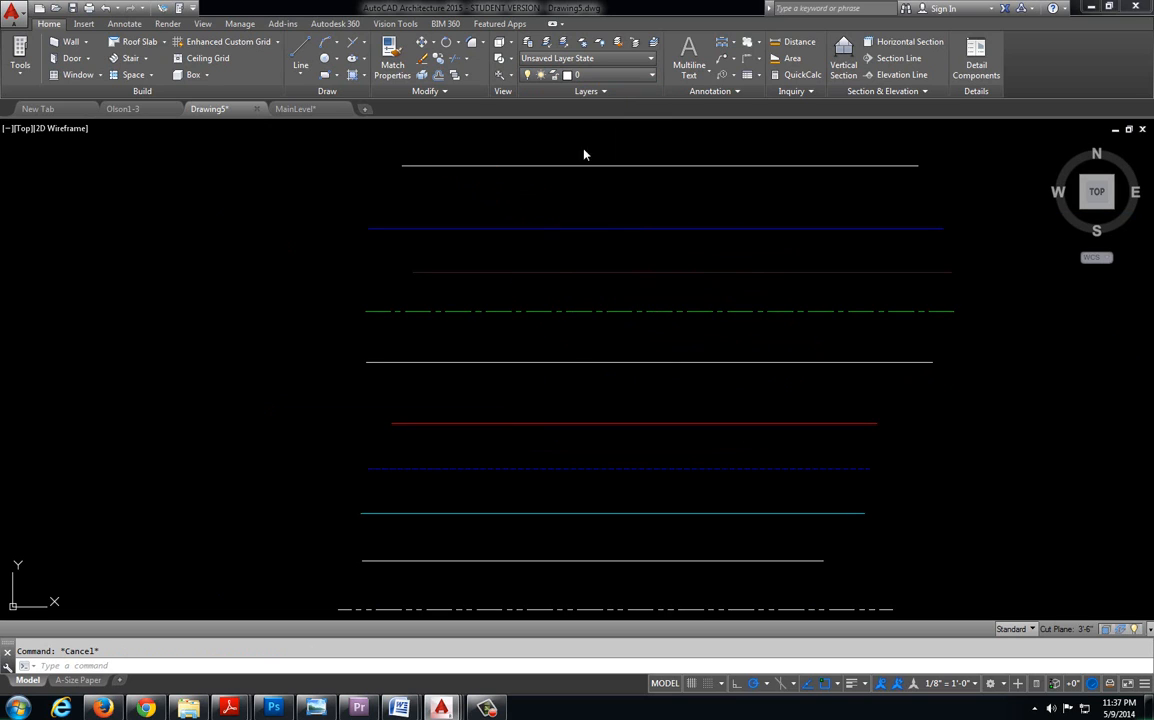
pyautogui.click(300, 64)
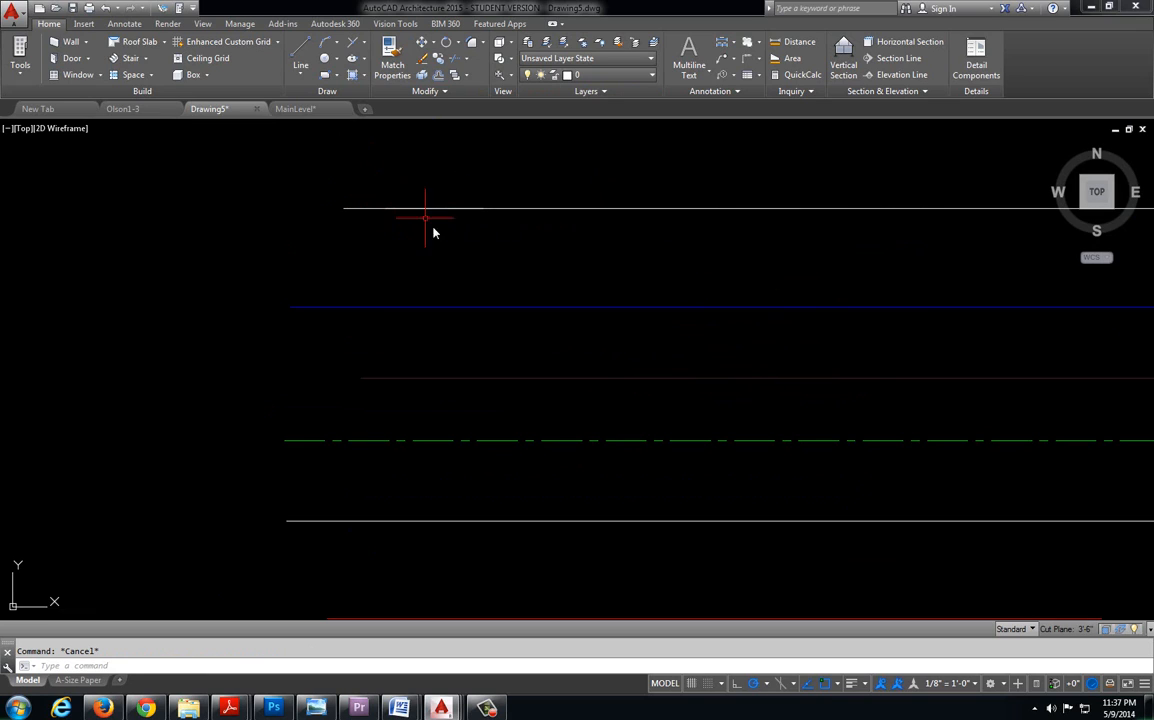
pyautogui.moveTo(424, 218); pyautogui.dragTo(560, 256)
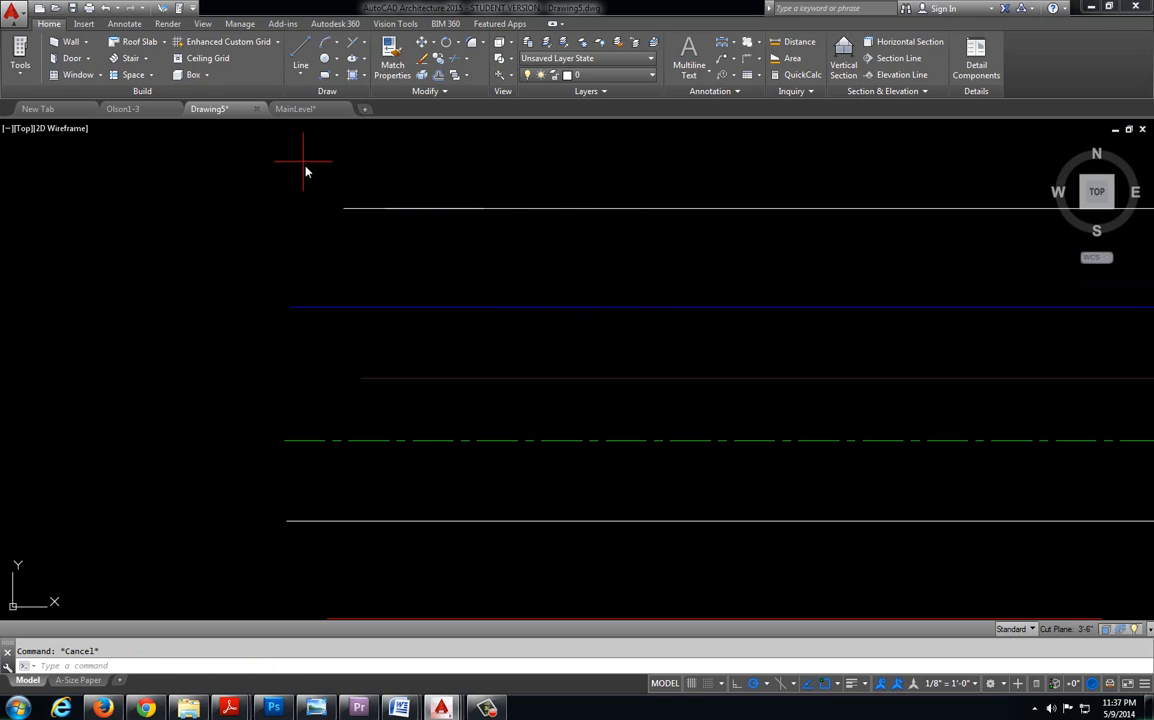
pyautogui.moveTo(314, 168)
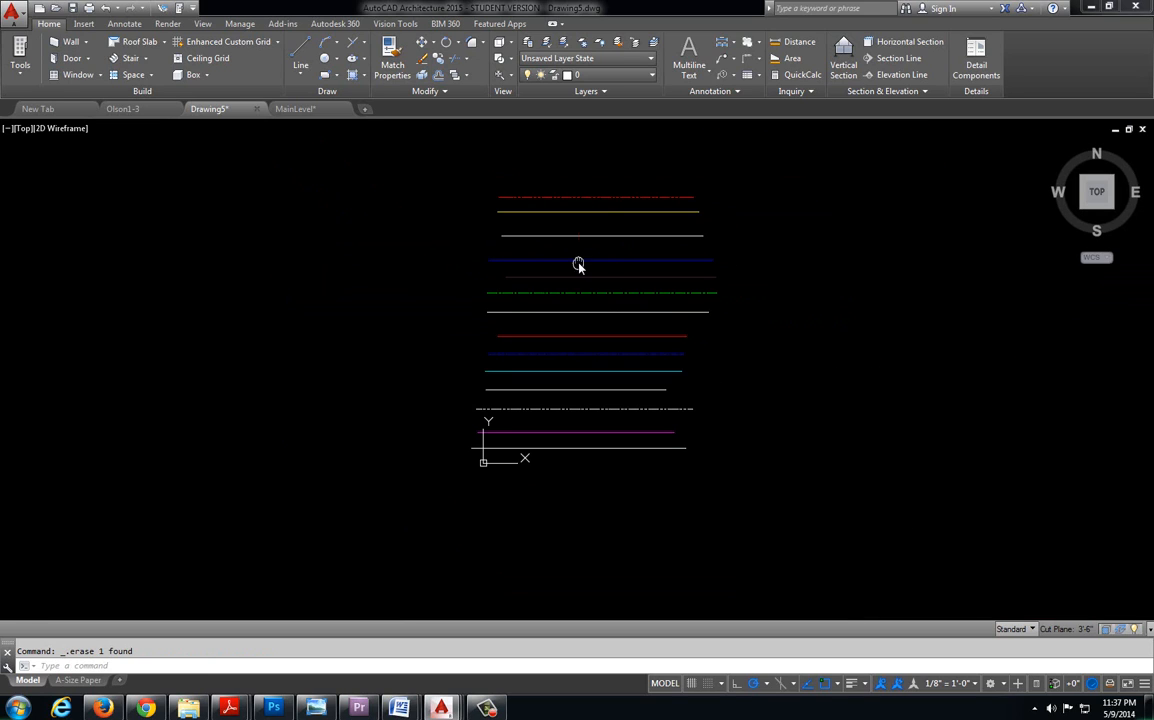
pyautogui.moveTo(570, 310)
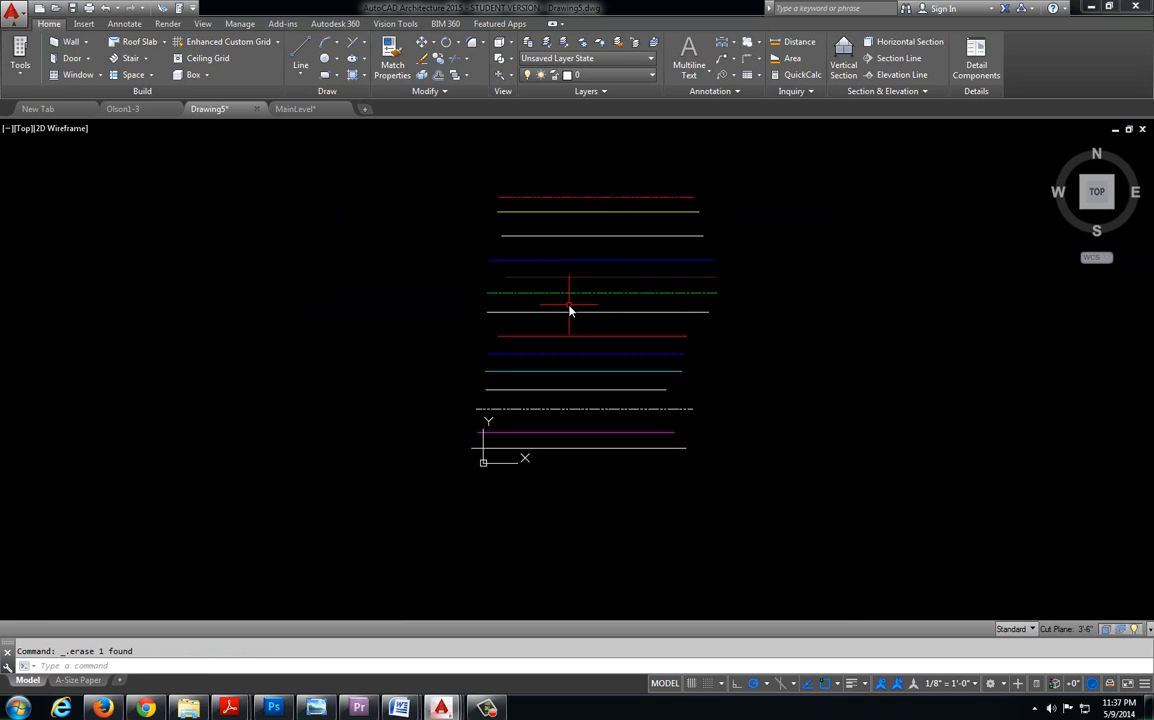